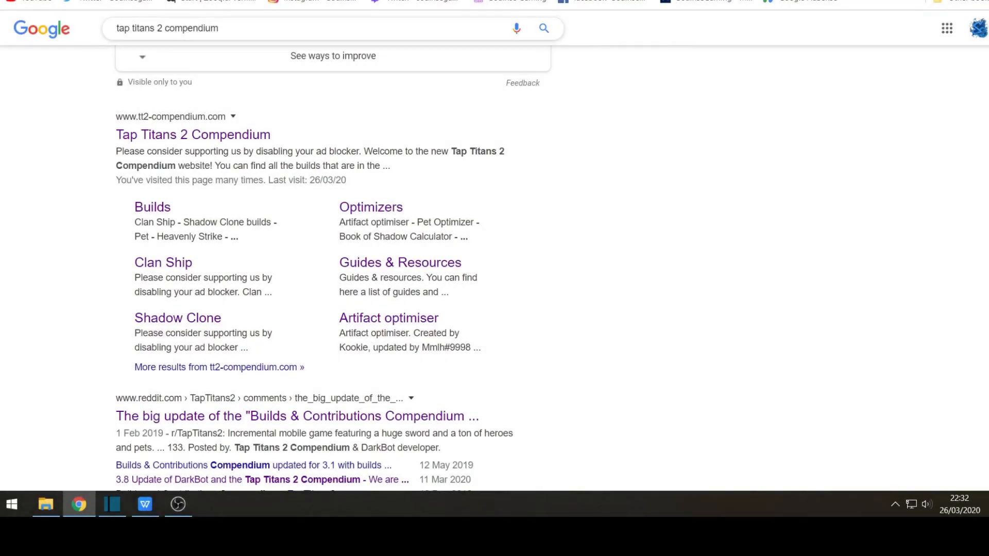
{"action": "mouse_move", "coordinate": [192, 134]}
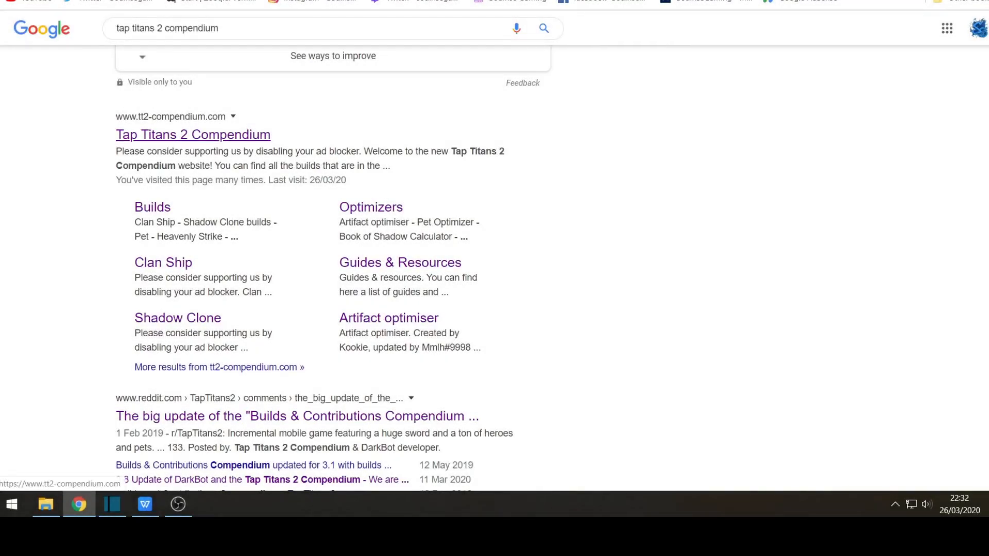
Browse the Tap Titans 2 Compendium Builds menu down to the Shadow Clone builds list
{"action": "left_click", "coordinate": [192, 134]}
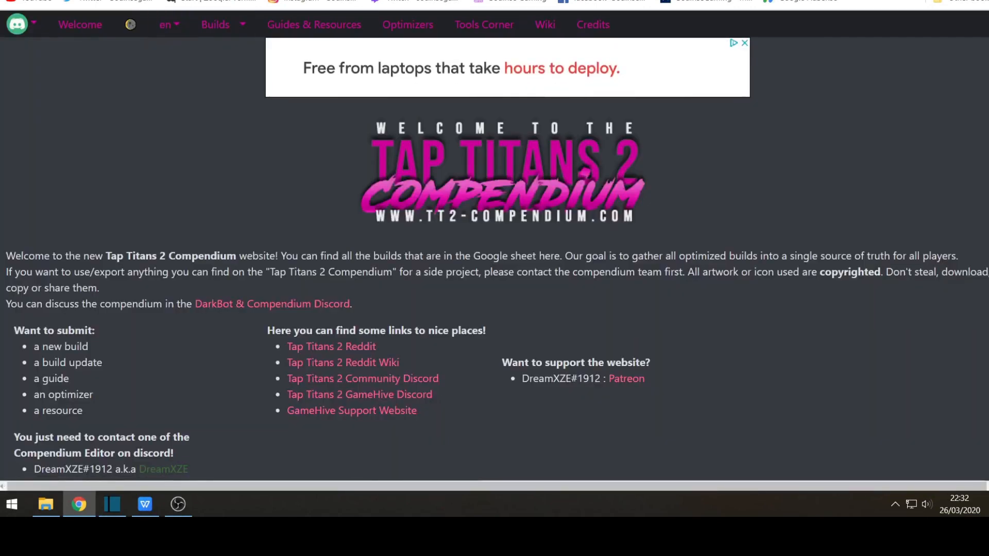
{"action": "scroll", "scroll_direction": "down", "scroll_amount": 3}
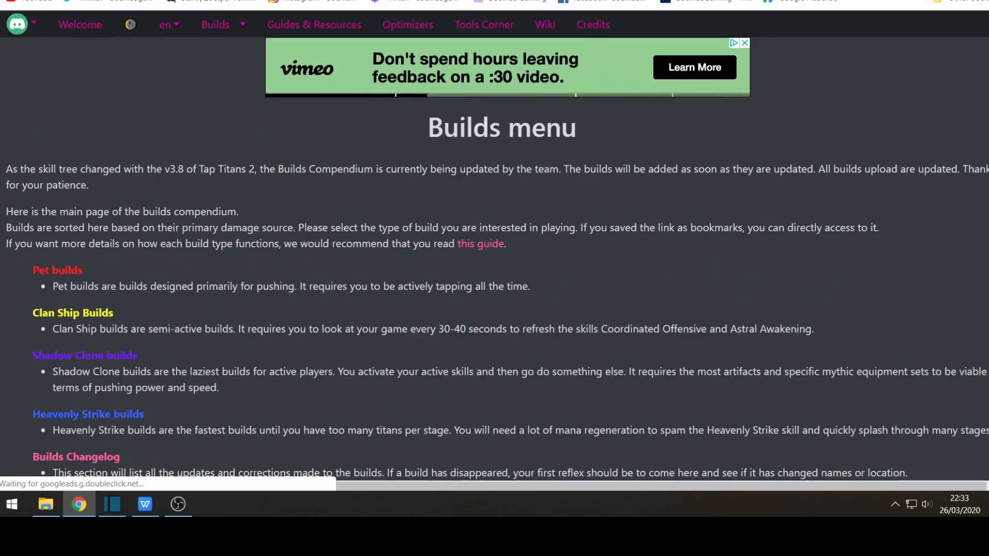
{"action": "scroll", "scroll_direction": "down", "scroll_amount": 3}
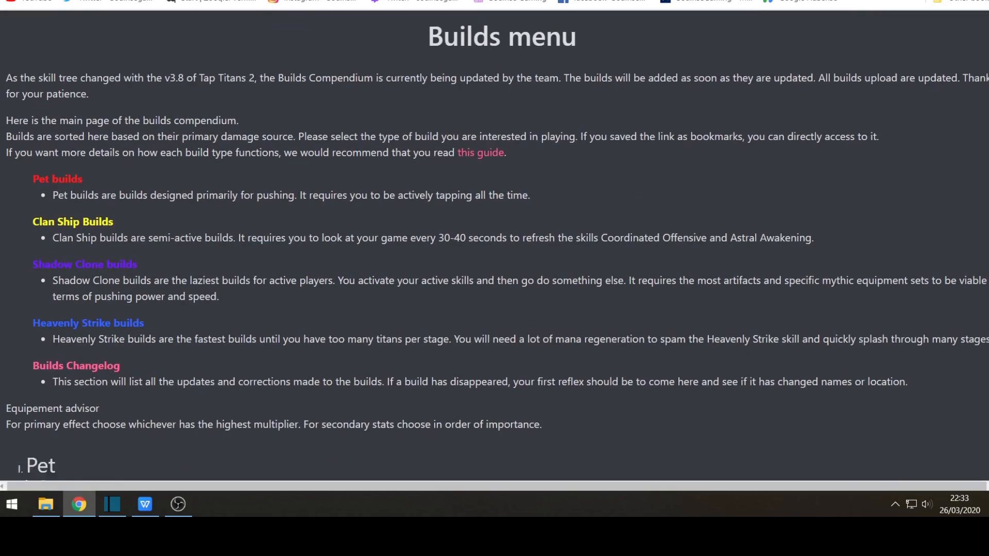
{"action": "scroll", "scroll_direction": "down", "scroll_amount": 3}
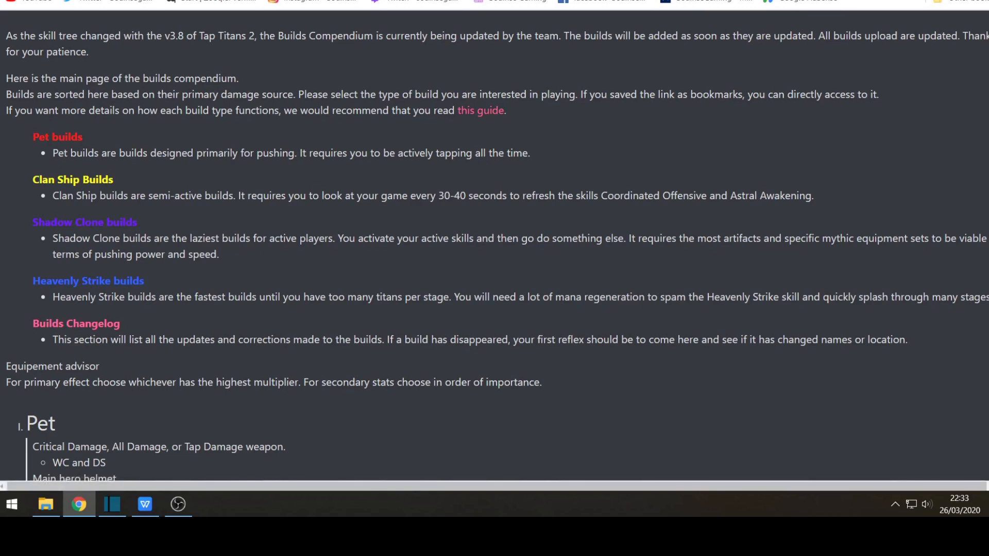
{"action": "mouse_move", "coordinate": [57, 137]}
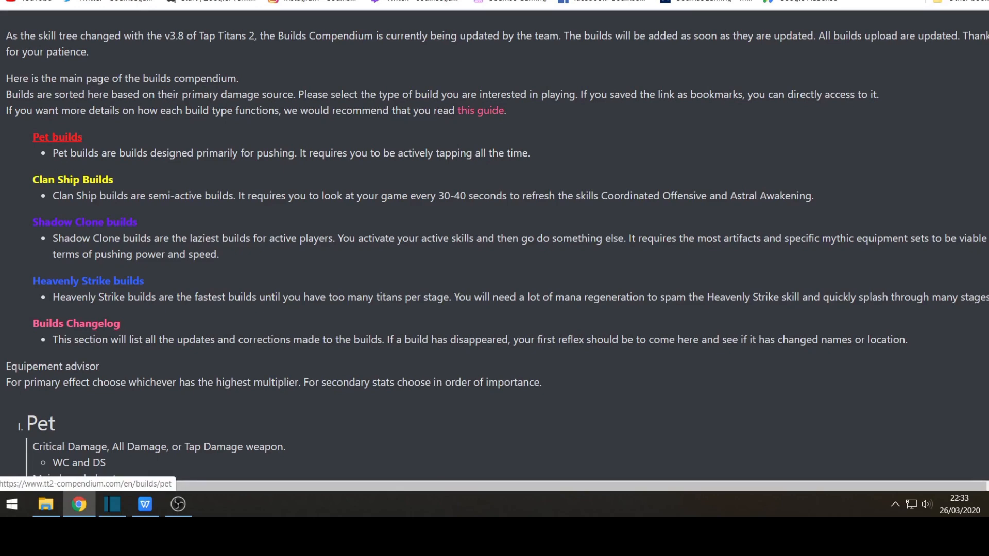
{"action": "mouse_move", "coordinate": [75, 324]}
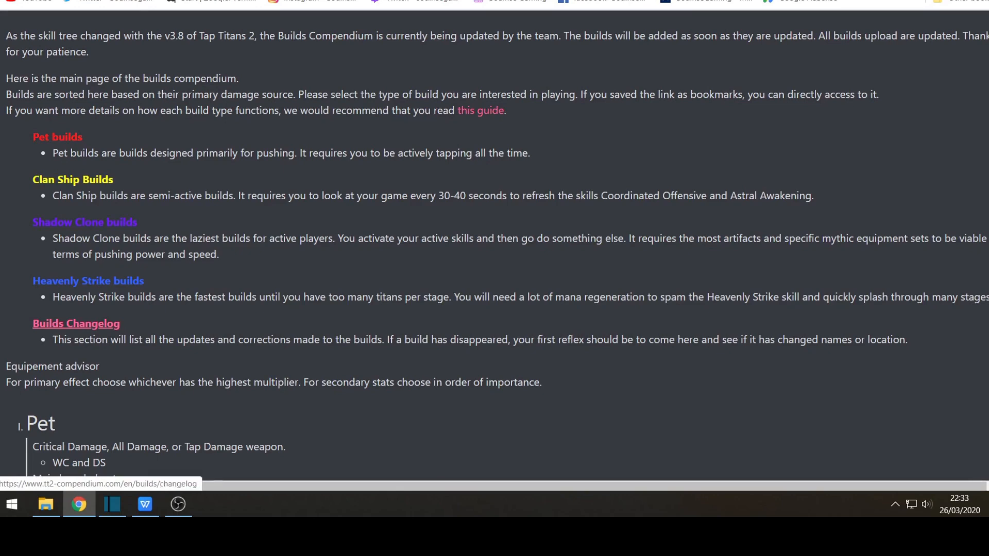
{"action": "scroll", "scroll_direction": "down", "scroll_amount": 3}
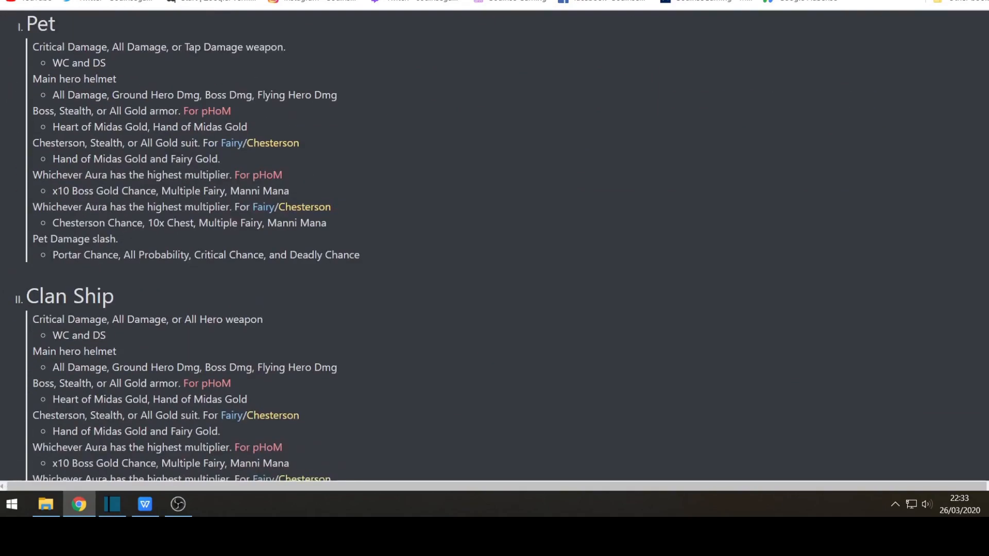
{"action": "scroll", "scroll_direction": "up", "scroll_amount": 3}
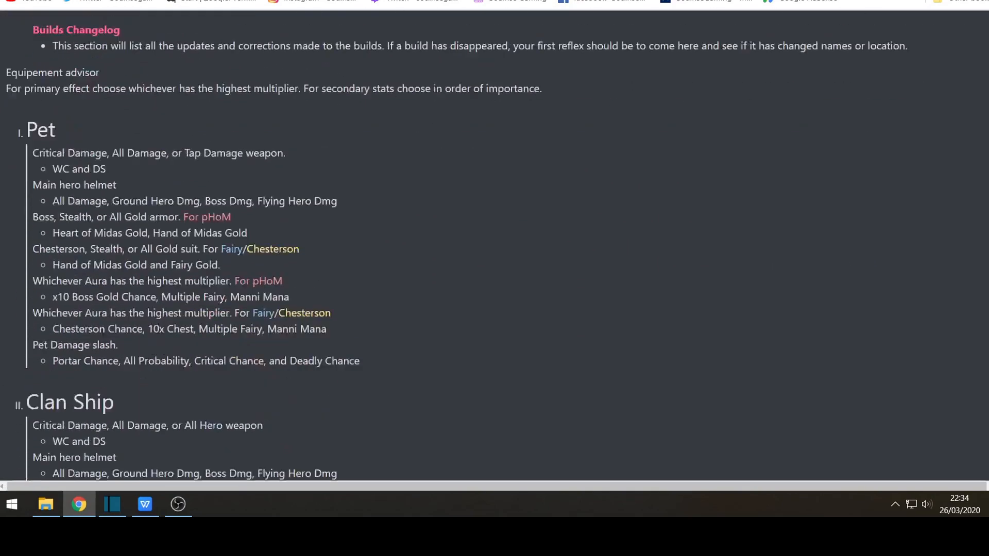
{"action": "scroll", "scroll_direction": "down", "scroll_amount": 3}
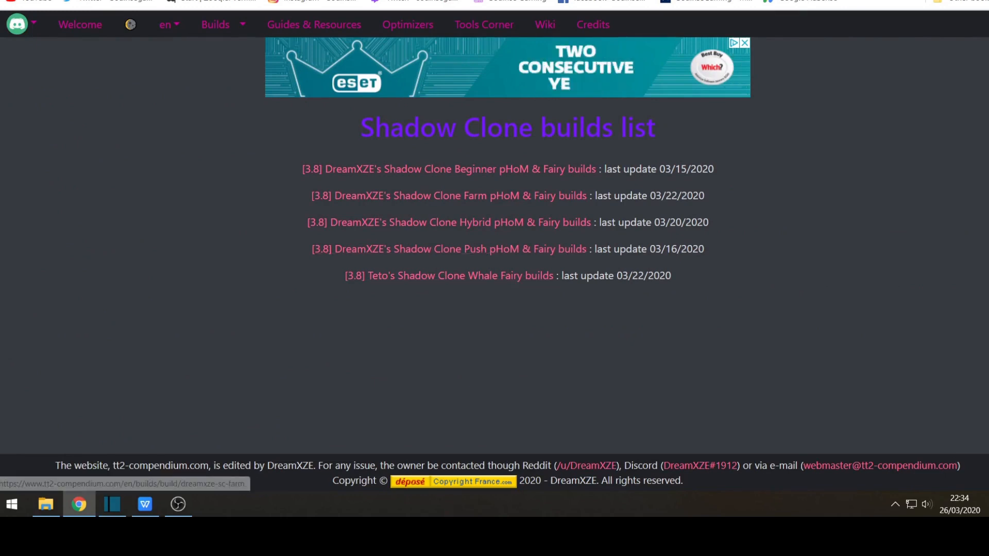
Open the '[3.8] DreamXZE's Shadow Clone Beginner pHoM & Fairy builds' page
{"action": "left_click", "coordinate": [448, 168]}
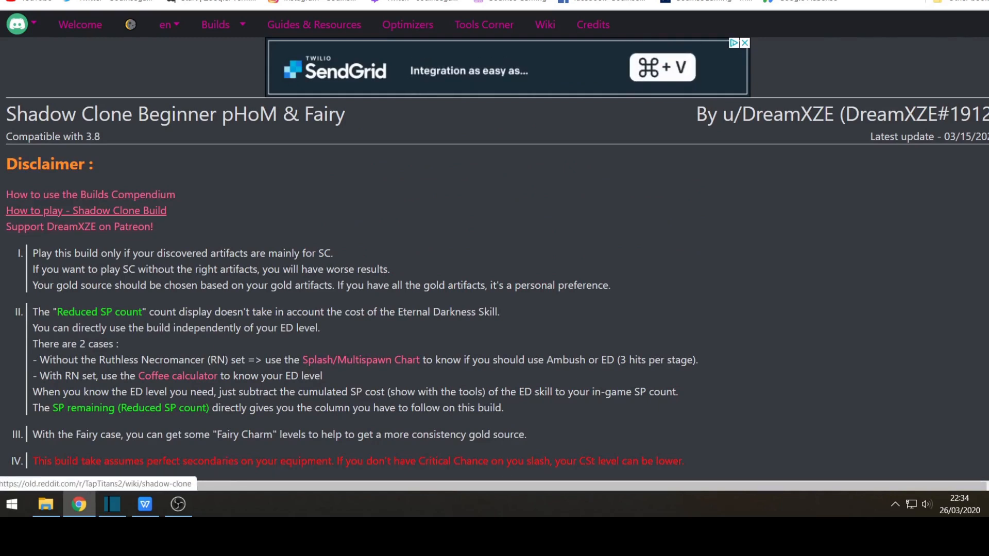
Read the Reddit 'How to play - Shadow Clone Build' wiki guide
{"action": "left_click", "coordinate": [86, 210]}
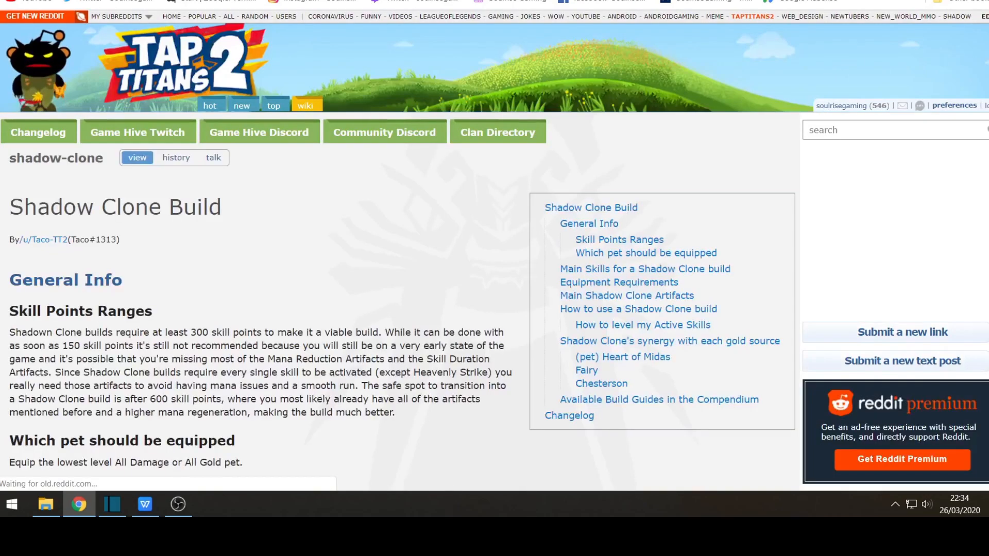
{"action": "scroll", "scroll_direction": "down", "scroll_amount": 3}
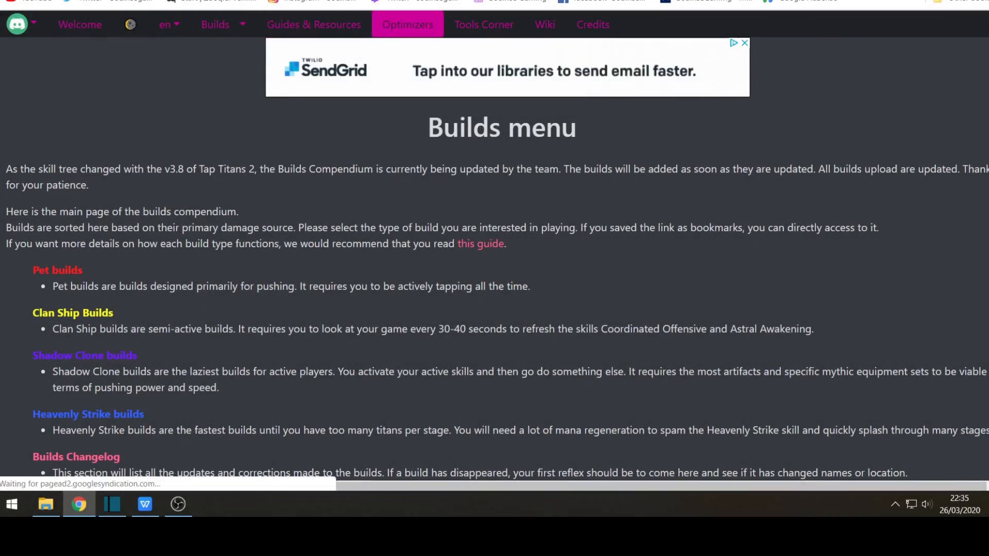
Browse the Optimizers list and reach the 3.8 SP Optimiser spreadsheet link
{"action": "left_click", "coordinate": [408, 24]}
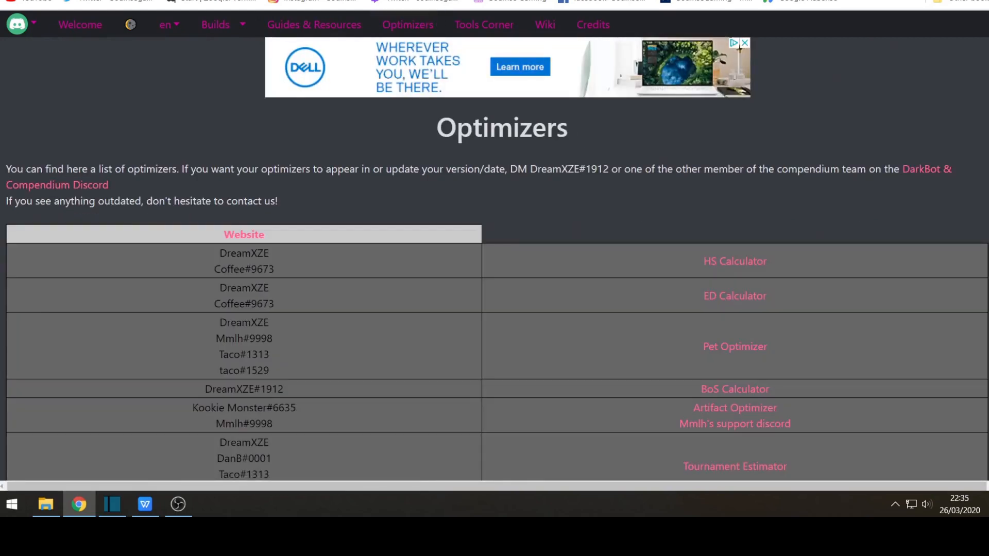
{"action": "scroll", "scroll_direction": "down", "scroll_amount": 3}
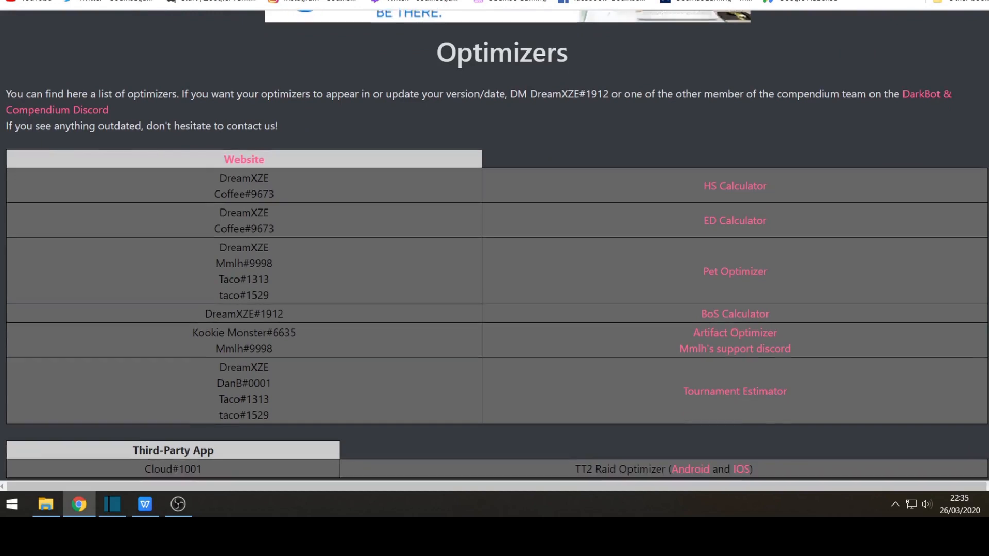
{"action": "scroll", "scroll_direction": "down", "scroll_amount": 3}
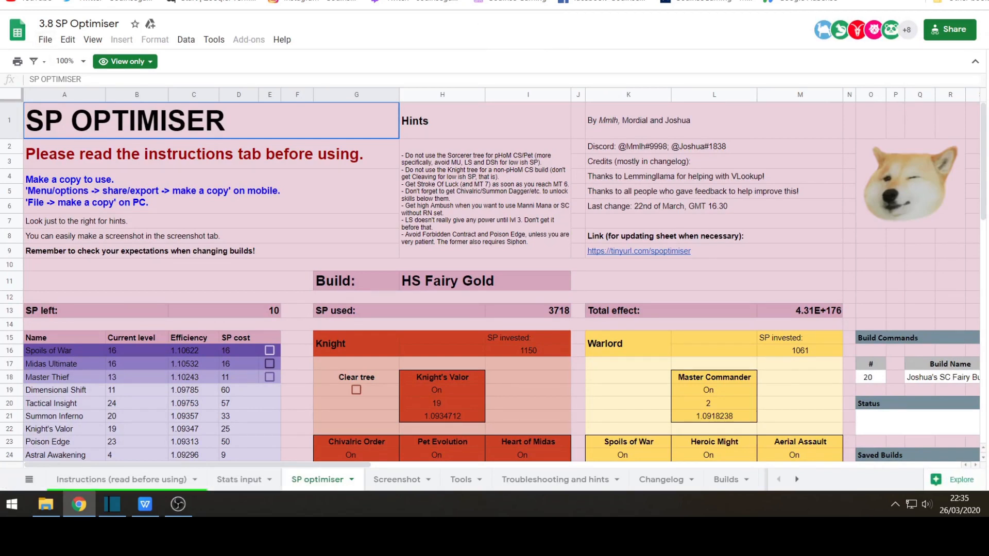
Make an editable copy, 'Copy of 3.8 SP Optimiser', via File > Make a copy
{"action": "left_click", "coordinate": [44, 39]}
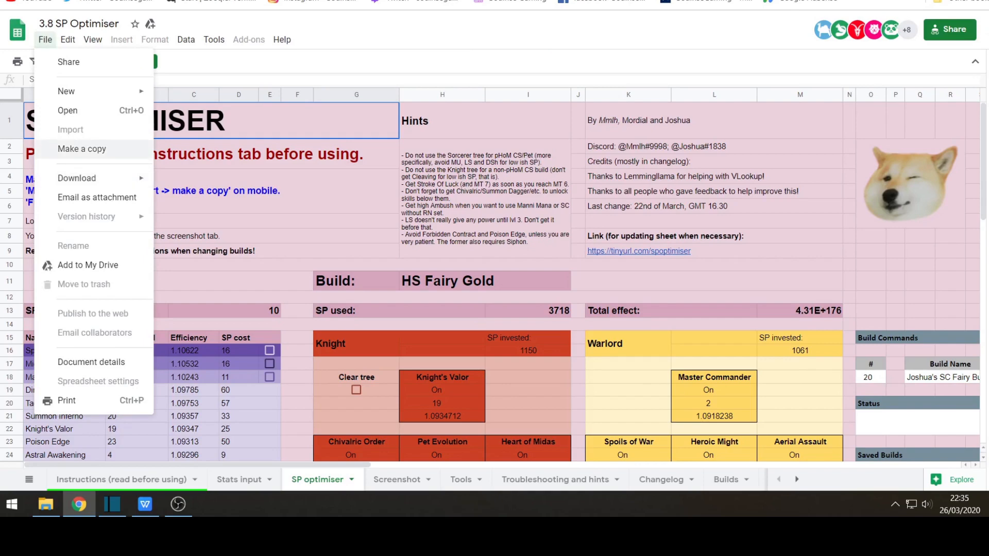
{"action": "left_click", "coordinate": [81, 148]}
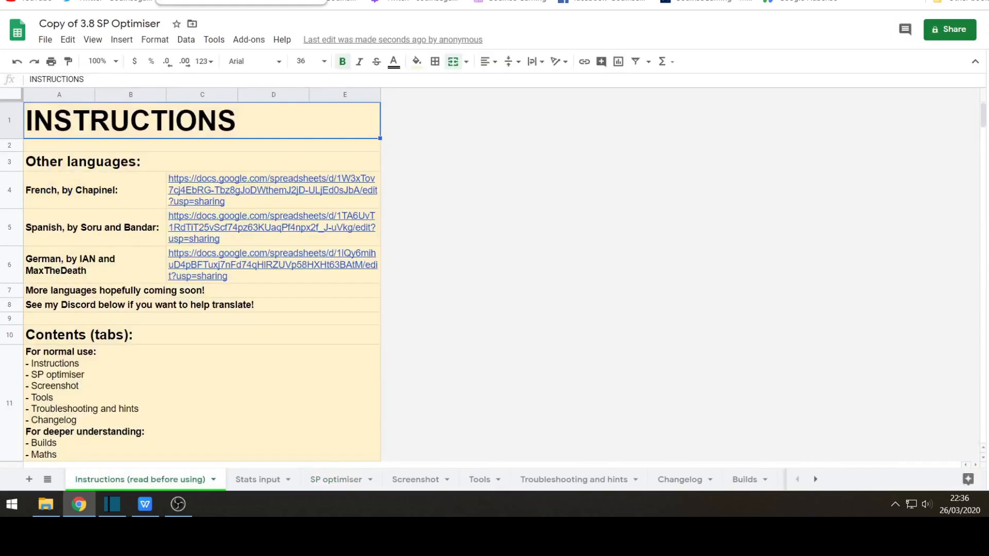
{"action": "scroll", "scroll_direction": "down", "scroll_amount": 3}
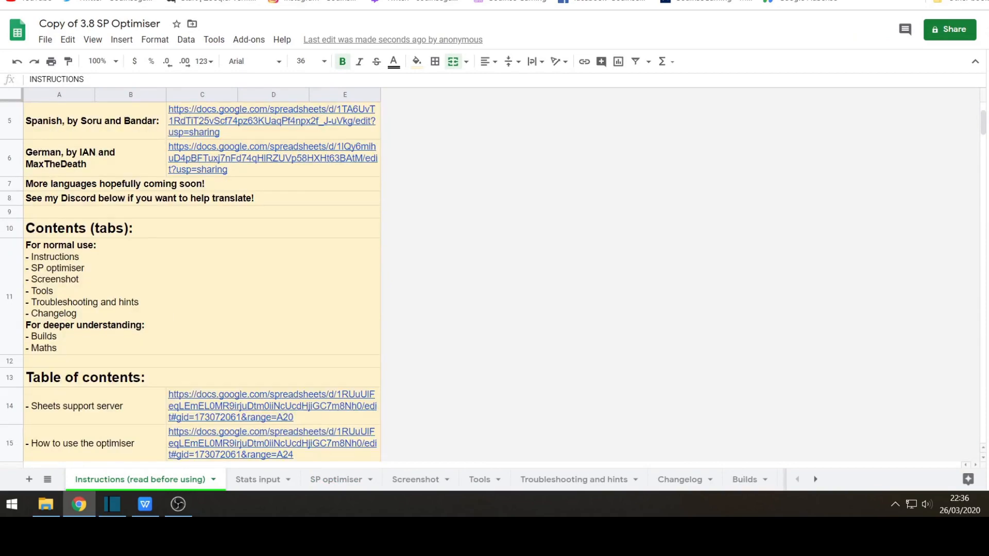
{"action": "scroll", "scroll_direction": "down", "scroll_amount": 3}
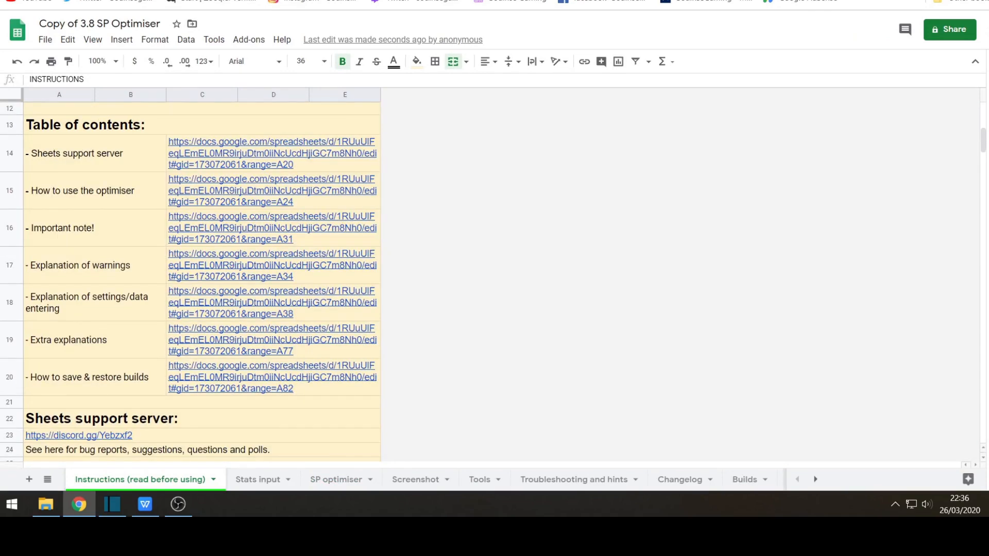
{"action": "scroll", "scroll_direction": "down", "scroll_amount": 3}
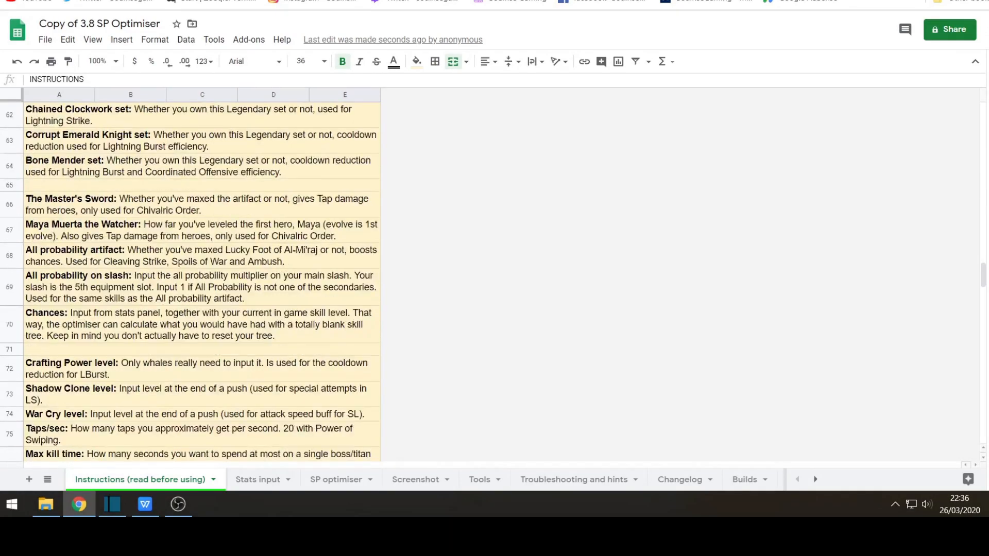
{"action": "scroll", "scroll_direction": "down", "scroll_amount": 3}
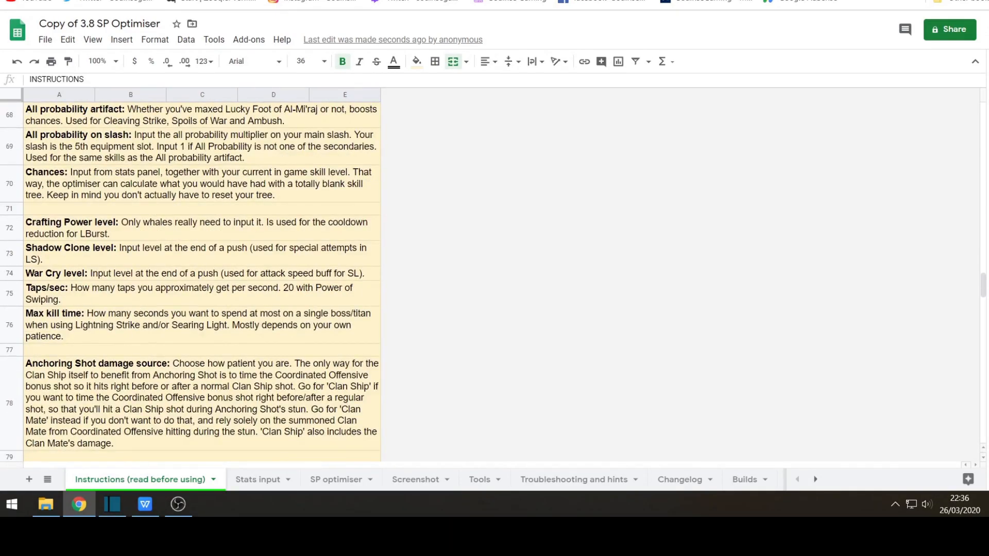
Switch to the Stats input sheet and review its stat rows
{"action": "left_click", "coordinate": [258, 479]}
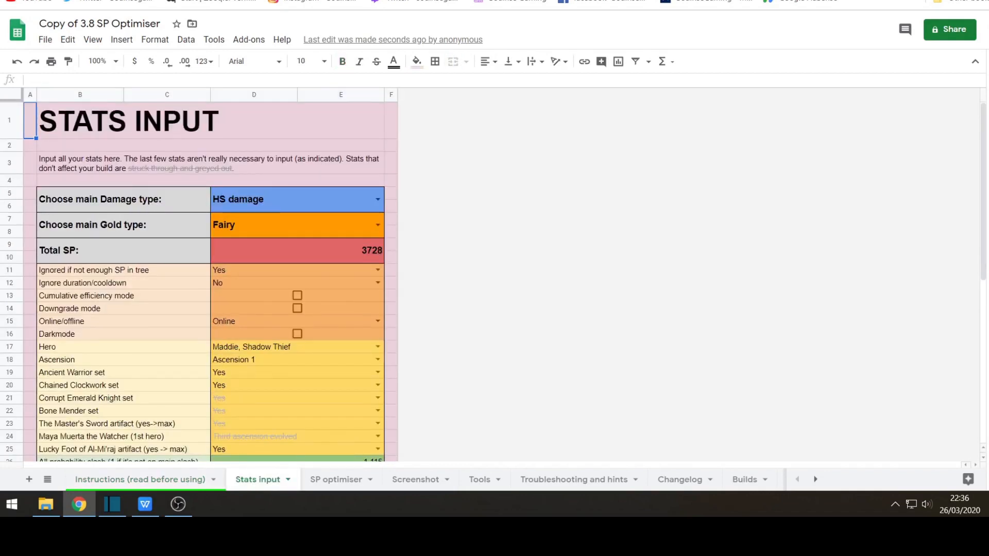
{"action": "scroll", "scroll_direction": "down", "scroll_amount": 3}
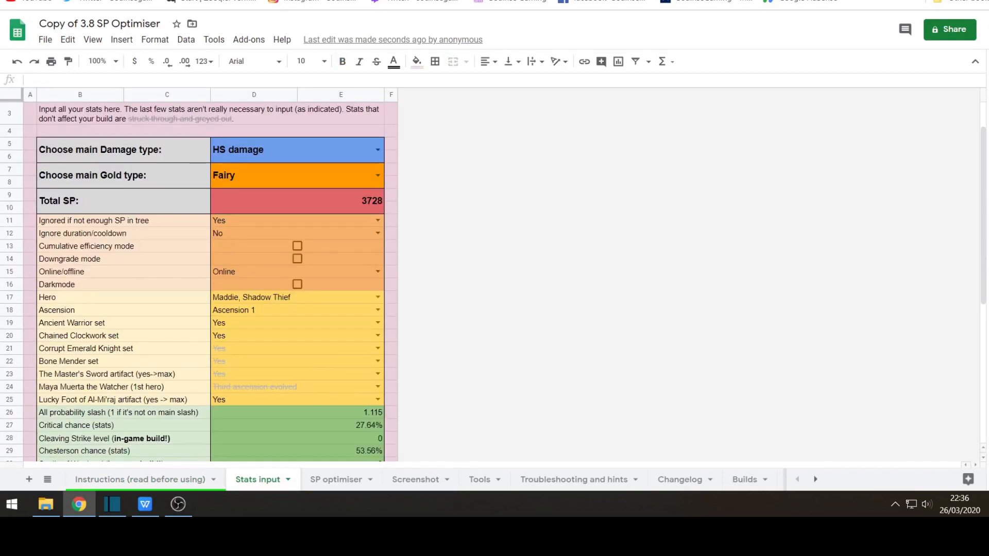
{"action": "scroll", "scroll_direction": "down", "scroll_amount": 3}
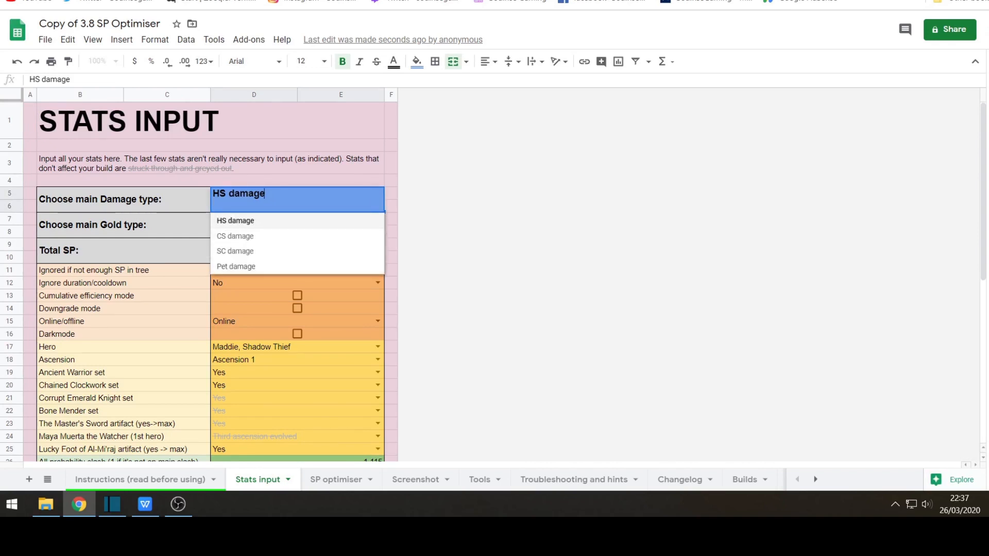
Keep HS damage as the main Damage type in D5
{"action": "left_click", "coordinate": [235, 220]}
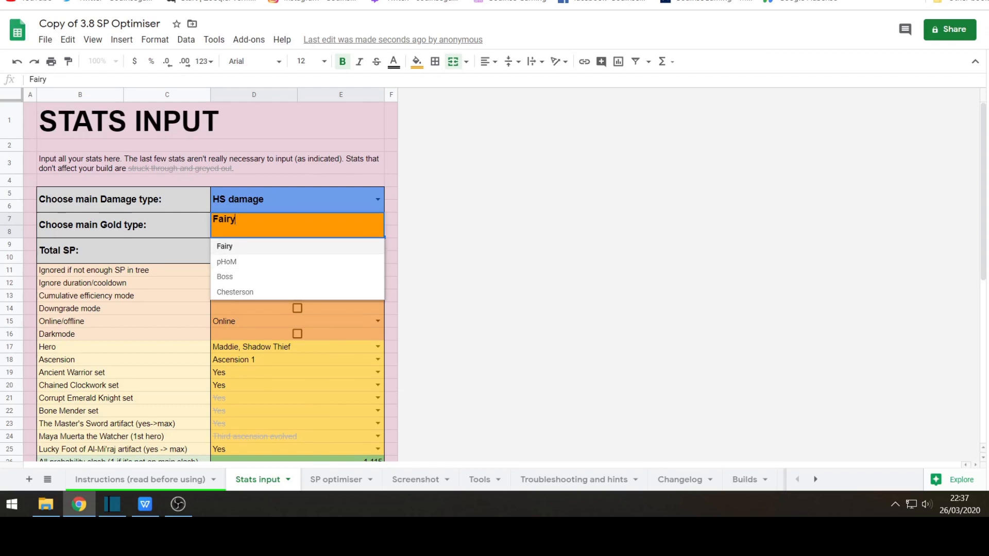
Keep Fairy as the main Gold type
{"action": "left_click", "coordinate": [224, 246]}
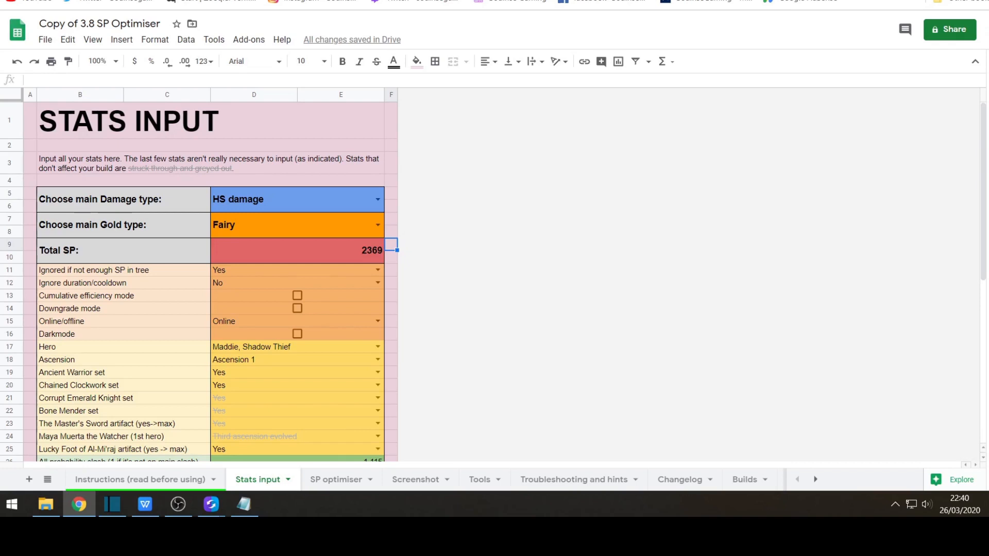
Keep the Online/offline setting on Online
{"action": "left_click", "coordinate": [377, 321]}
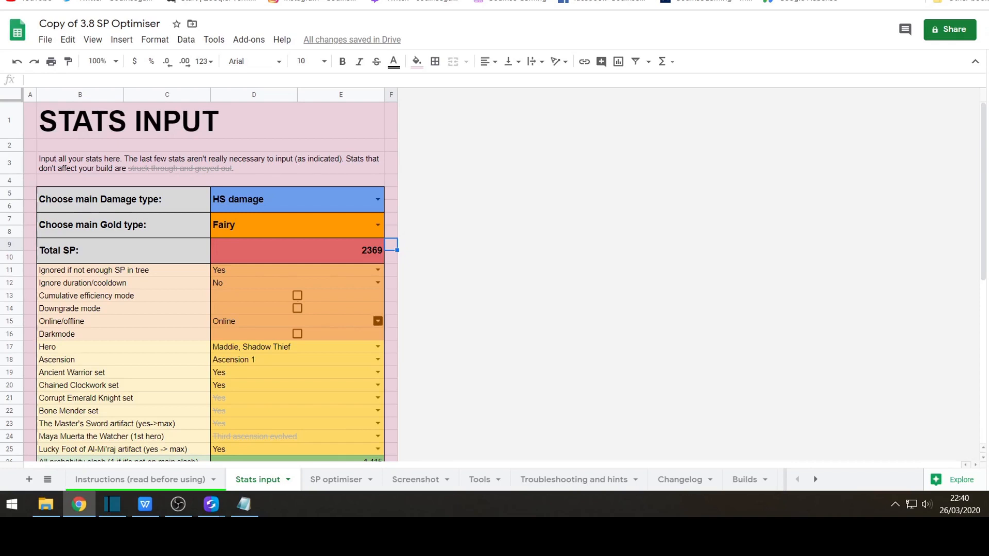
{"action": "left_click", "coordinate": [377, 321]}
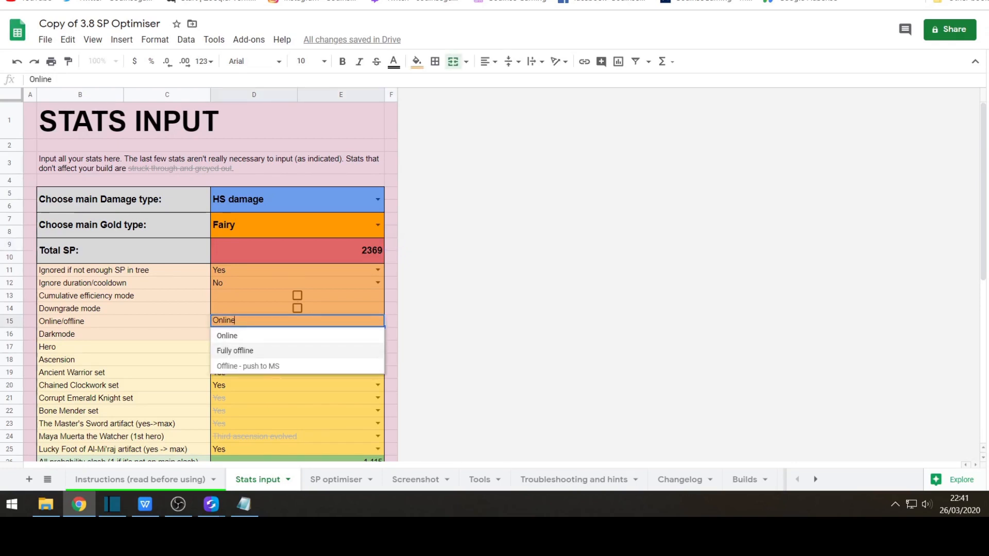
{"action": "mouse_move", "coordinate": [227, 336]}
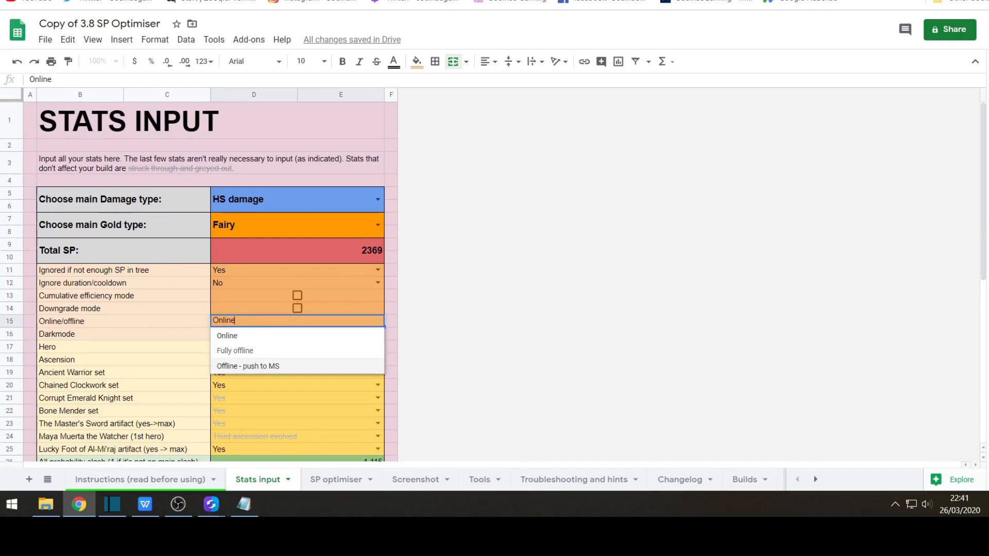
{"action": "mouse_move", "coordinate": [227, 336]}
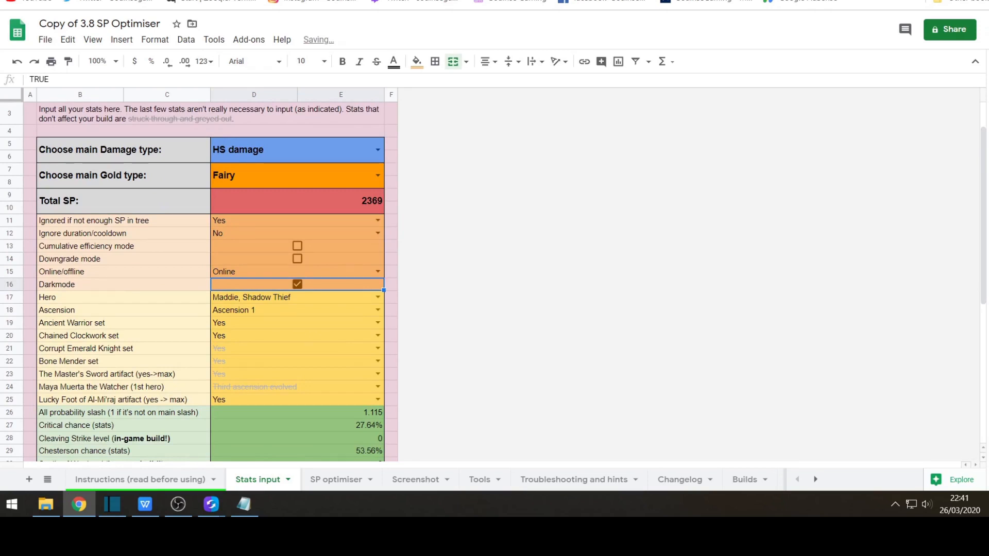
Toggle Darkmode on and back off, then show the Hero choices (Maddie, Shadow Thief current)
{"action": "left_click", "coordinate": [296, 284]}
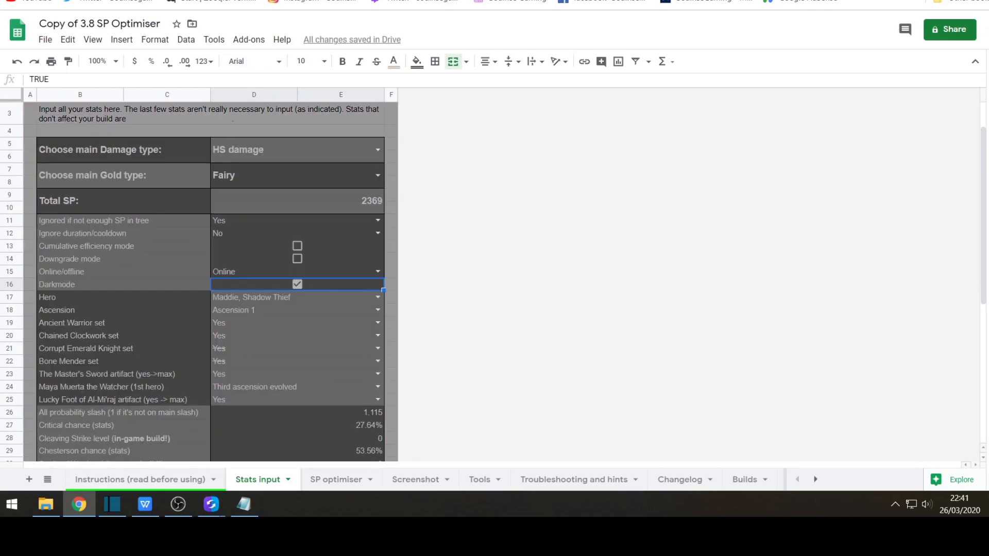
{"action": "left_click", "coordinate": [297, 285]}
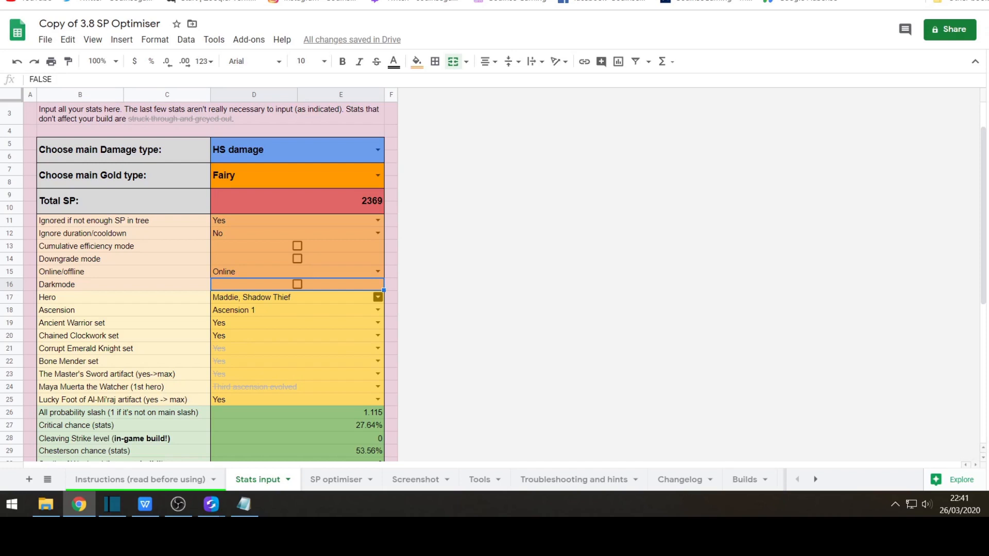
{"action": "left_click", "coordinate": [377, 297]}
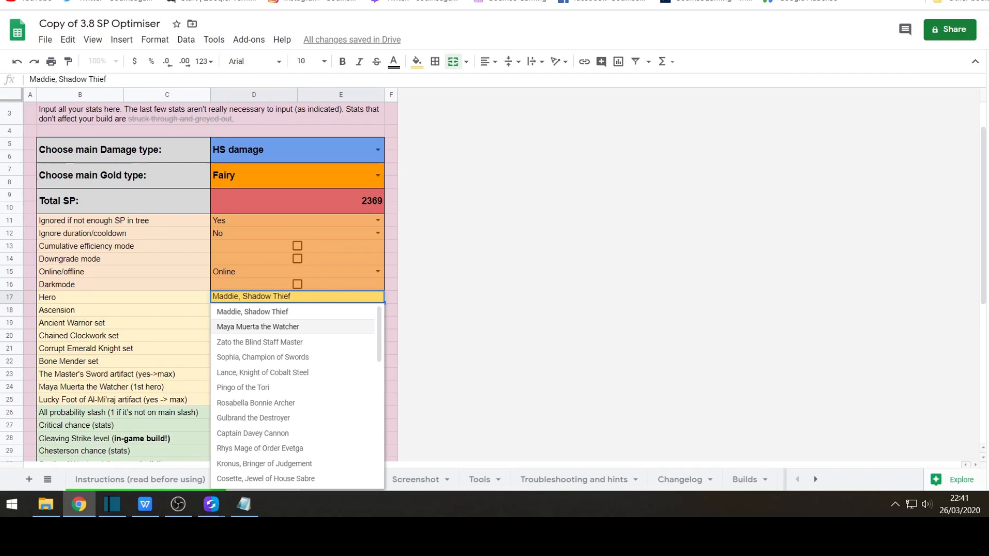
{"action": "mouse_move", "coordinate": [260, 448]}
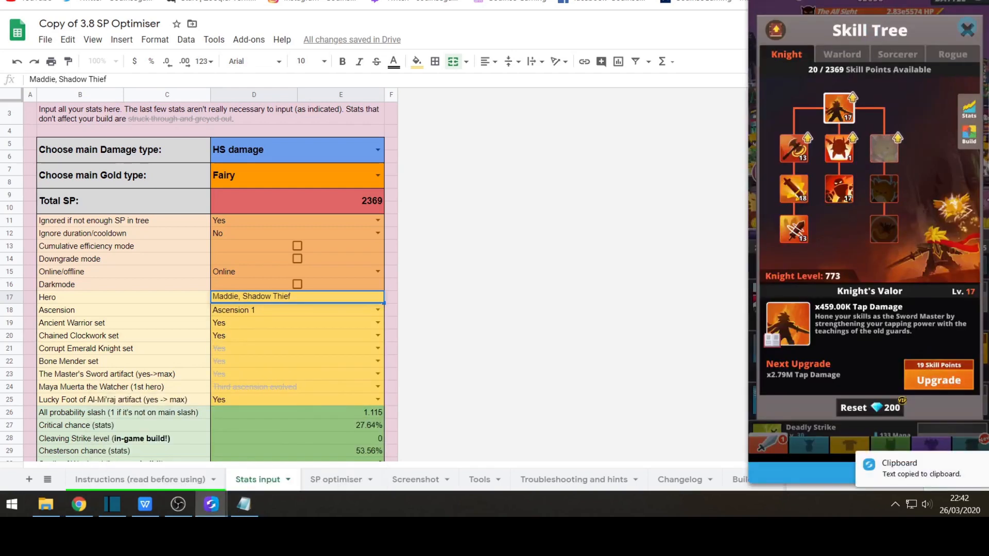
Enter Damon of the Darkness as Hero and set Ascension to 3
{"action": "left_click", "coordinate": [967, 30]}
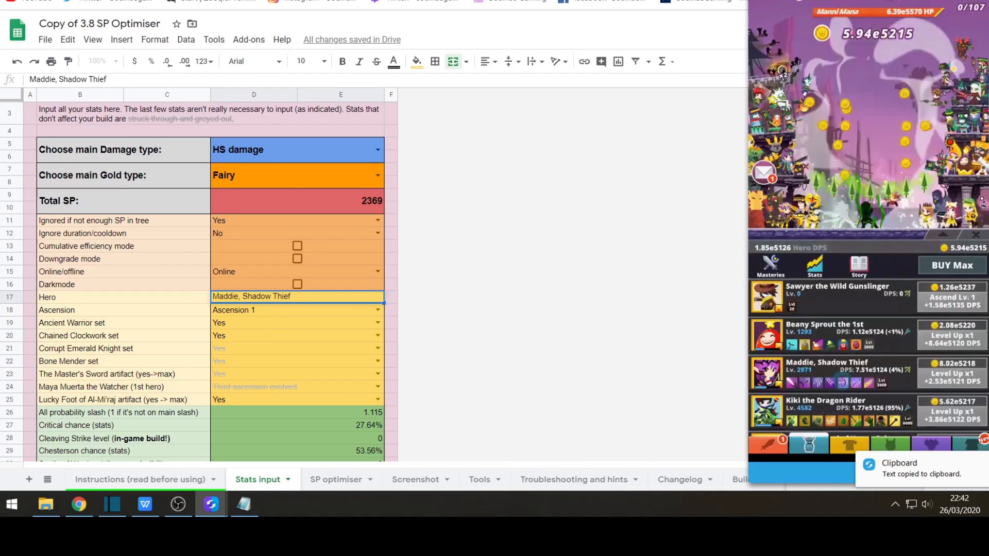
{"action": "type", "text": "Damon of the Darkness"}
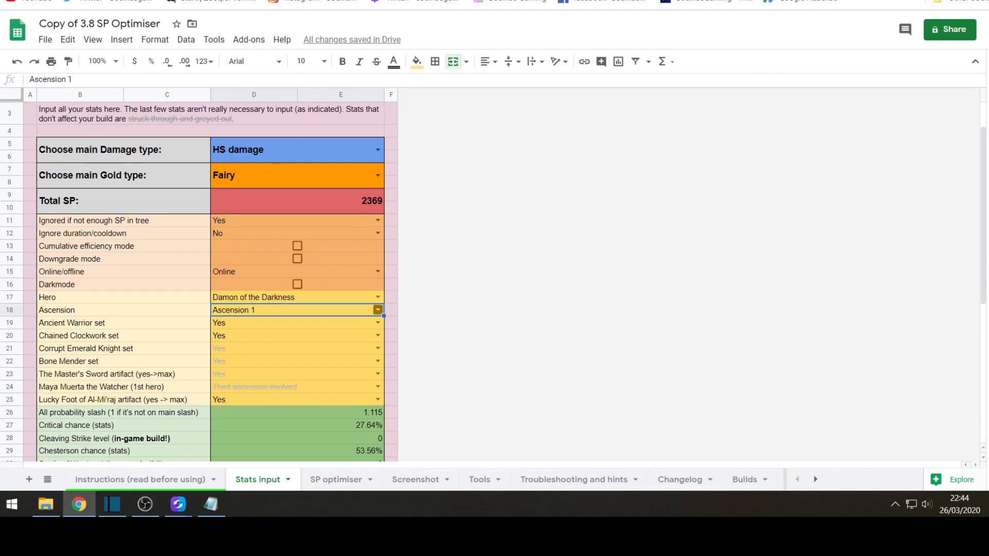
{"action": "left_click", "coordinate": [297, 310]}
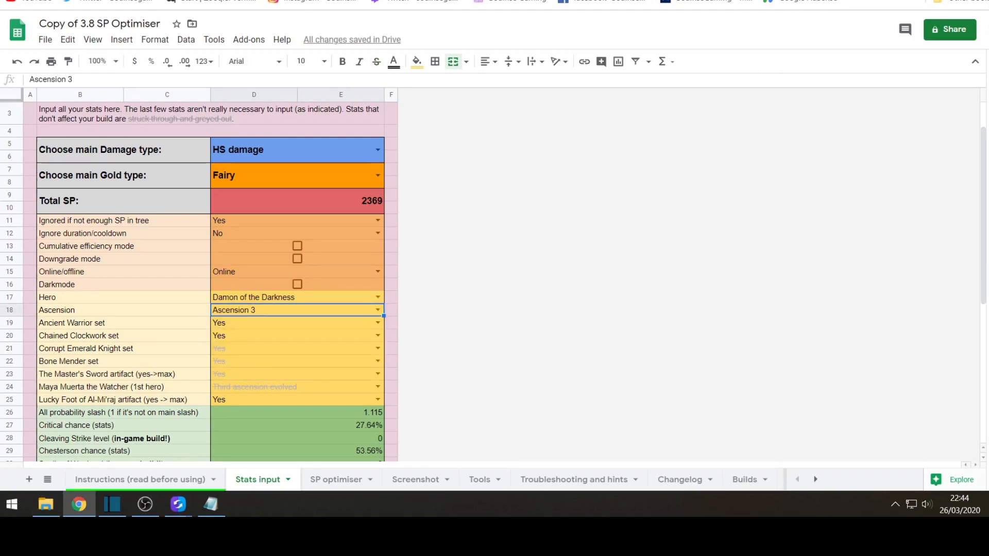
{"action": "left_click", "coordinate": [178, 503]}
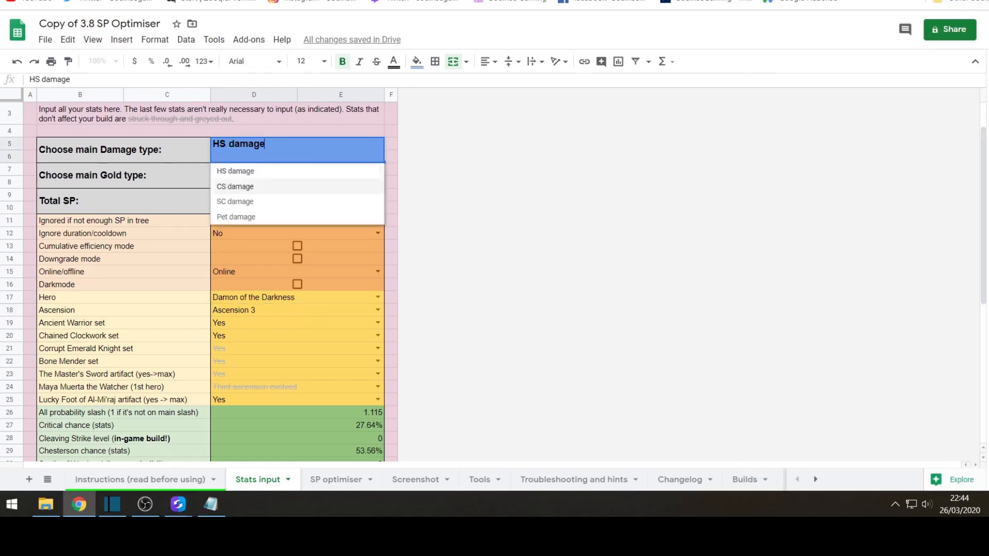
Cycle the main damage type through CS and Pet damage, settling back on HS damage
{"action": "left_click", "coordinate": [235, 186]}
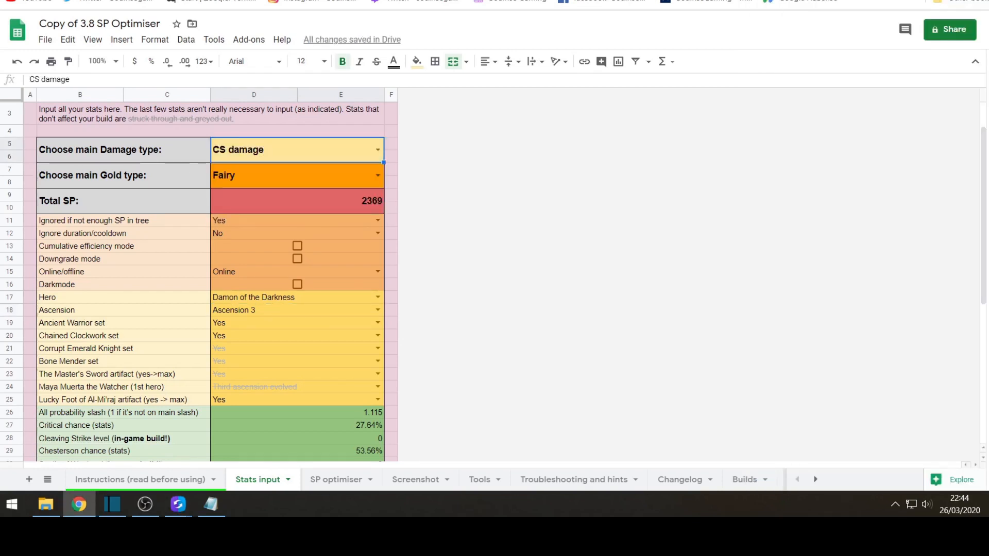
{"action": "left_click", "coordinate": [297, 150]}
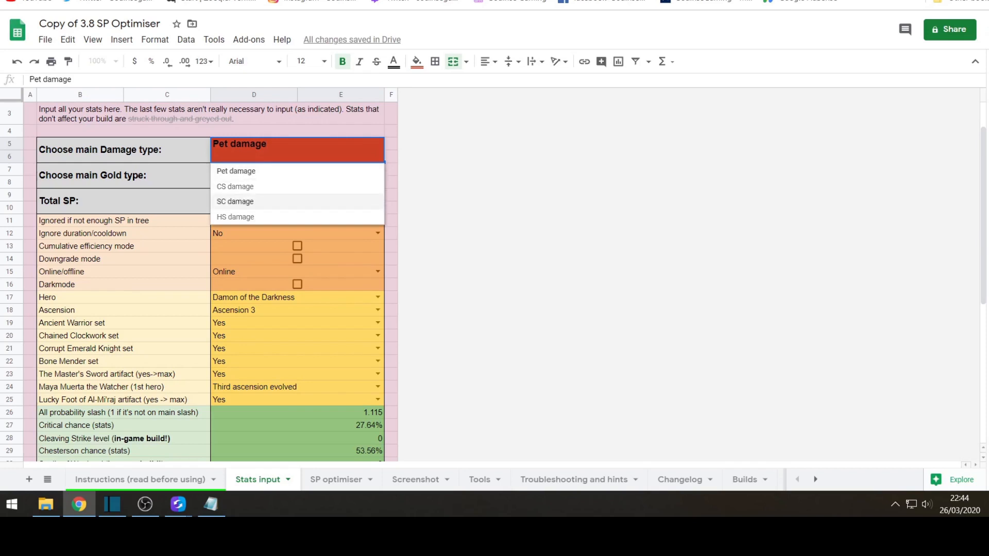
{"action": "left_click", "coordinate": [235, 217]}
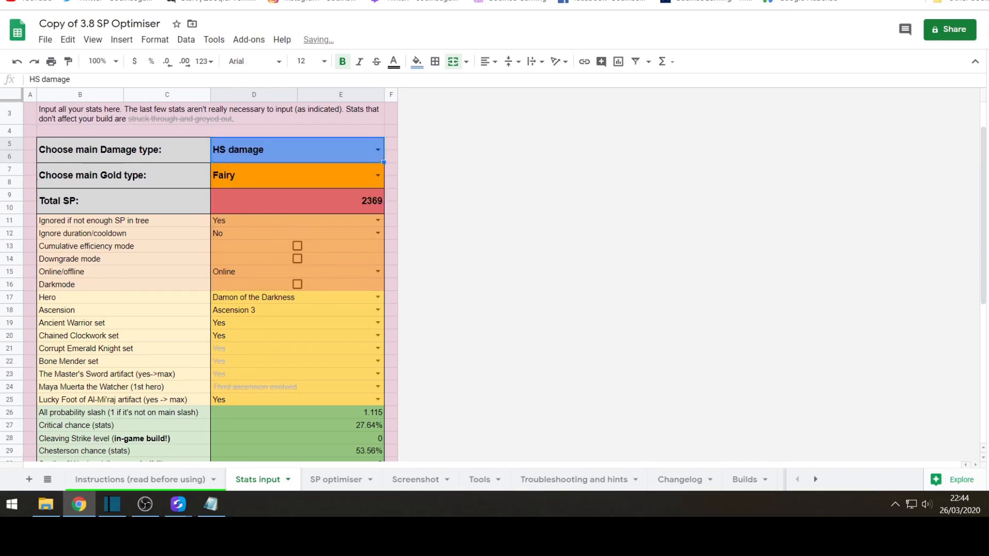
{"action": "scroll", "scroll_direction": "down", "scroll_amount": 3}
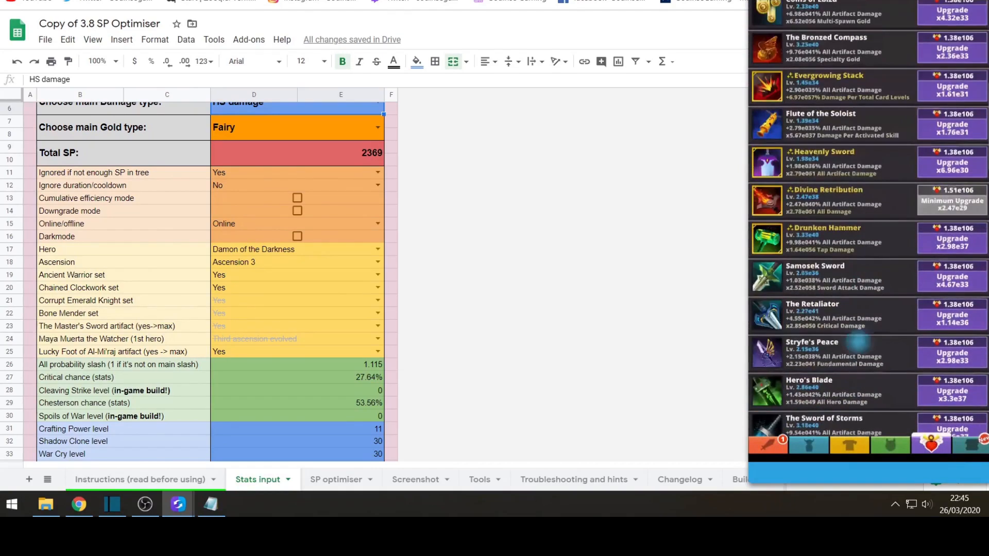
Close the Morgelai Sword artifact details and bring up the hero's in-game Stats panel
{"action": "scroll", "scroll_direction": "down", "scroll_amount": 3}
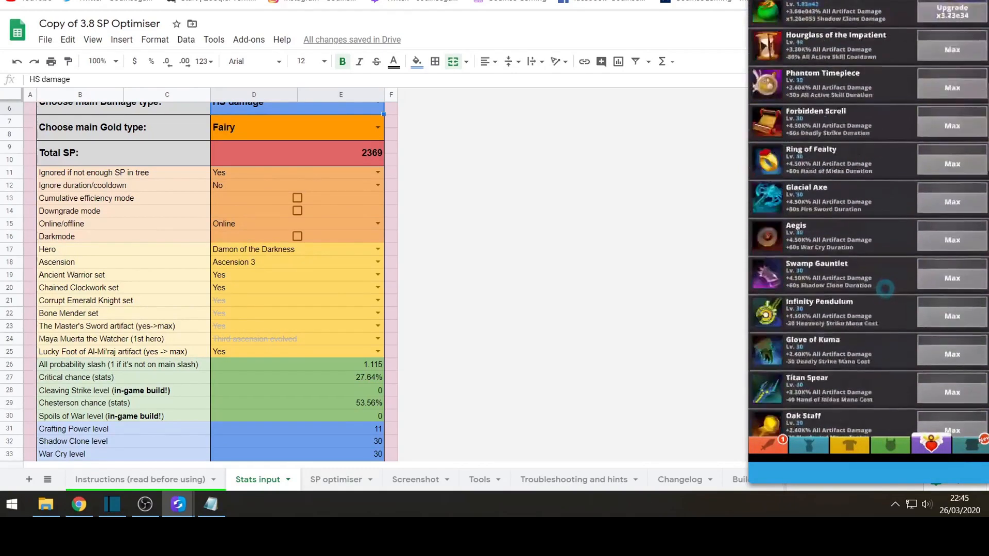
{"action": "scroll", "scroll_direction": "down", "scroll_amount": 3}
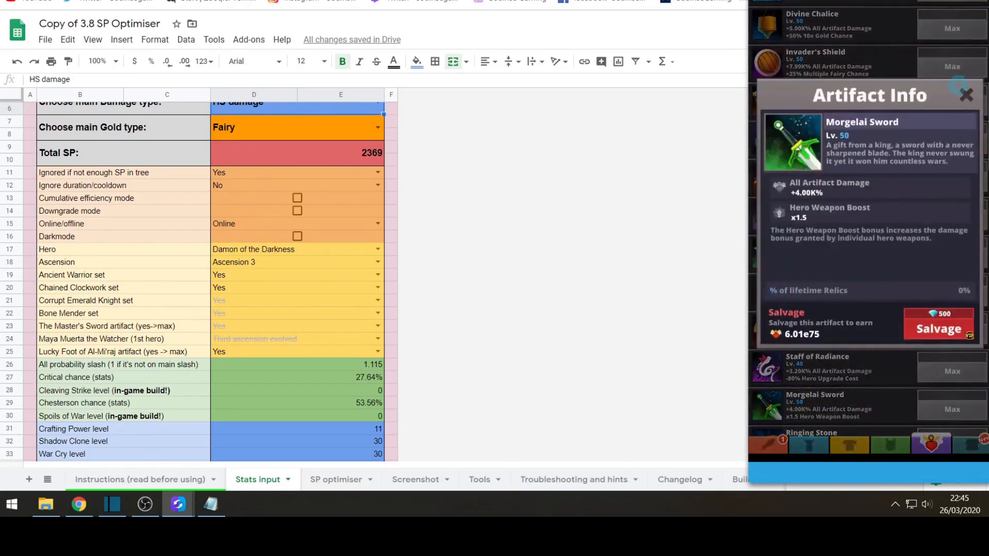
{"action": "left_click", "coordinate": [966, 94]}
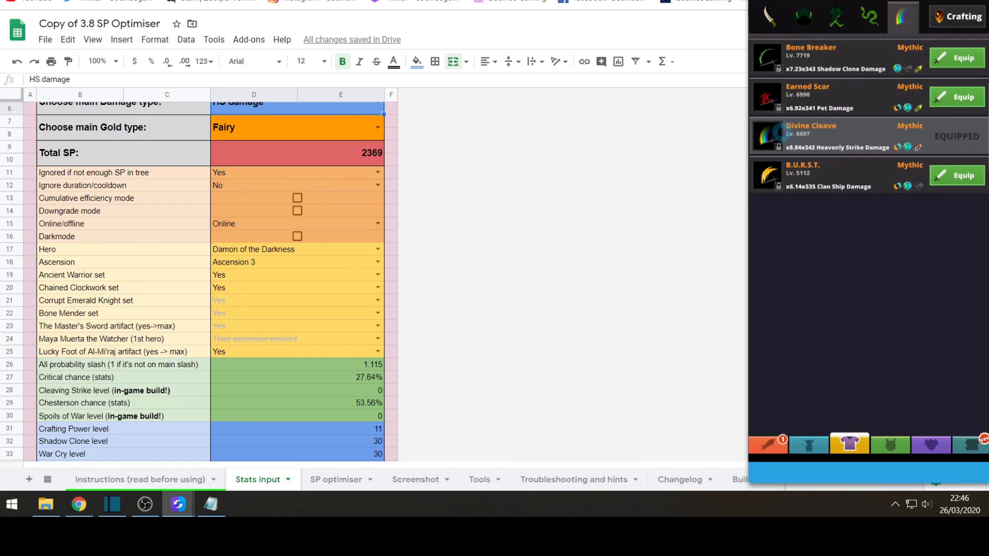
{"action": "left_click", "coordinate": [820, 135]}
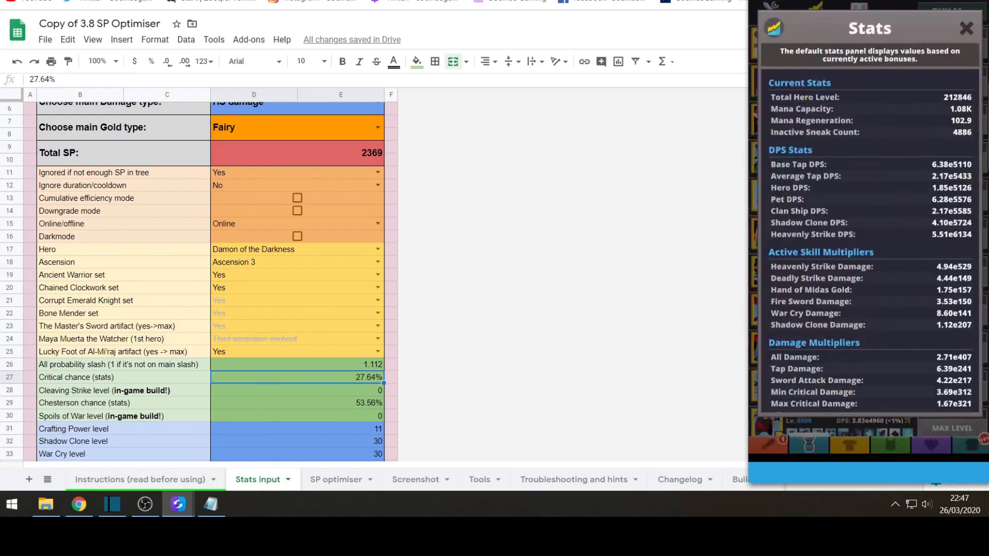
Read Critical chance 92.96% and skill levels from the game's Stats panel and Skill Tree
{"action": "scroll", "scroll_direction": "down", "scroll_amount": 3}
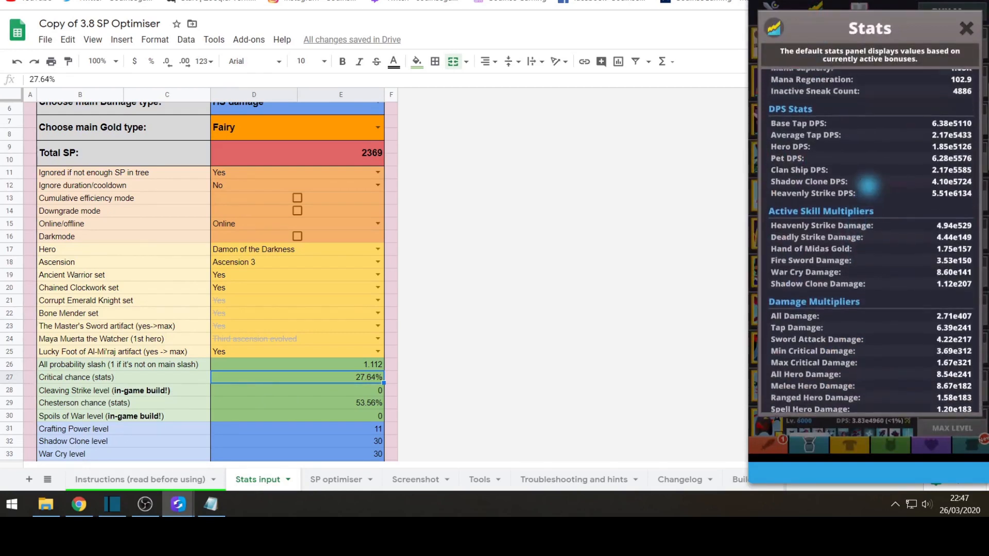
{"action": "scroll", "scroll_direction": "down", "scroll_amount": 3}
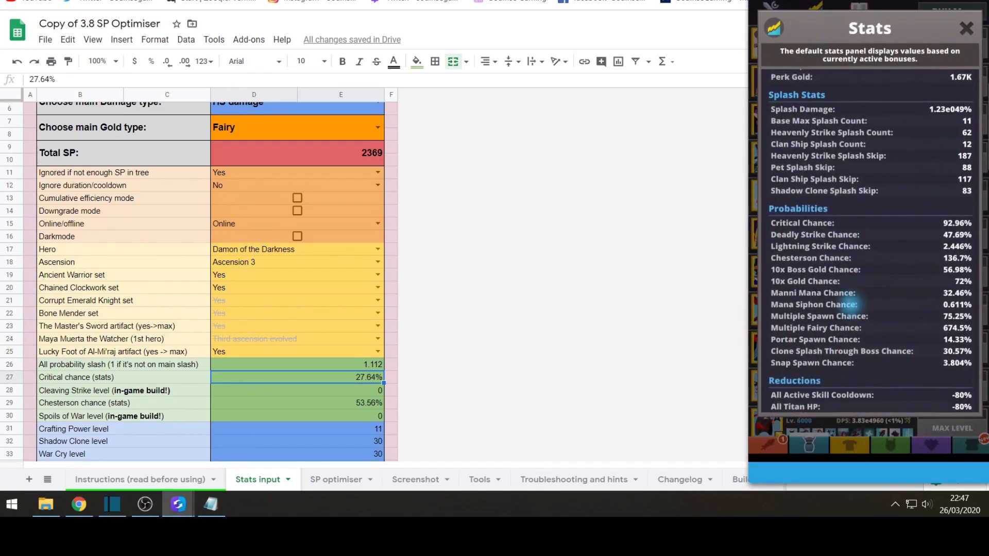
{"action": "scroll", "scroll_direction": "down", "scroll_amount": 3}
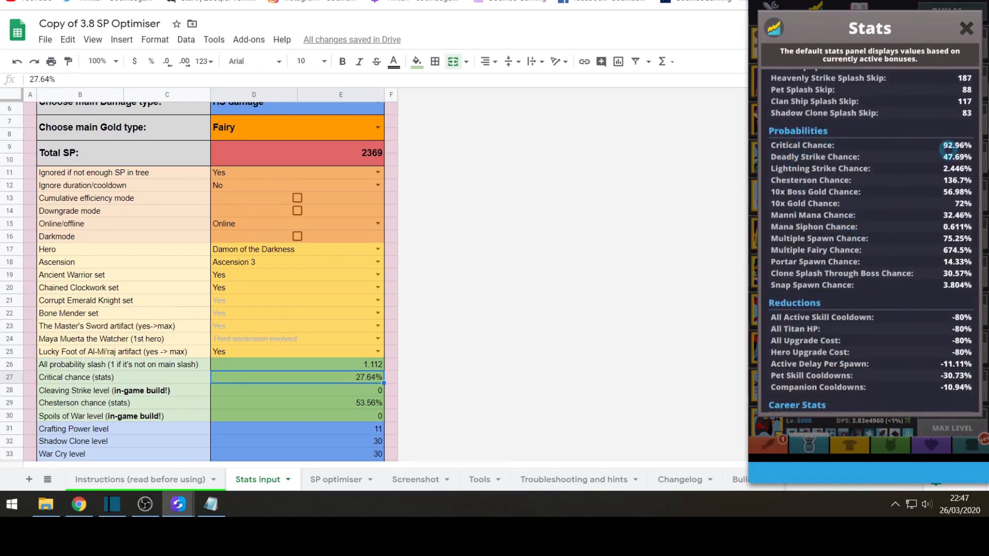
{"action": "left_click", "coordinate": [296, 390]}
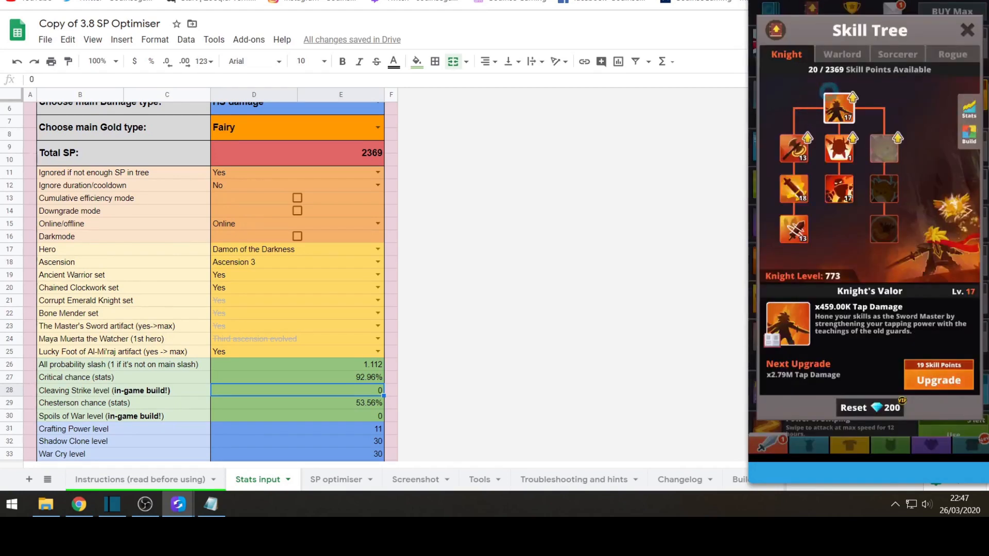
{"action": "left_click", "coordinate": [793, 147]}
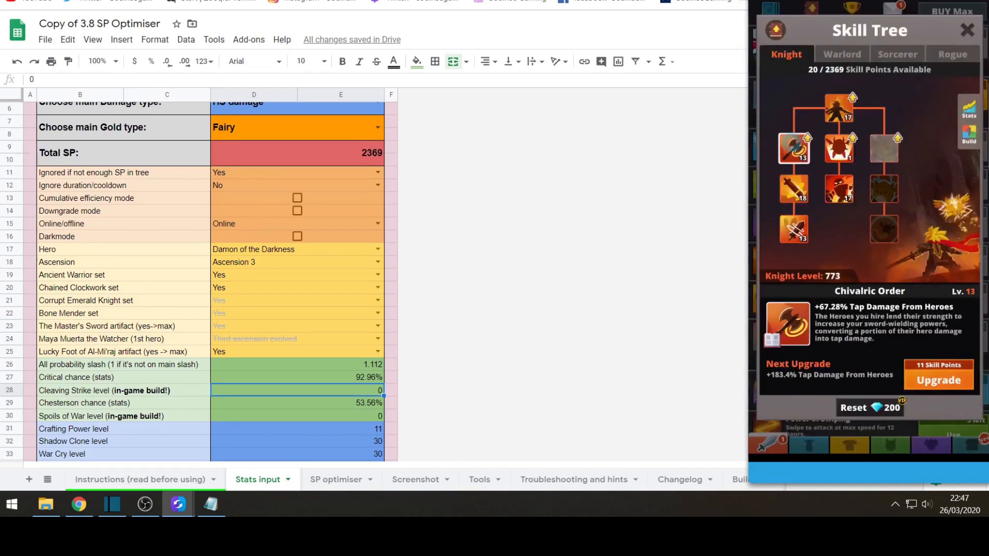
{"action": "left_click", "coordinate": [793, 191]}
{"action": "type", "text": "18"}
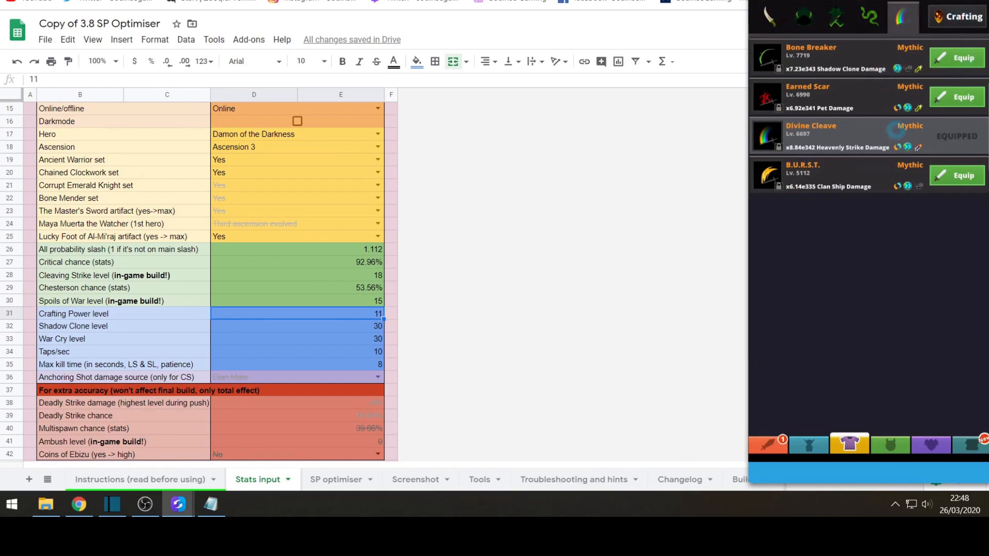
Record Crafting Power level 20 from the game's skills page and switch to the SP optimiser sheet
{"action": "left_click", "coordinate": [959, 16]}
{"action": "type", "text": "20"}
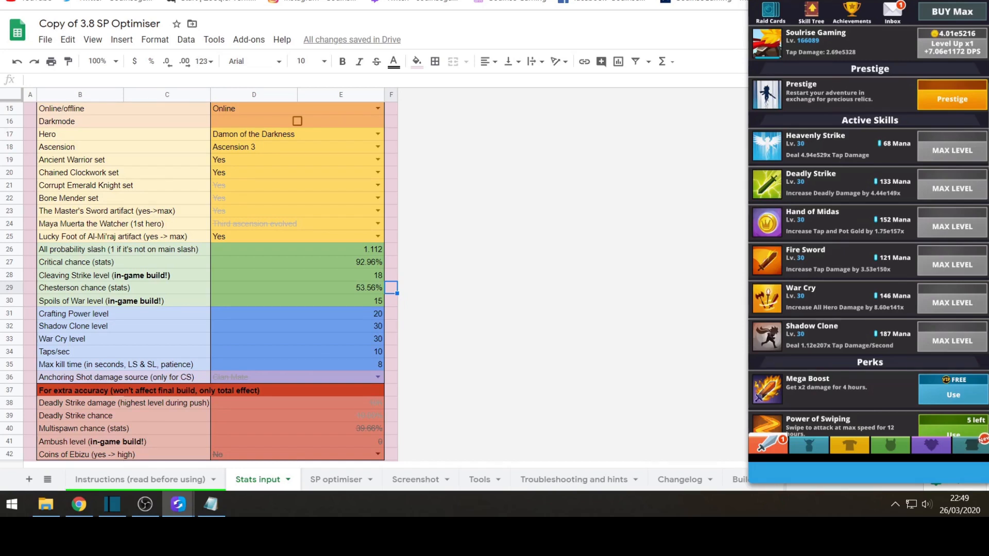
{"action": "scroll", "scroll_direction": "down", "scroll_amount": 3}
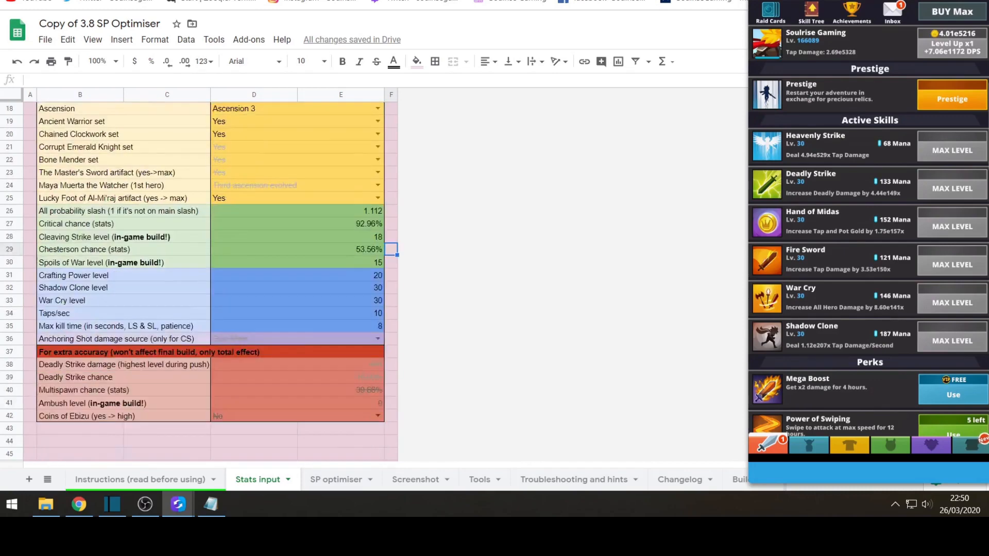
{"action": "left_click", "coordinate": [336, 479]}
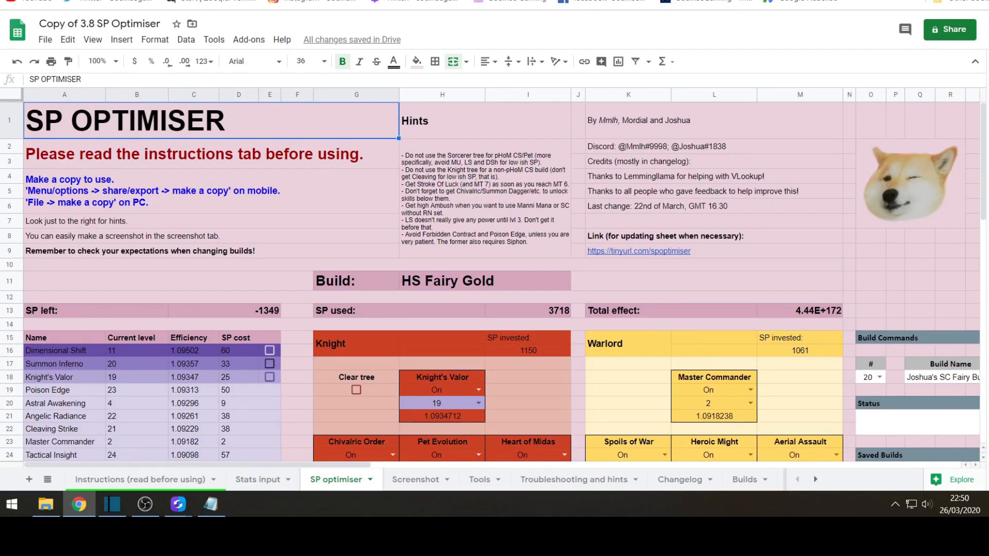
Tick Clear tree so every skill level resets to 0 with 2369 SP left
{"action": "scroll", "scroll_direction": "down", "scroll_amount": 3}
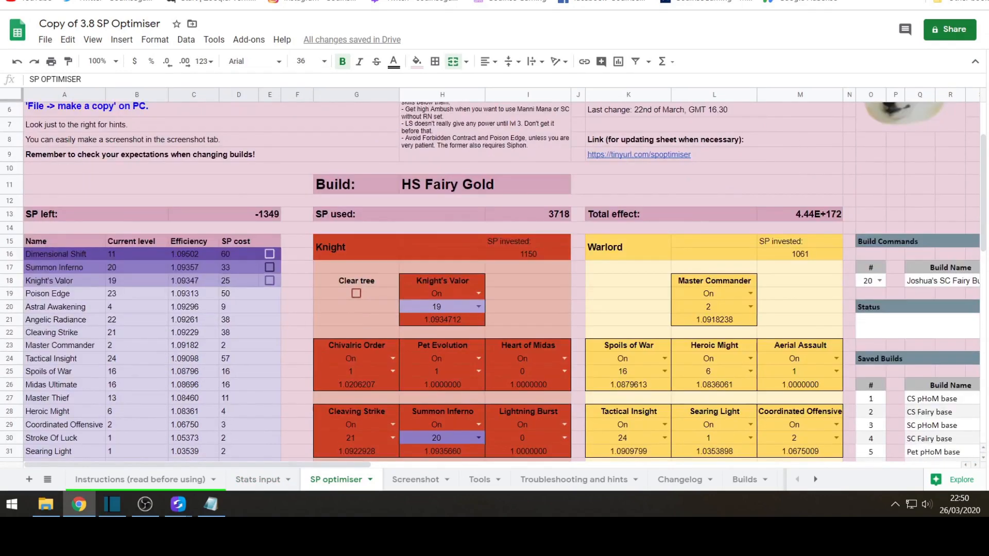
{"action": "left_click", "coordinate": [356, 248]}
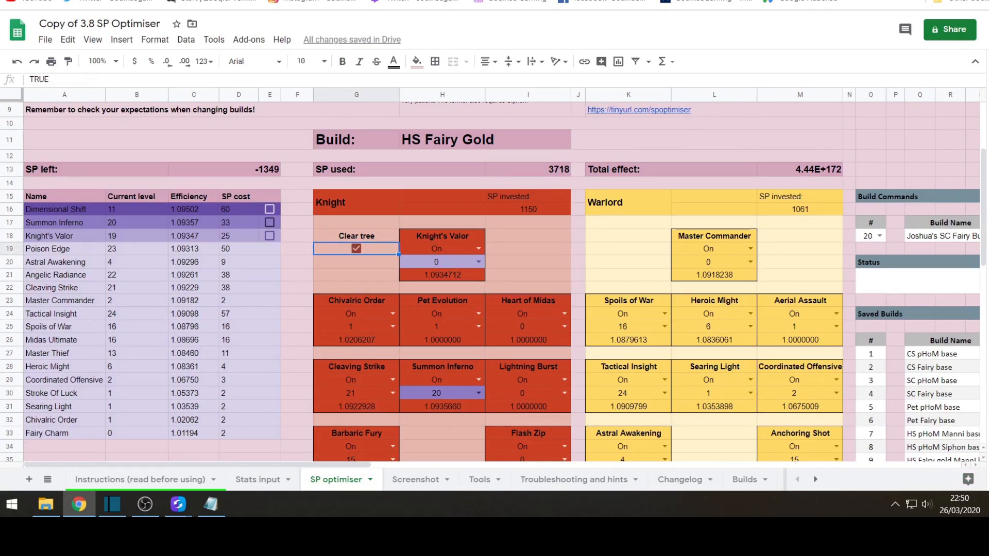
{"action": "left_click", "coordinate": [355, 248]}
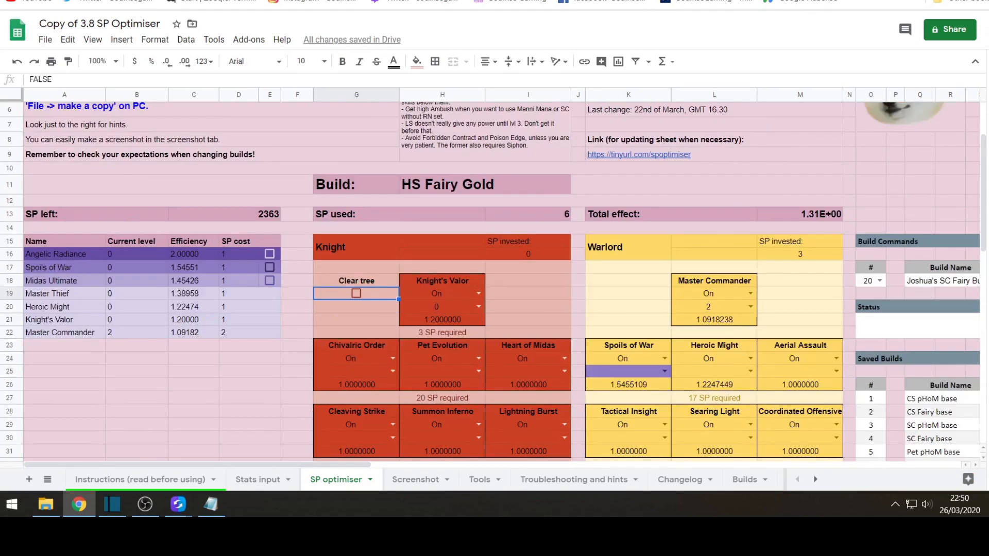
{"action": "scroll", "scroll_direction": "down", "scroll_amount": 3}
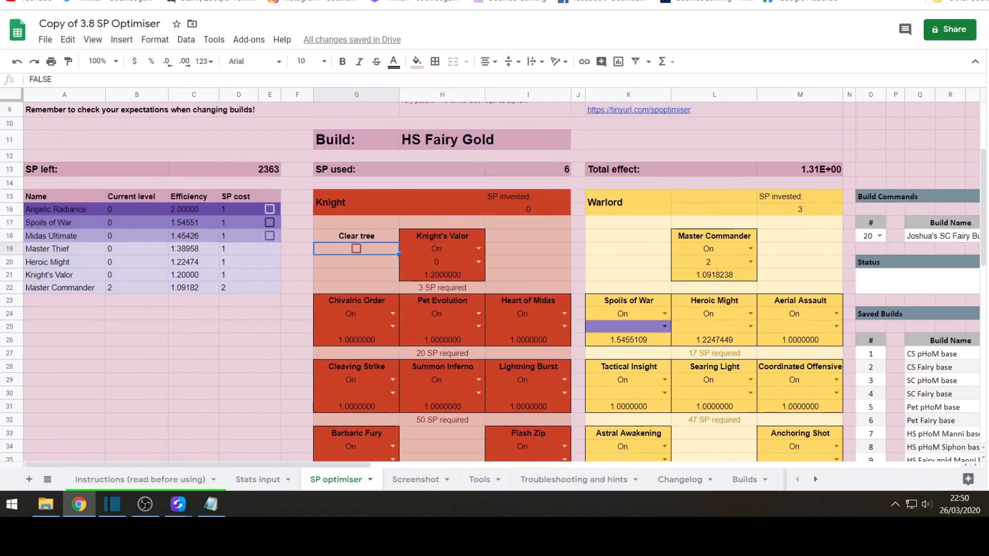
{"action": "scroll", "scroll_direction": "down", "scroll_amount": 3}
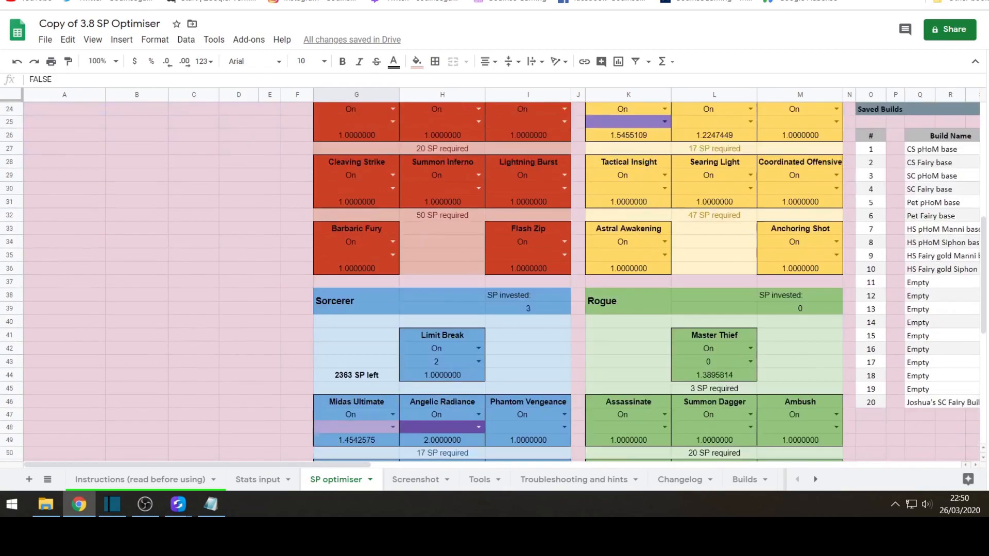
Set the Limit Break and Master Commander level dropdowns to 0
{"action": "left_click", "coordinate": [442, 360]}
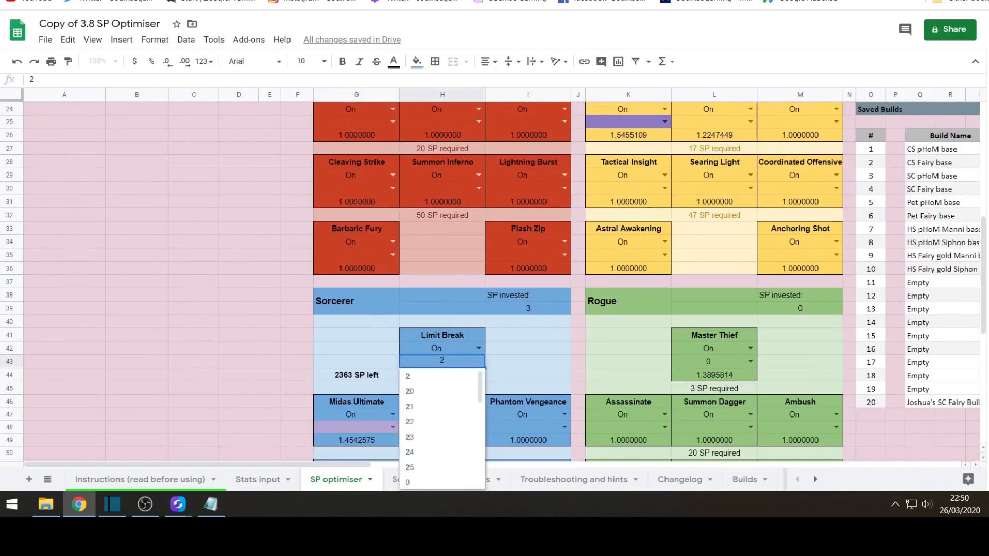
{"action": "scroll", "scroll_direction": "down", "scroll_amount": 3}
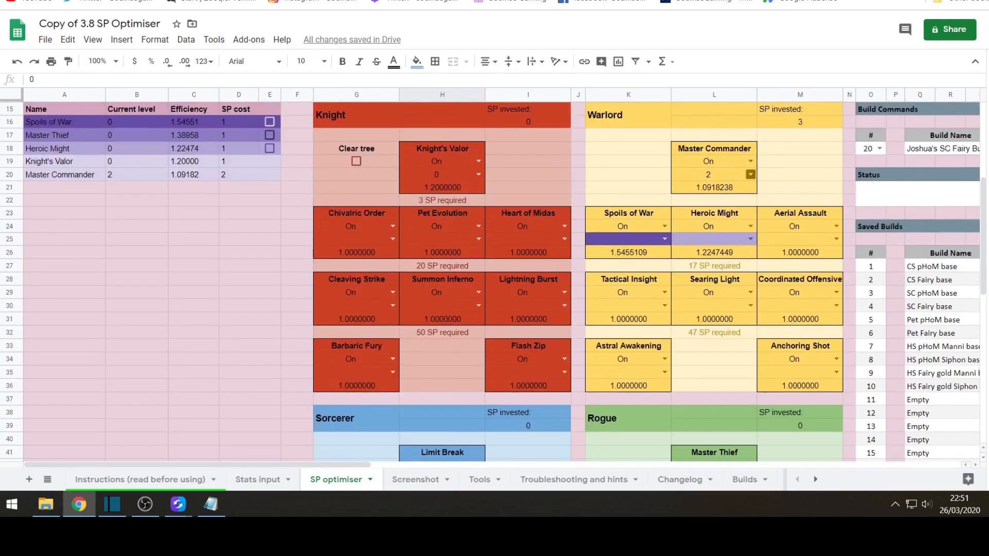
{"action": "left_click", "coordinate": [750, 175]}
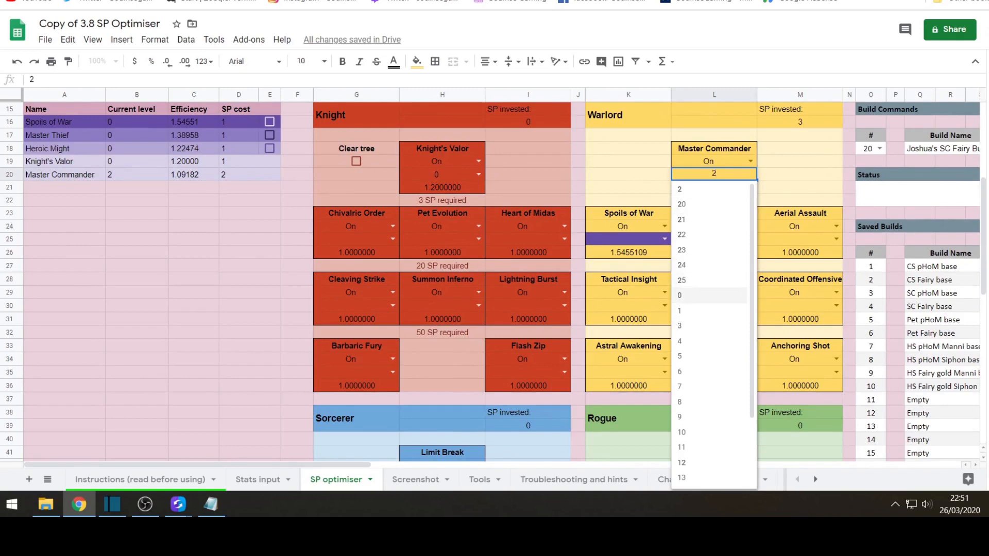
{"action": "left_click", "coordinate": [681, 295]}
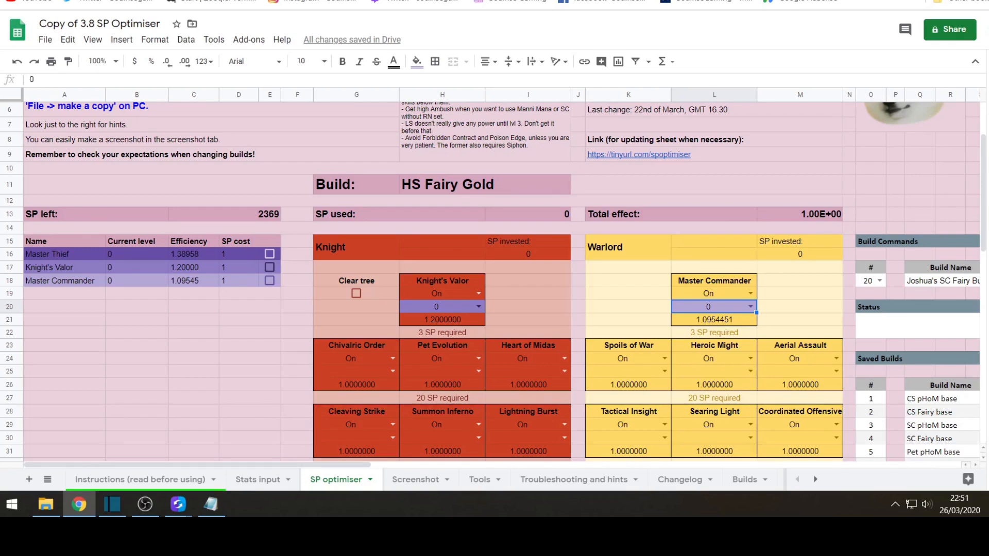
Select saved build slot 10, HS Fairy gold Siphon base, in the Build Commands # dropdown
{"action": "scroll", "scroll_direction": "right", "scroll_amount": 3}
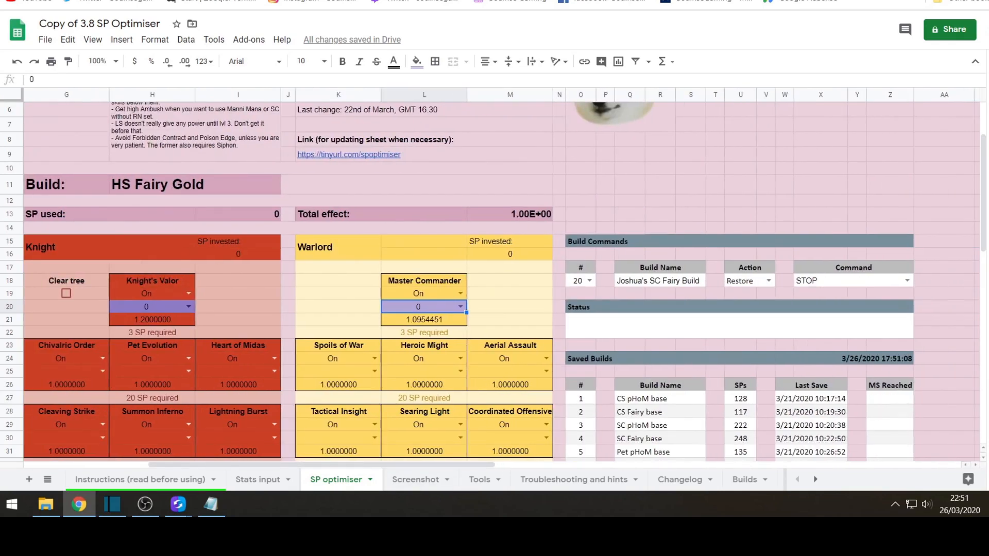
{"action": "scroll", "scroll_direction": "down", "scroll_amount": 3}
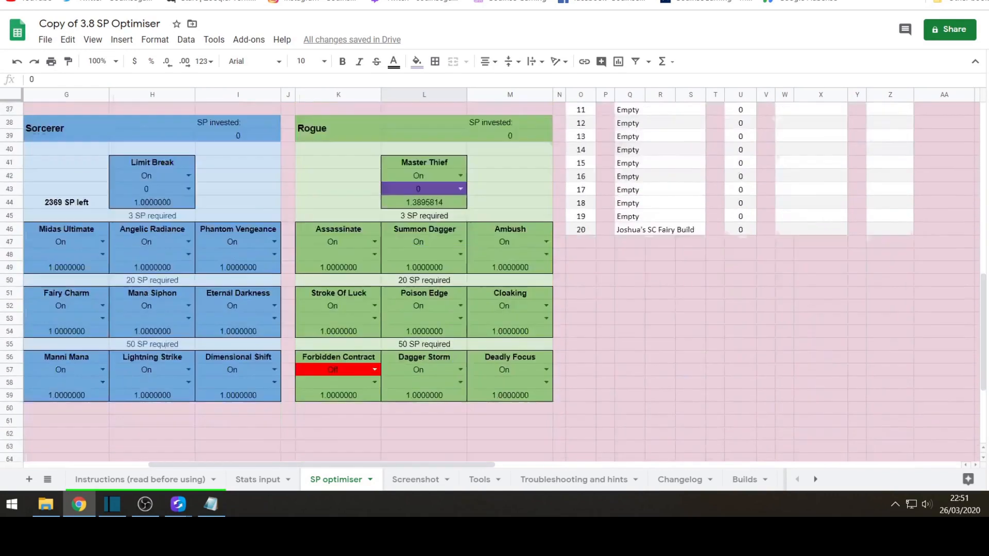
{"action": "left_click", "coordinate": [579, 188]}
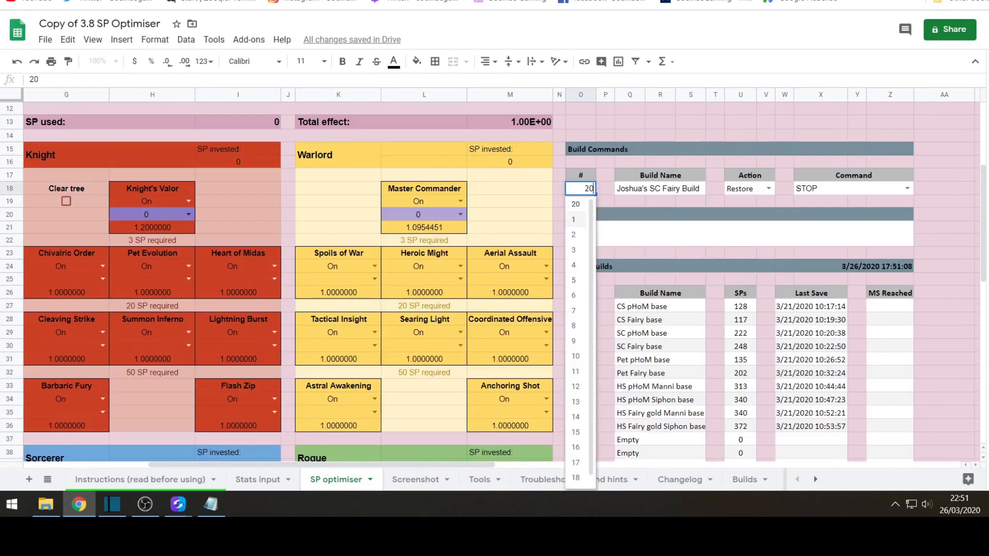
{"action": "left_click", "coordinate": [575, 204]}
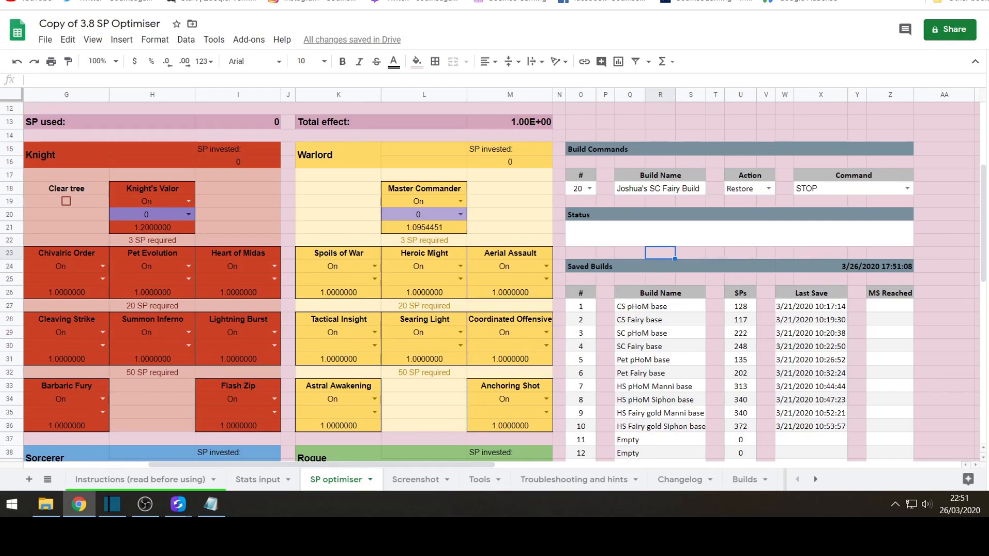
{"action": "left_click", "coordinate": [592, 188]}
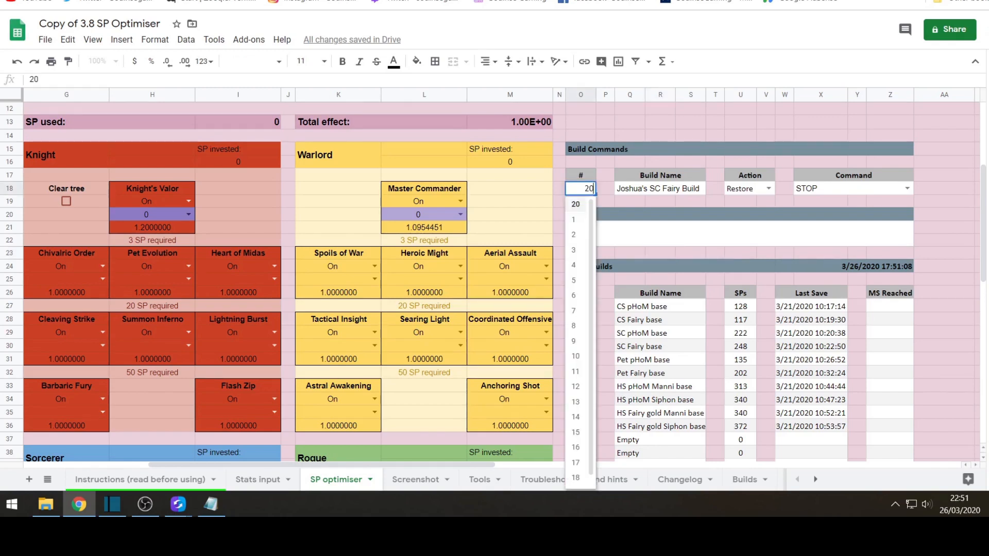
{"action": "left_click", "coordinate": [575, 357]}
{"action": "type", "text": "GO"}
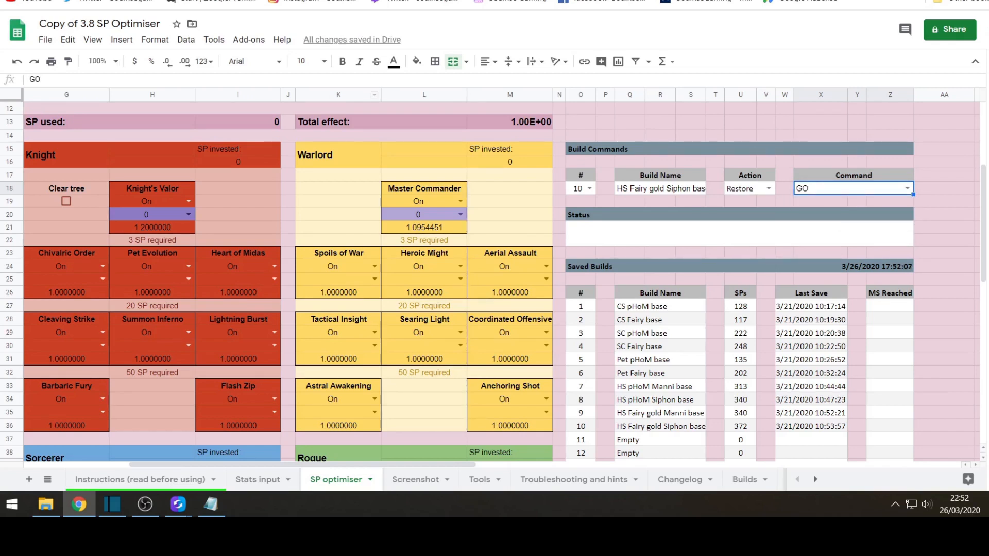
Run Restore with GO so build 10 loads: 372 SP used, 1997 SP left
{"action": "left_click", "coordinate": [852, 187]}
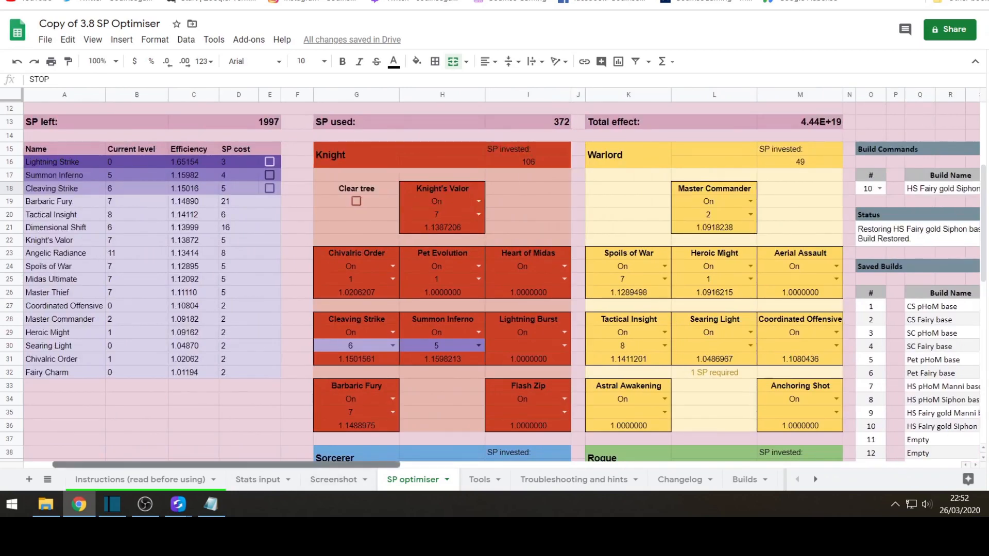
{"action": "scroll", "scroll_direction": "right", "scroll_amount": 3}
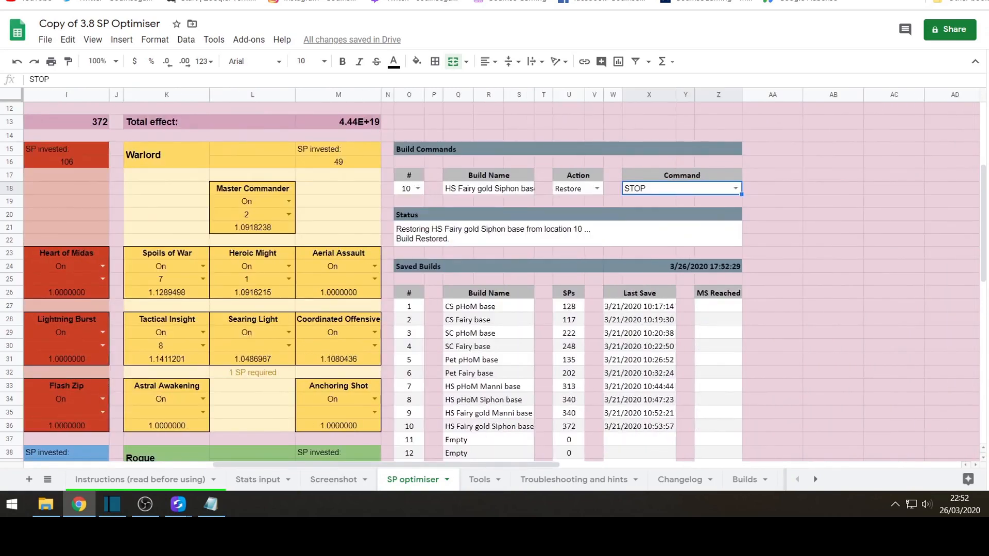
{"action": "scroll", "scroll_direction": "down", "scroll_amount": 3}
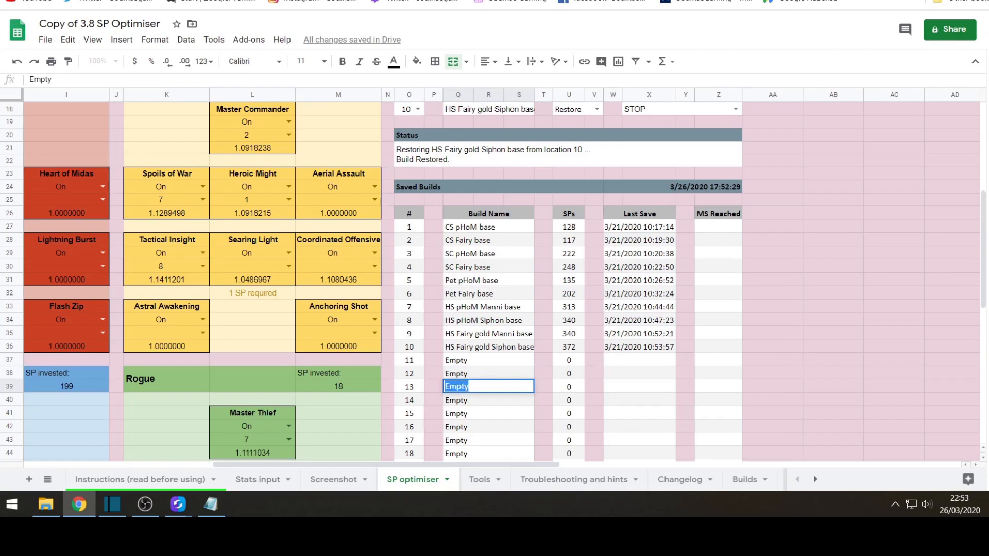
Name saved slot 13 'Souls HS Fairy' and select slot 13 in Build Commands
{"action": "type", "text": "Souls H"}
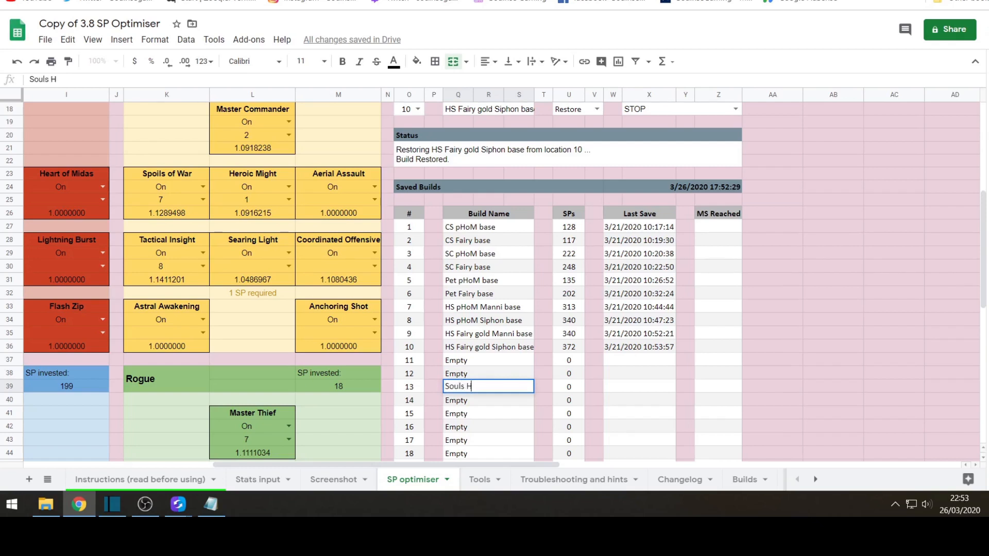
{"action": "type", "text": "S Fiar"}
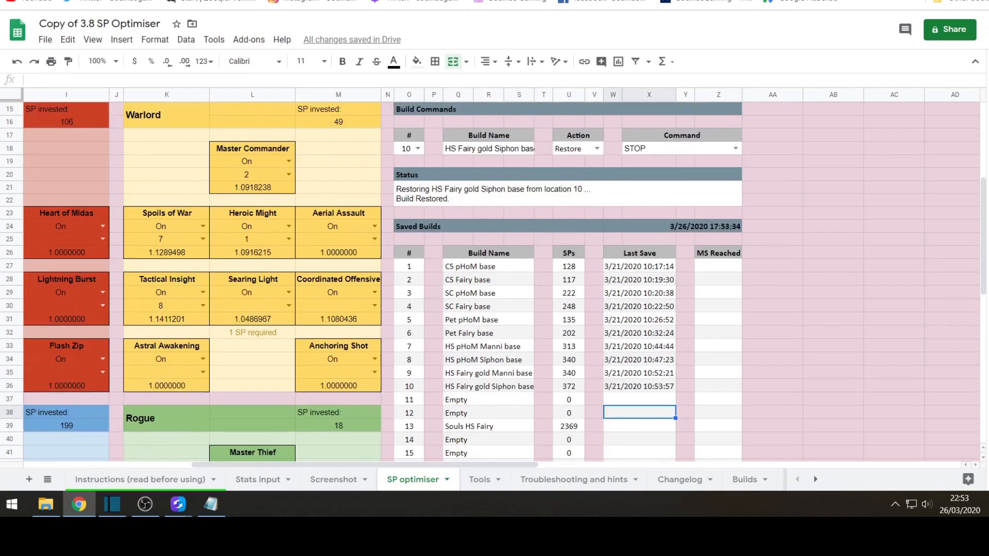
{"action": "left_click", "coordinate": [409, 148]}
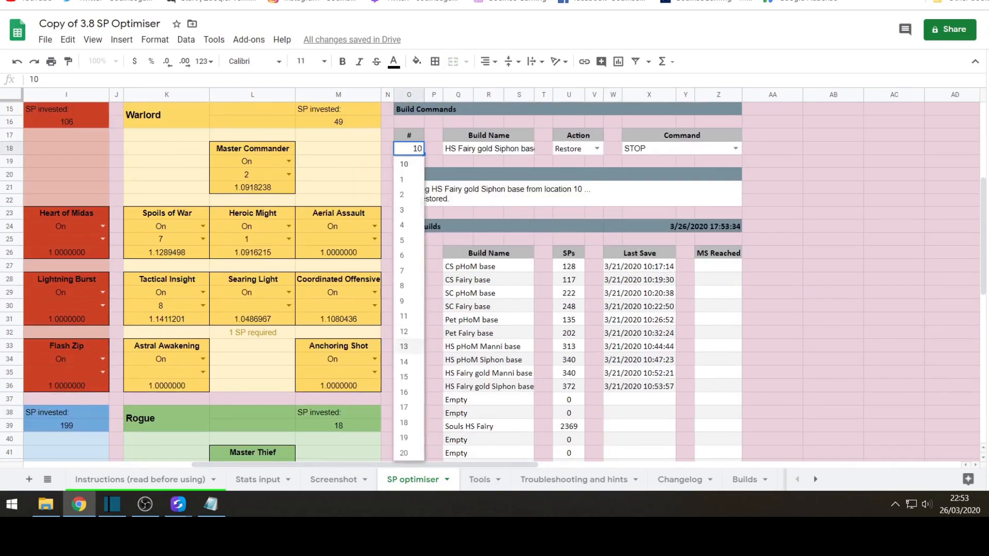
{"action": "left_click", "coordinate": [403, 347]}
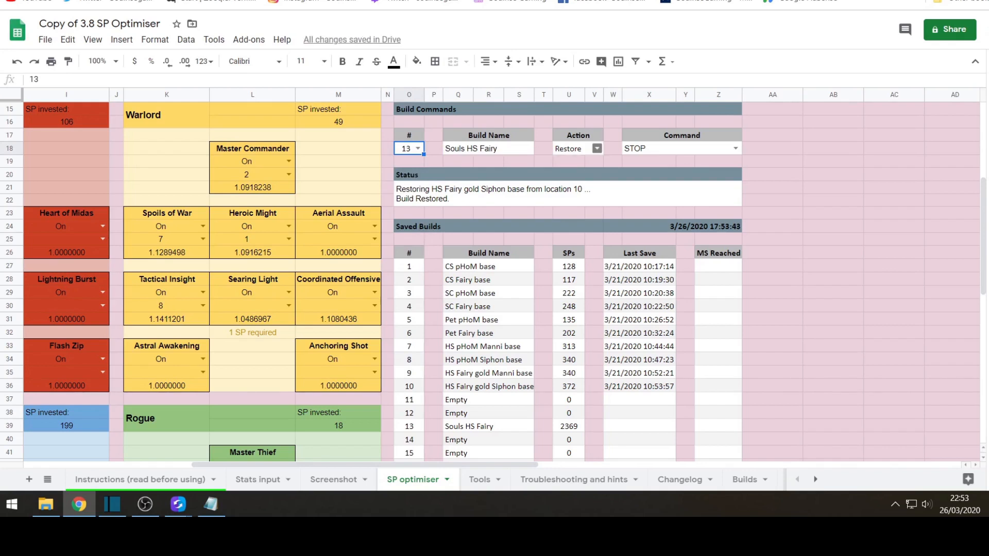
{"action": "left_click", "coordinate": [597, 149]}
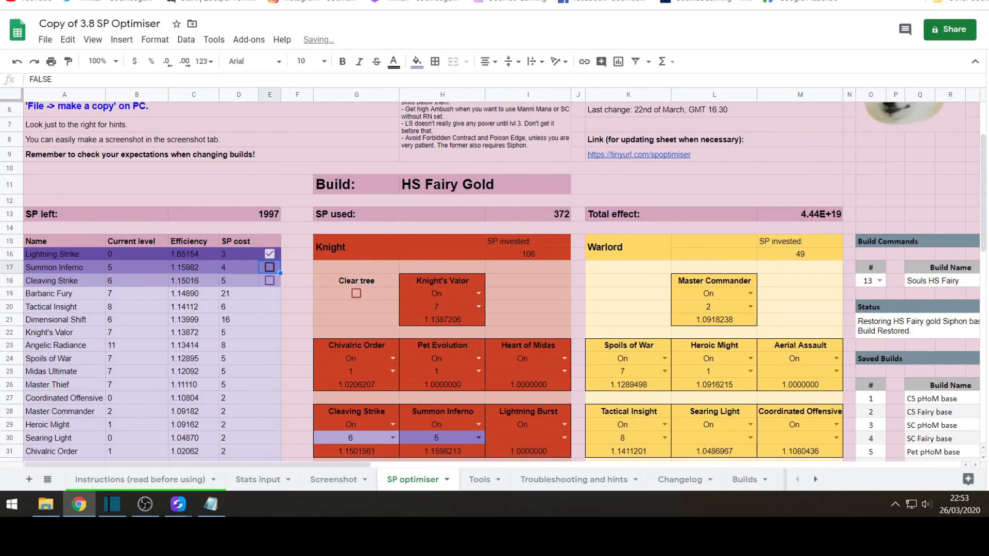
Apply the suggested skill upgrade and set Aerial Assault to level 10, bringing SP used to 418
{"action": "left_click", "coordinate": [269, 281]}
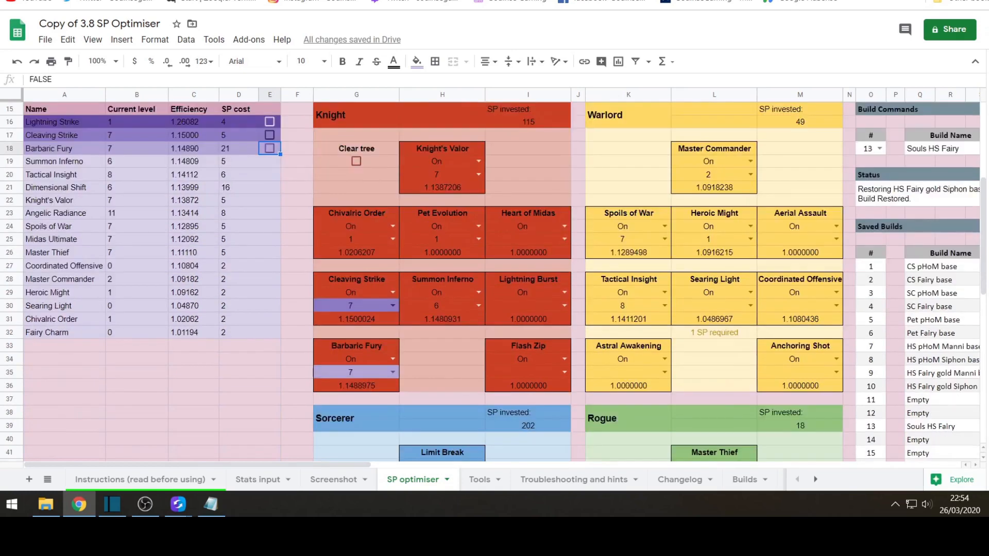
{"action": "scroll", "scroll_direction": "down", "scroll_amount": 3}
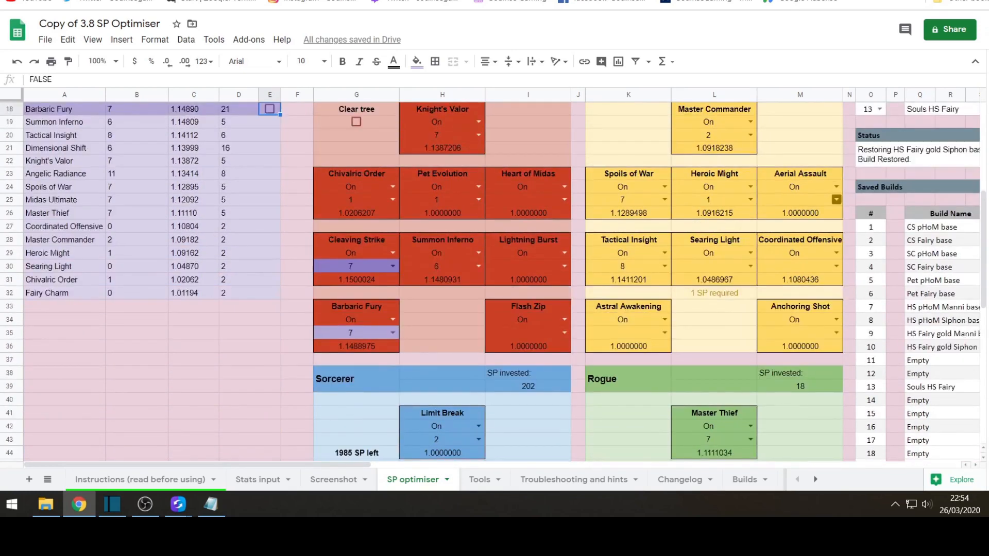
{"action": "left_click", "coordinate": [799, 200]}
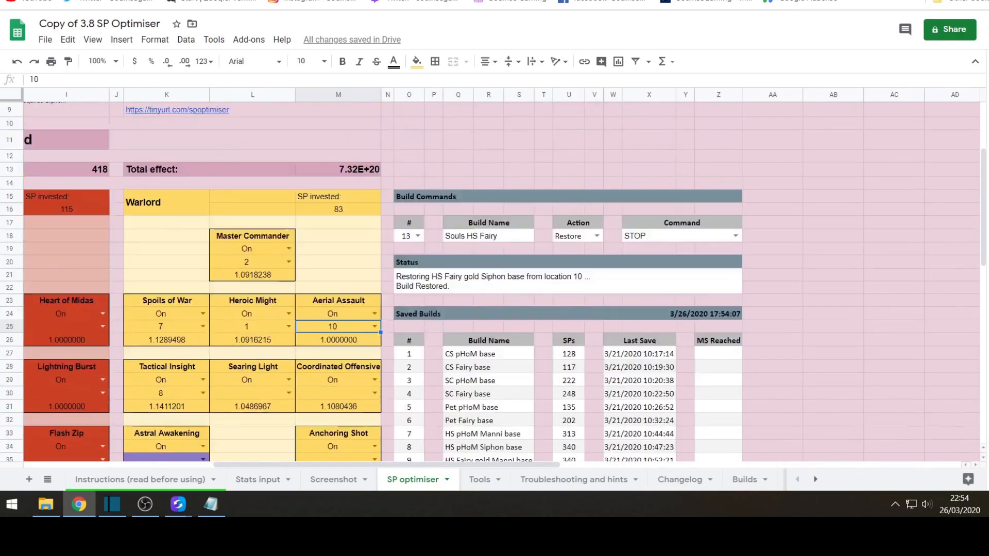
Save the current 418-SP build to slot 13 as Souls HS Fairy with Action Save and Command GO
{"action": "scroll", "scroll_direction": "down", "scroll_amount": 3}
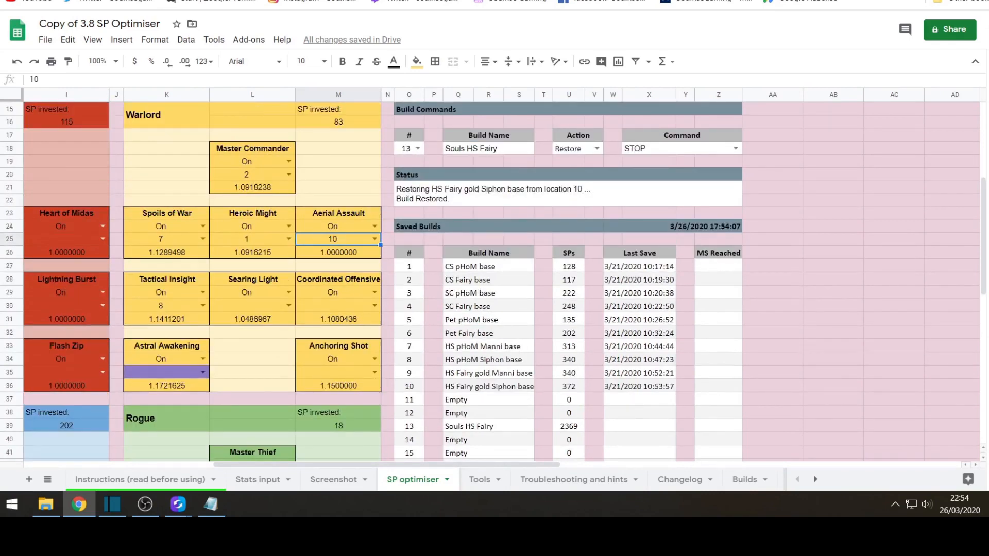
{"action": "left_click", "coordinate": [597, 148]}
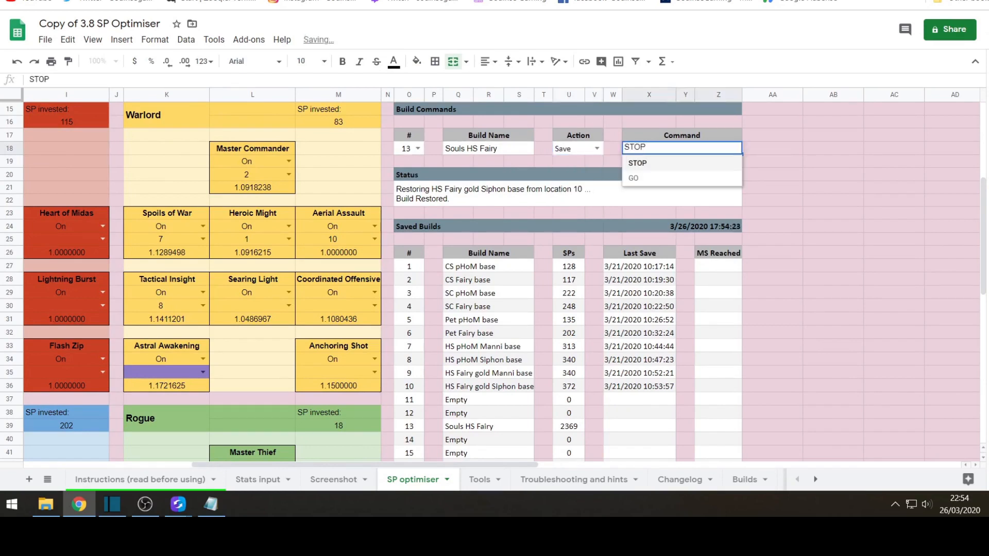
{"action": "left_click", "coordinate": [633, 178]}
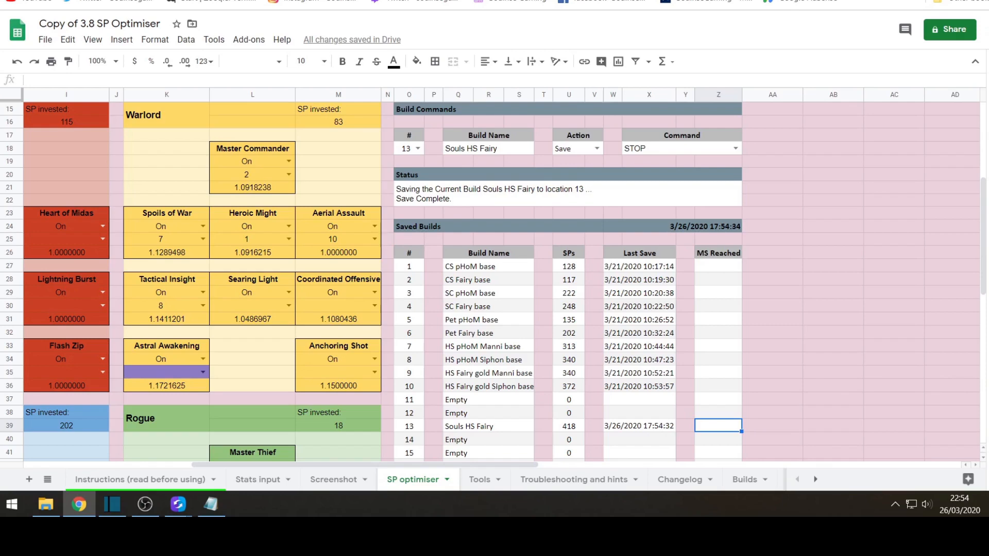
Scroll down the SP optimiser to the Build Commands and save the build to slot 13
{"action": "scroll", "scroll_direction": "down", "scroll_amount": 3}
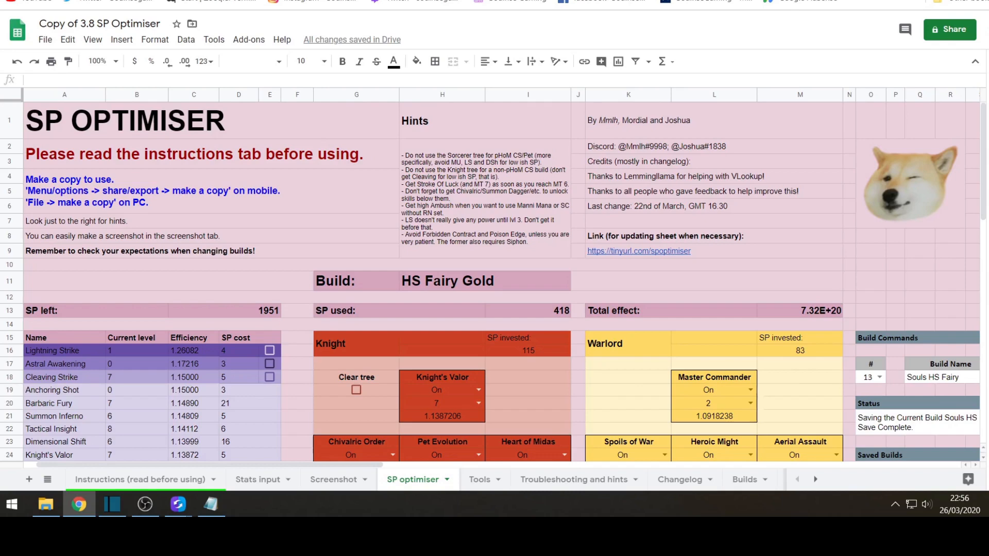
{"action": "scroll", "scroll_direction": "down", "scroll_amount": 3}
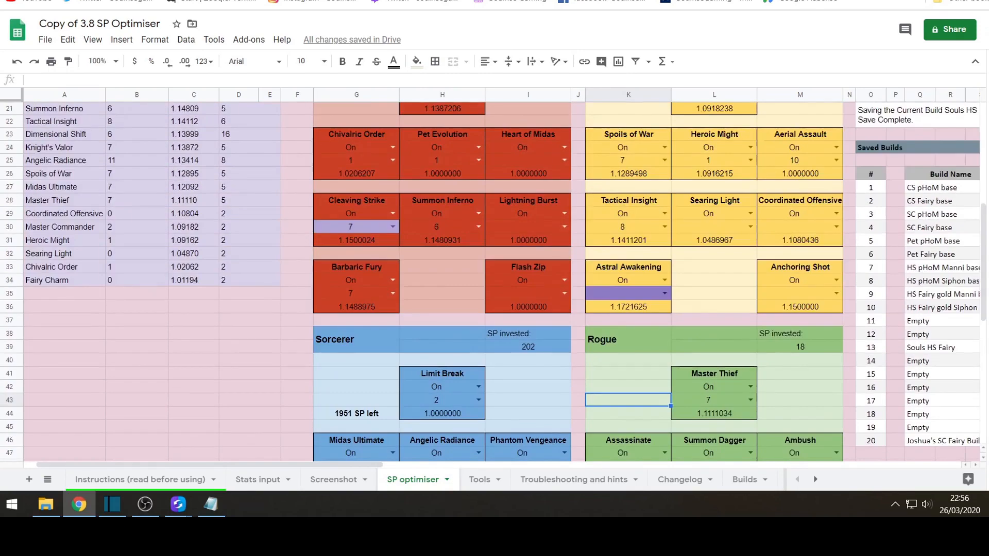
Switch to the Screenshot sheet summarising HS Fairy Gold with 418 of 2369 SP used
{"action": "scroll", "scroll_direction": "down", "scroll_amount": 3}
{"action": "type", "text": "On"}
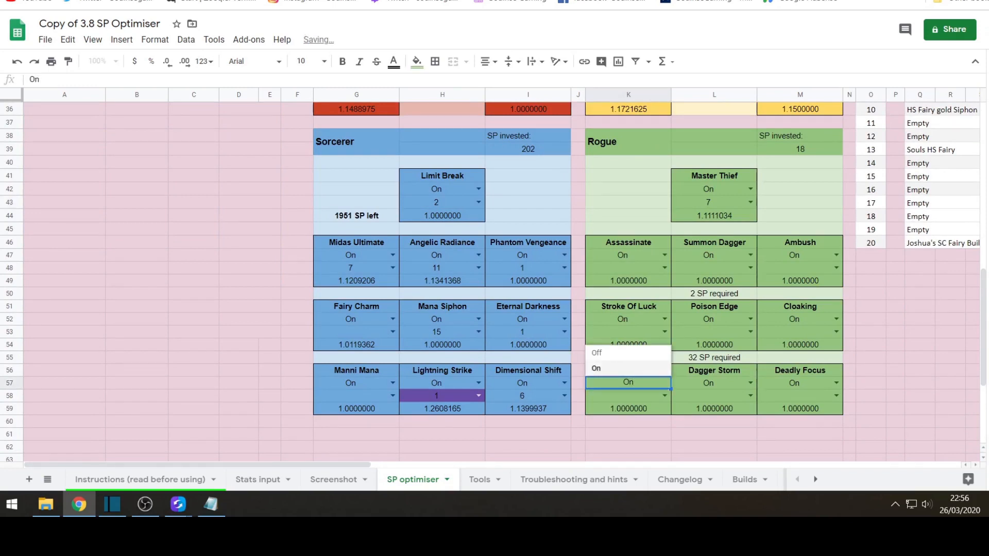
{"action": "left_click", "coordinate": [333, 479]}
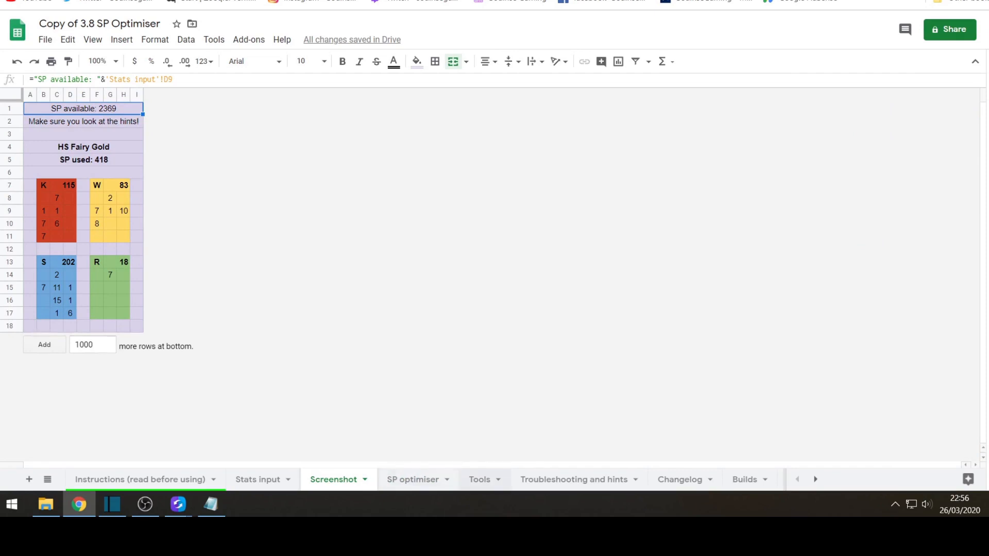
Read through the Troubleshooting and hints sheet, then view the Changelog sheet of 2020 updates
{"action": "left_click", "coordinate": [573, 479]}
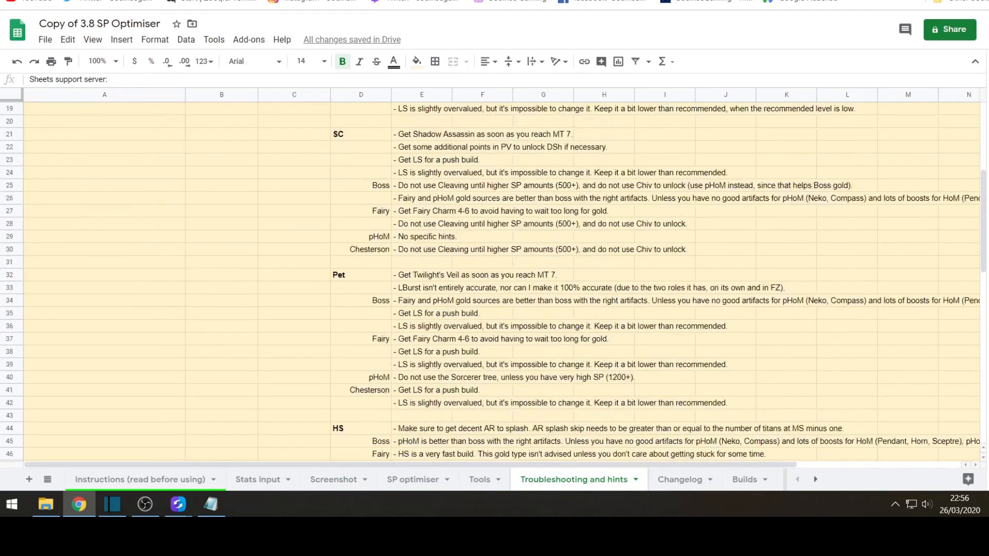
{"action": "scroll", "scroll_direction": "down", "scroll_amount": 3}
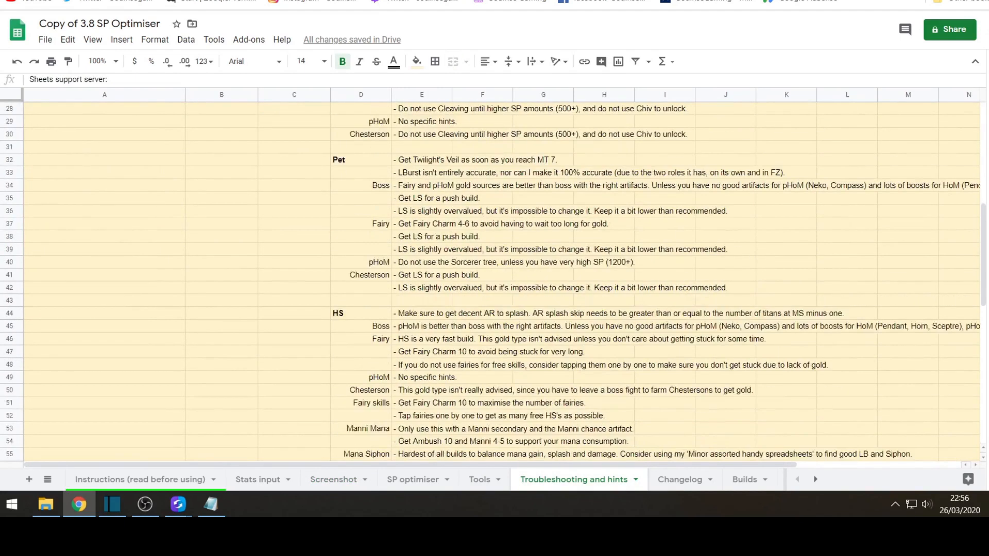
{"action": "scroll", "scroll_direction": "down", "scroll_amount": 3}
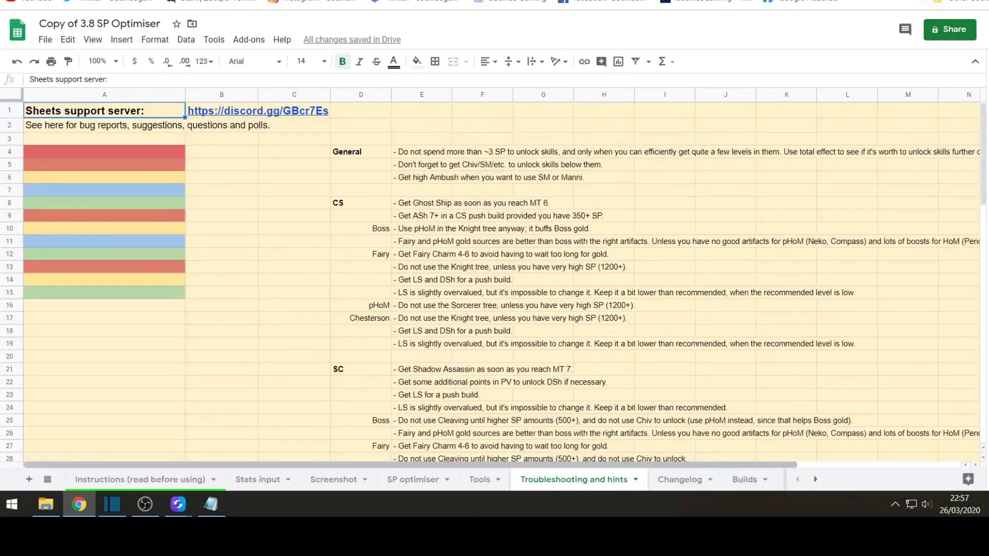
{"action": "left_click", "coordinate": [680, 479]}
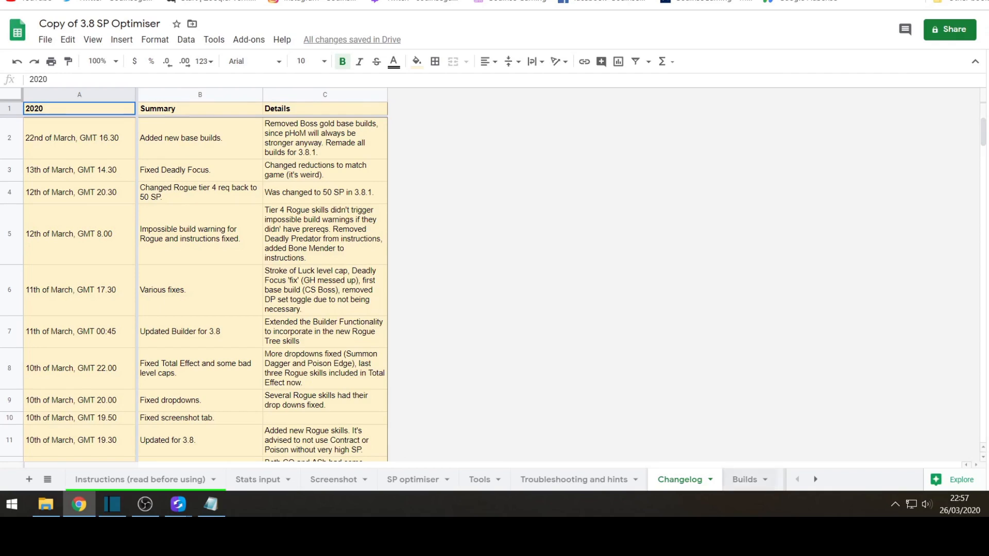
Review the Builds sheet of saved skill levels, then return to the Screenshot summary
{"action": "left_click", "coordinate": [743, 479]}
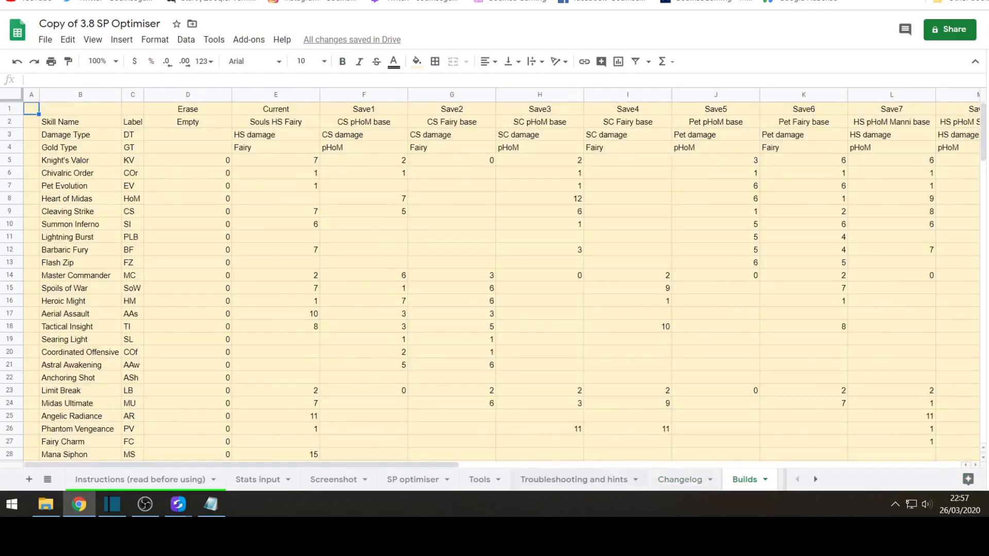
{"action": "left_click", "coordinate": [679, 479]}
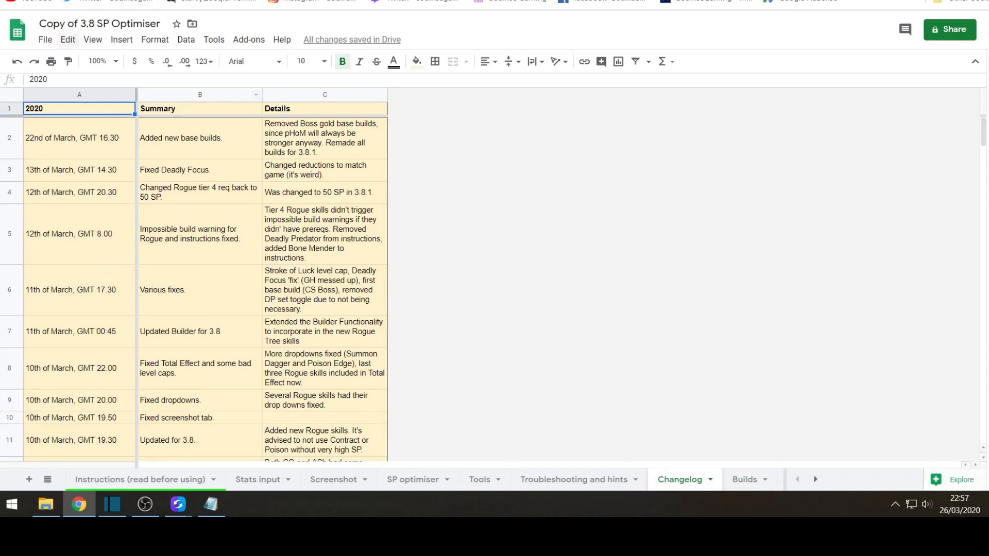
{"action": "mouse_move", "coordinate": [67, 61]}
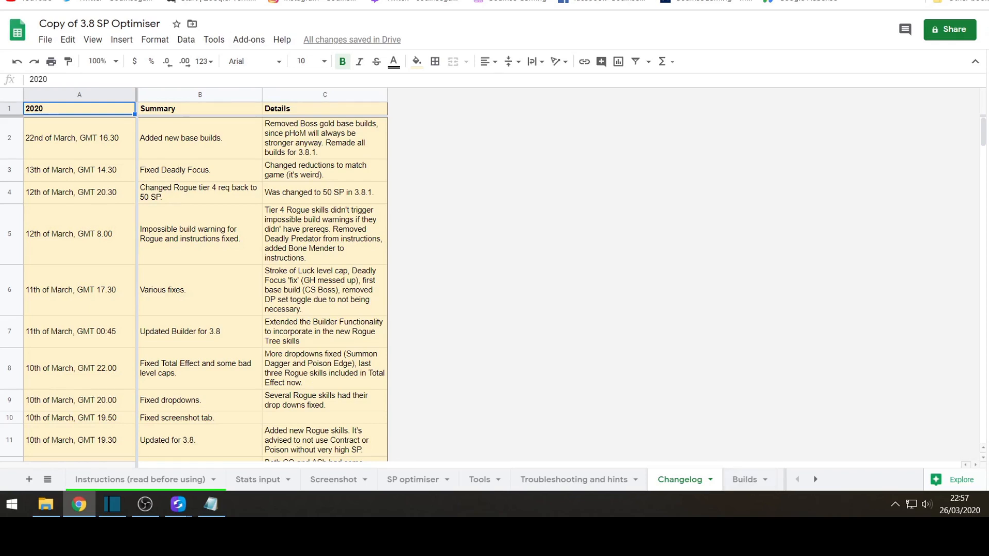
{"action": "left_click", "coordinate": [744, 479]}
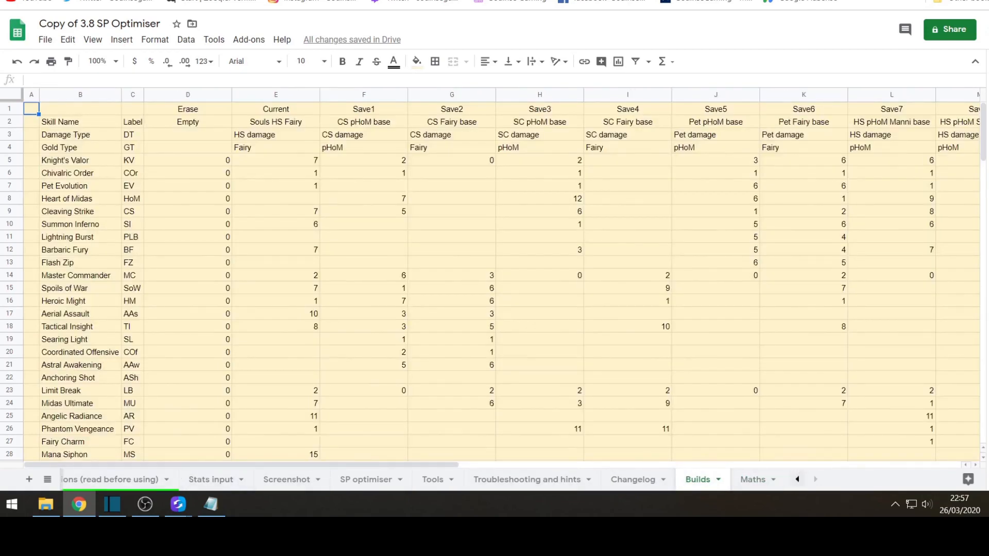
{"action": "left_click", "coordinate": [329, 479]}
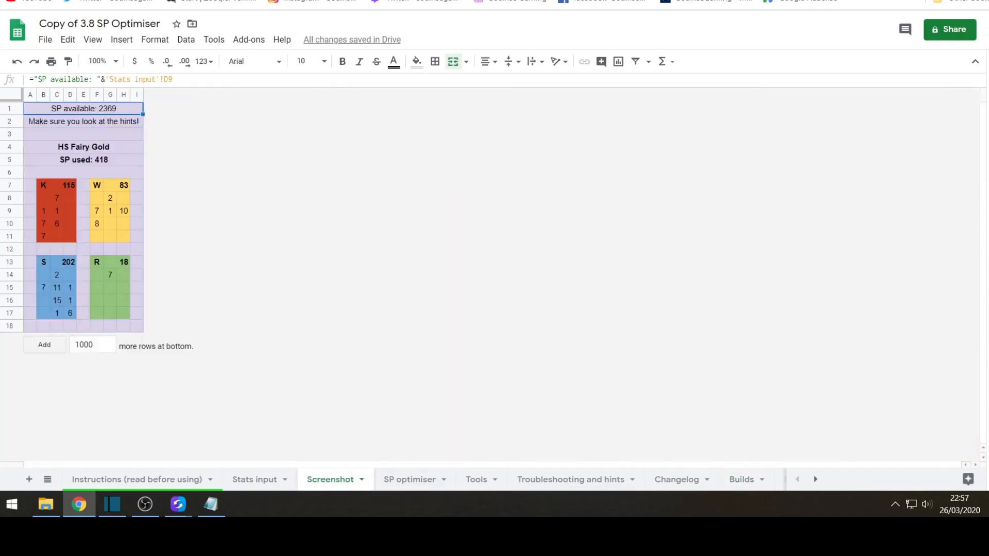
Clear the invested skill points in the SP optimiser so the tree shows 6 SP used
{"action": "left_click", "coordinate": [409, 479]}
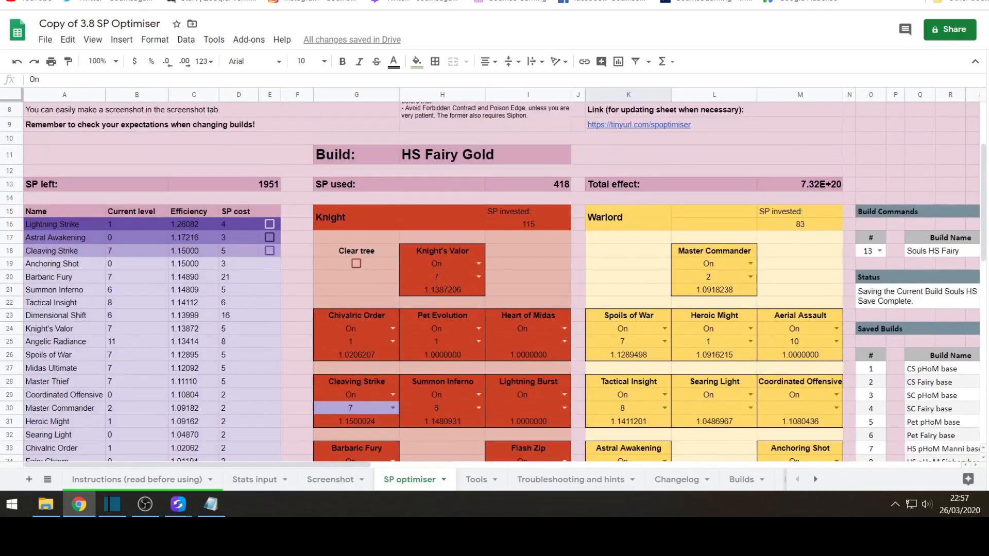
{"action": "left_click", "coordinate": [356, 264]}
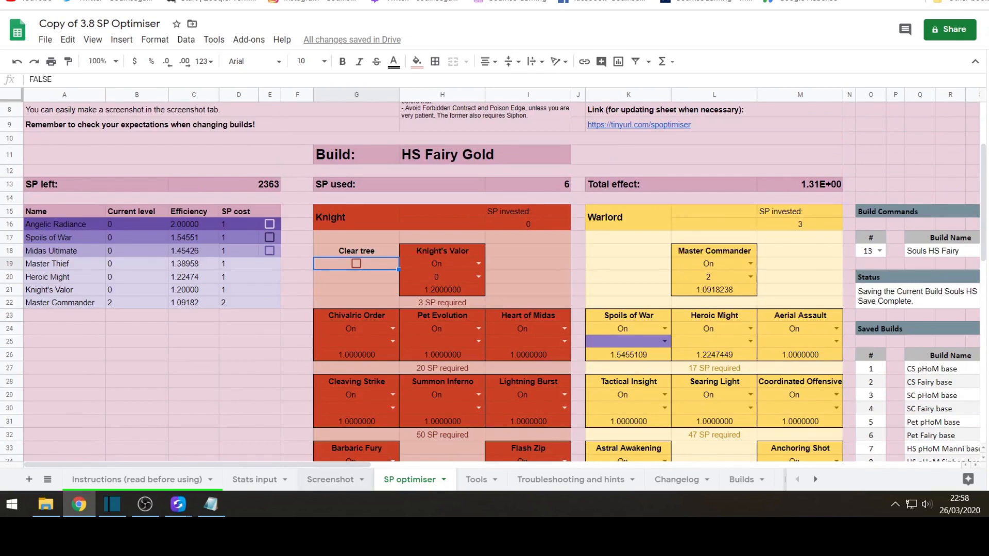
{"action": "scroll", "scroll_direction": "down", "scroll_amount": 3}
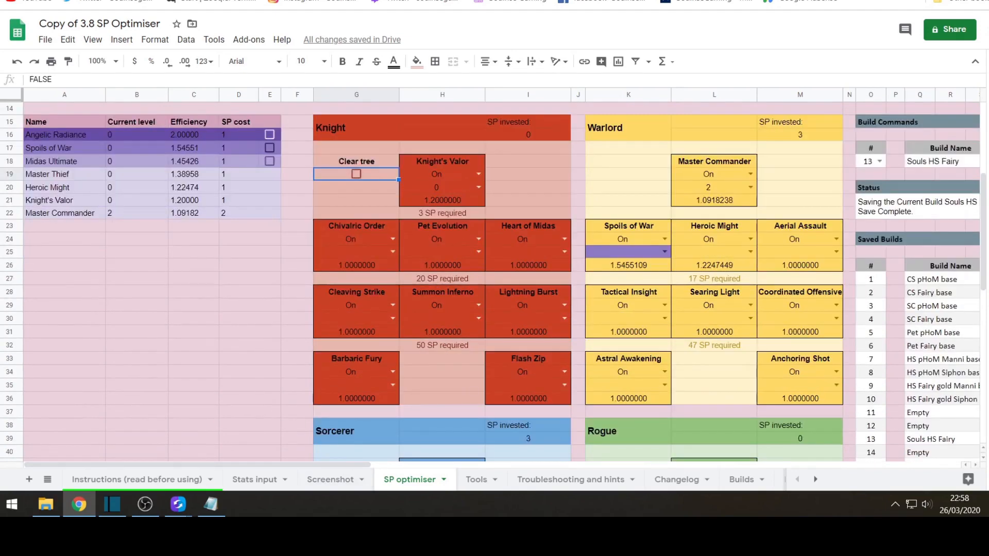
{"action": "scroll", "scroll_direction": "down", "scroll_amount": 3}
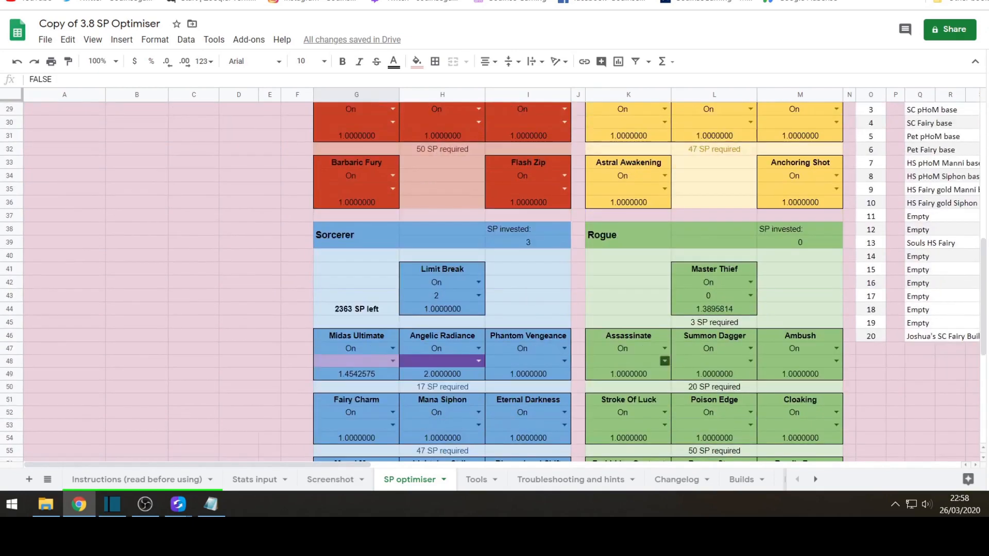
{"action": "scroll", "scroll_direction": "up", "scroll_amount": 3}
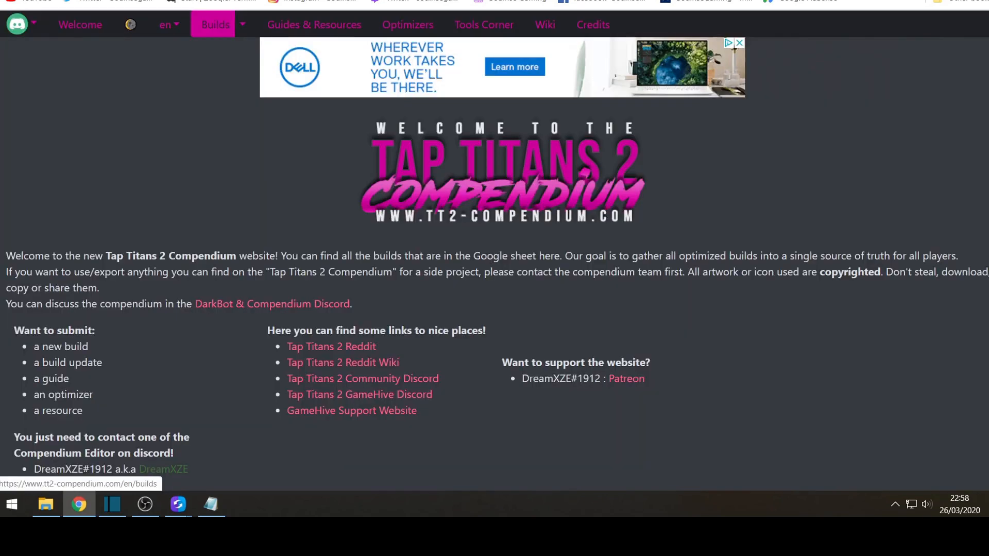
Navigate via Builds to the Compendium Optimizers page and look through the list of optimisers
{"action": "left_click", "coordinate": [215, 24]}
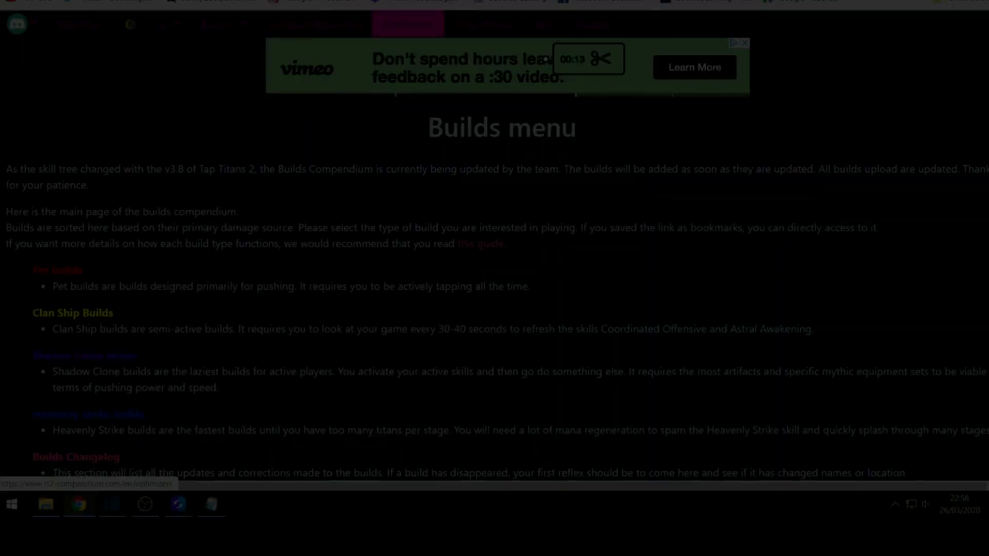
{"action": "left_click", "coordinate": [407, 25]}
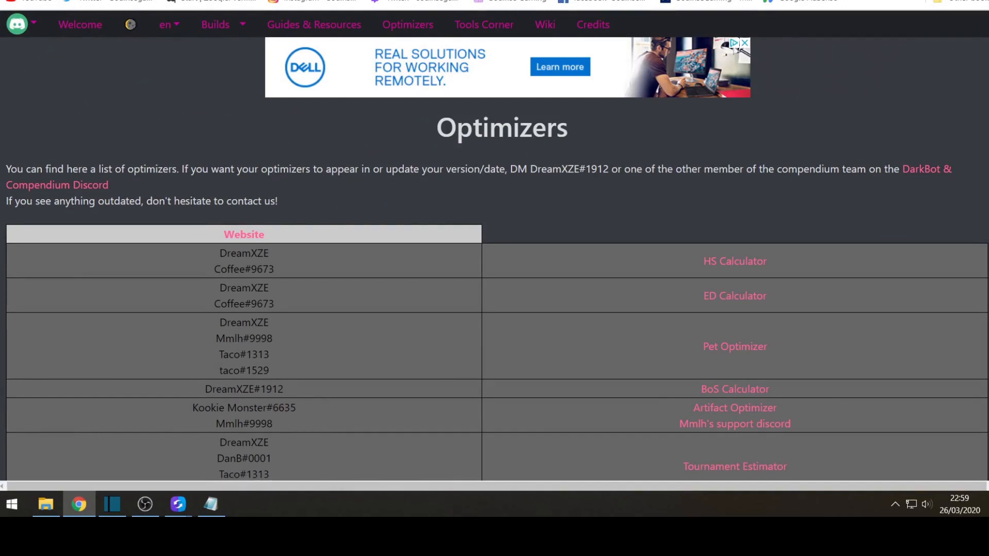
{"action": "scroll", "scroll_direction": "down", "scroll_amount": 3}
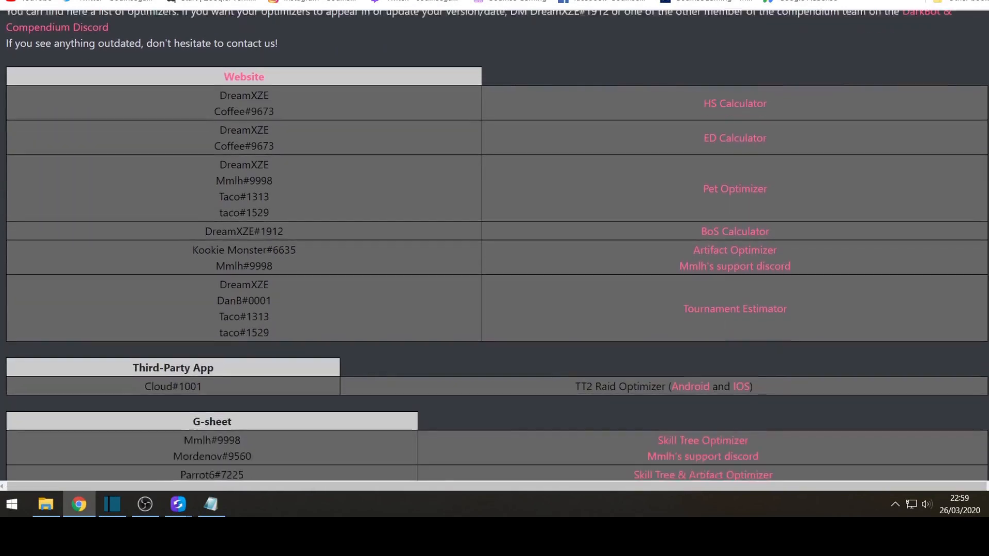
{"action": "scroll", "scroll_direction": "down", "scroll_amount": 3}
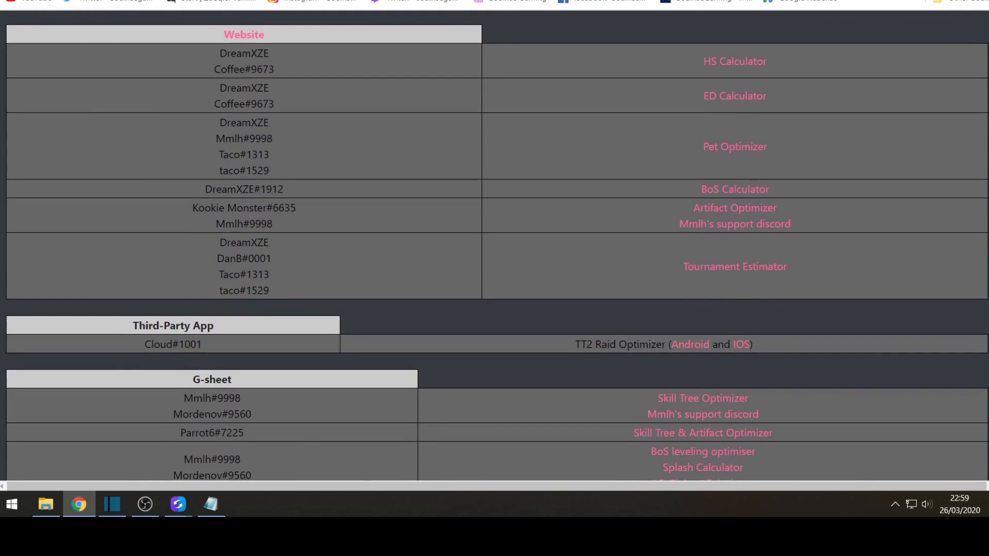
{"action": "scroll", "scroll_direction": "down", "scroll_amount": 3}
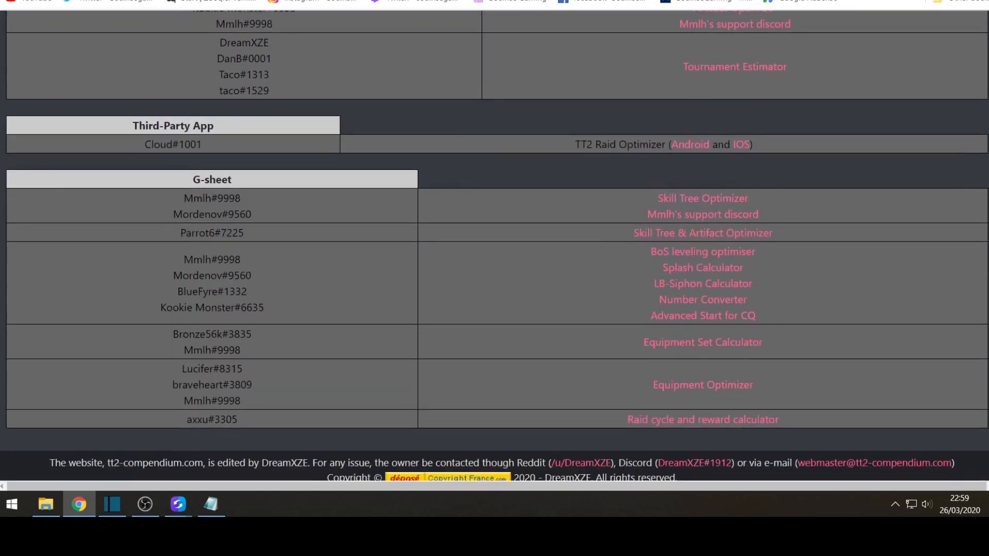
{"action": "scroll", "scroll_direction": "up", "scroll_amount": 3}
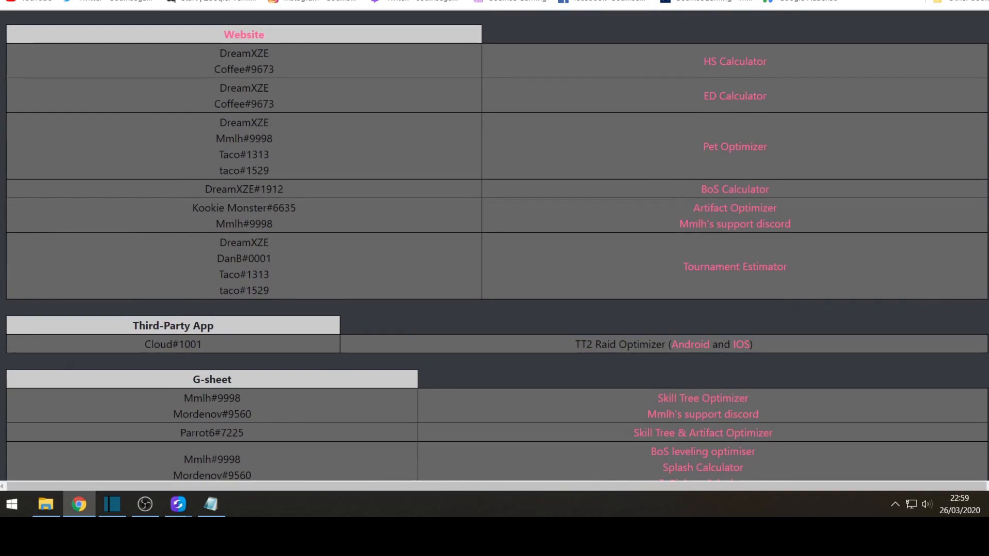
Open the Artifact Optimizer, read its instructions, and bring the Tap Titans 2 game window beside it
{"action": "left_click", "coordinate": [734, 209]}
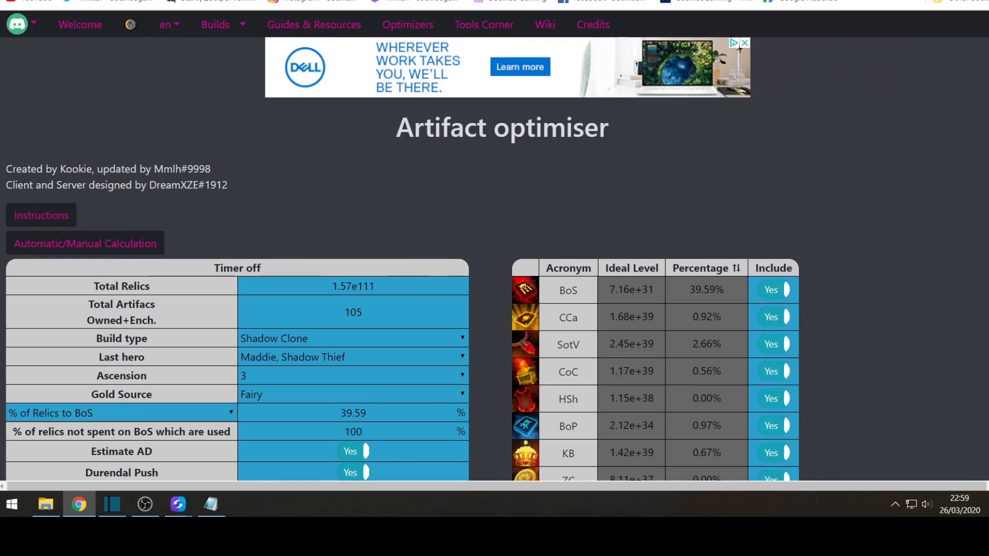
{"action": "scroll", "scroll_direction": "down", "scroll_amount": 3}
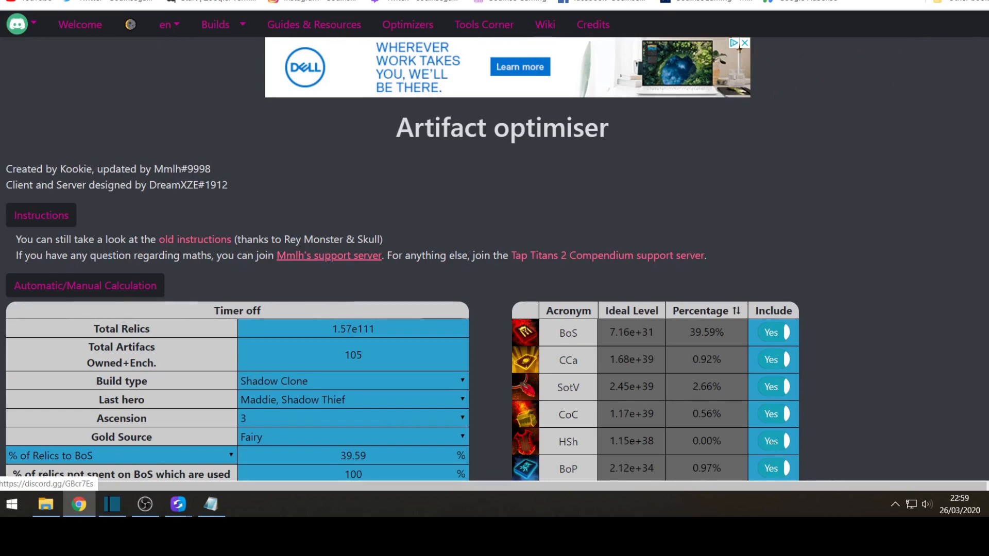
{"action": "scroll", "scroll_direction": "down", "scroll_amount": 3}
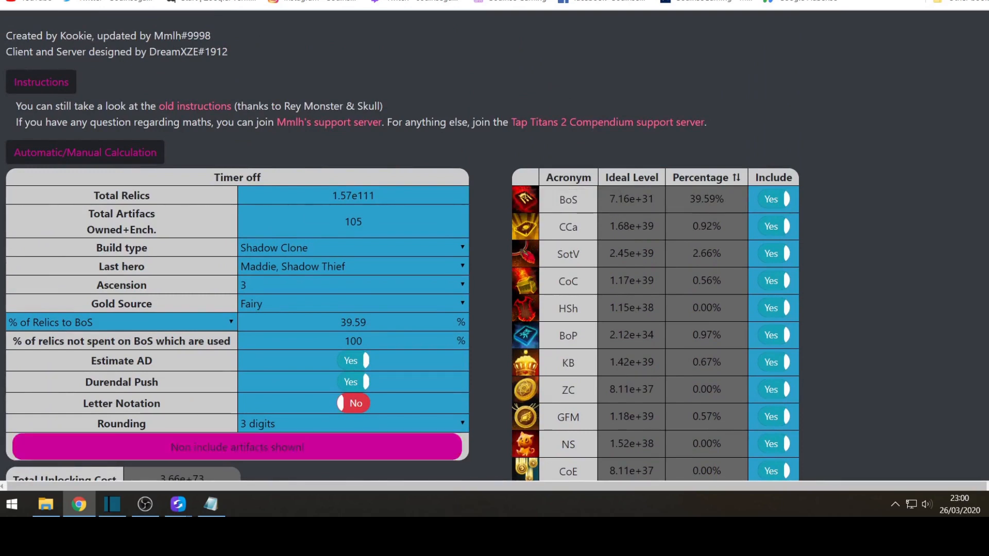
{"action": "left_click", "coordinate": [237, 447]}
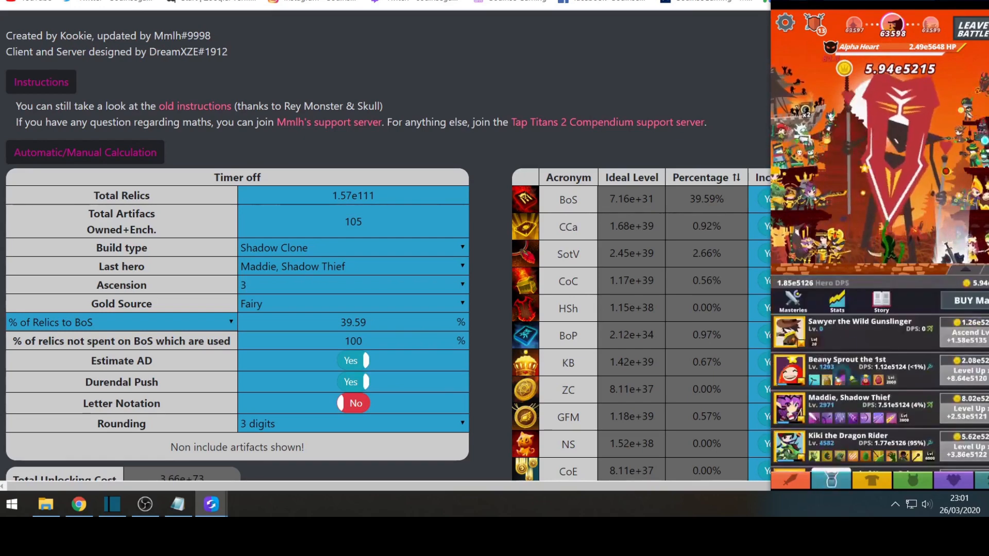
Check the in-game stats and Artifacts panel to confirm 106 artifacts owned plus enchantments
{"action": "left_click", "coordinate": [837, 305]}
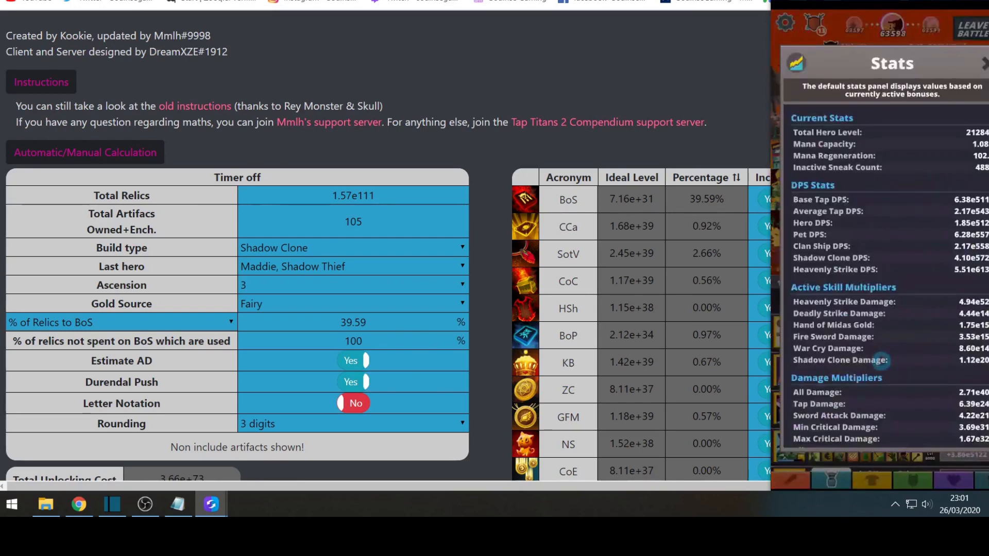
{"action": "scroll", "scroll_direction": "down", "scroll_amount": 3}
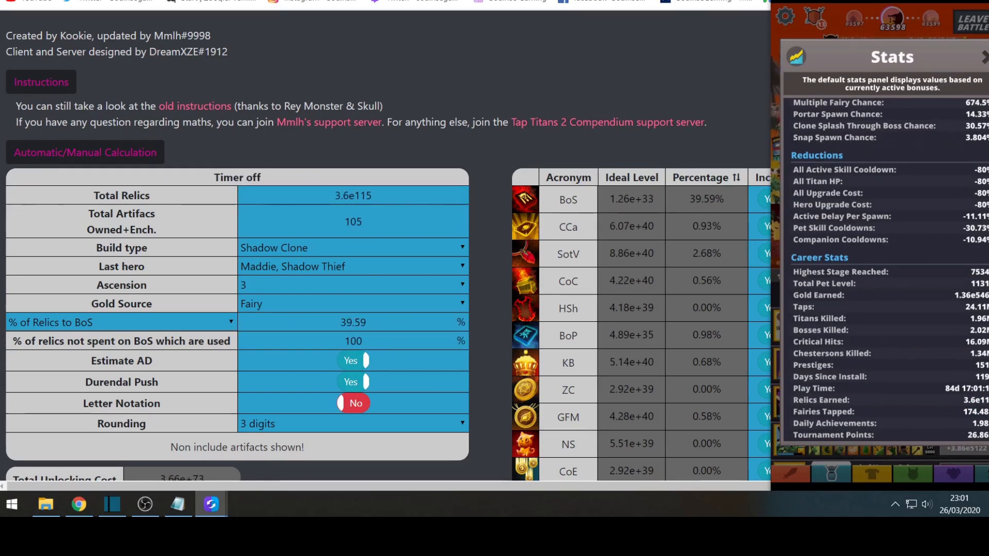
{"action": "left_click", "coordinate": [354, 404]}
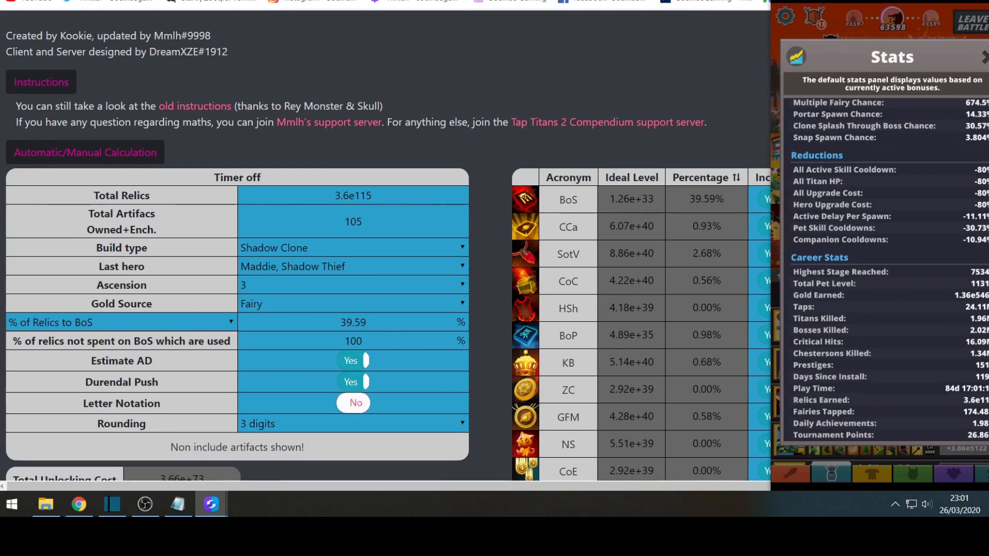
{"action": "left_click", "coordinate": [354, 403]}
{"action": "type", "text": "106"}
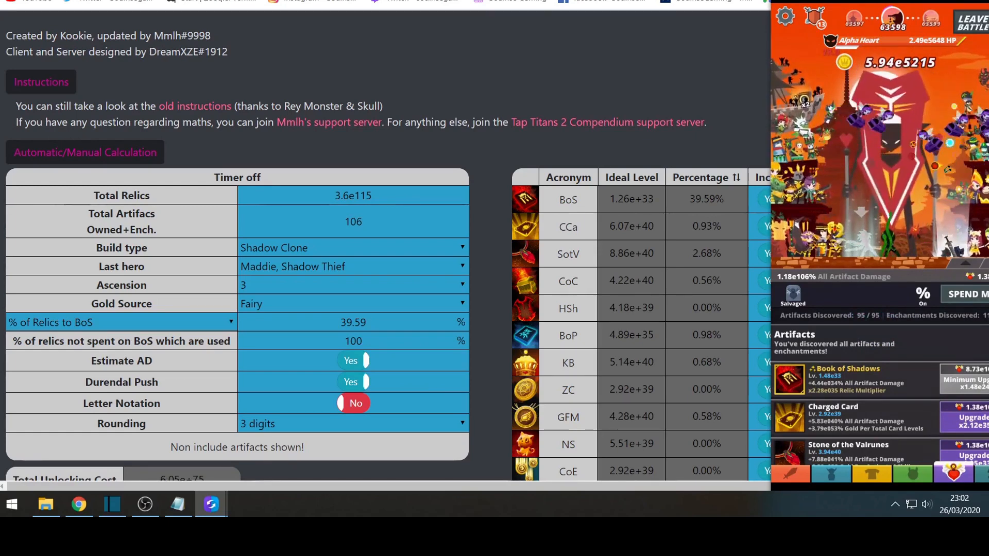
Set the build type to Heavenly Strike and the last hero to Damon of the Darkness
{"action": "left_click", "coordinate": [352, 247]}
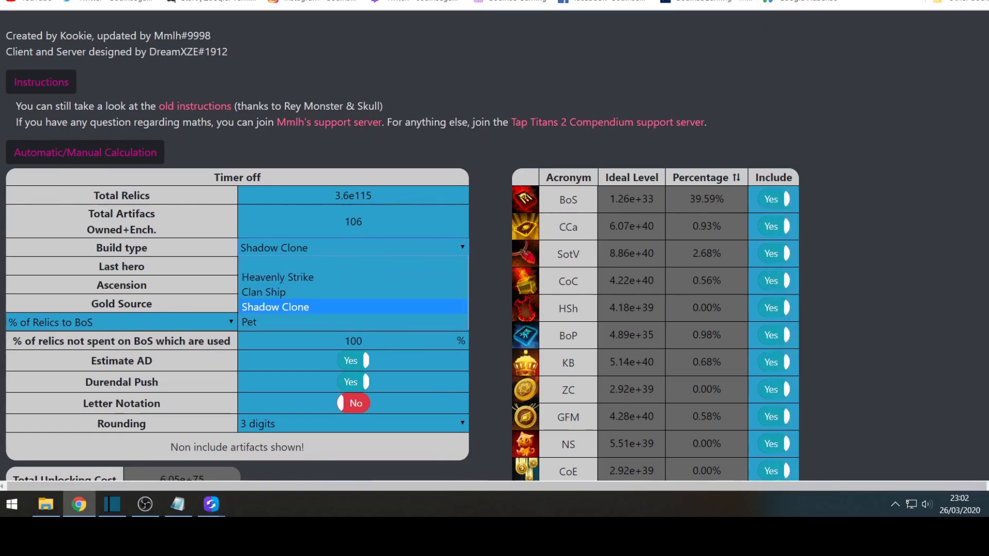
{"action": "left_click", "coordinate": [277, 277]}
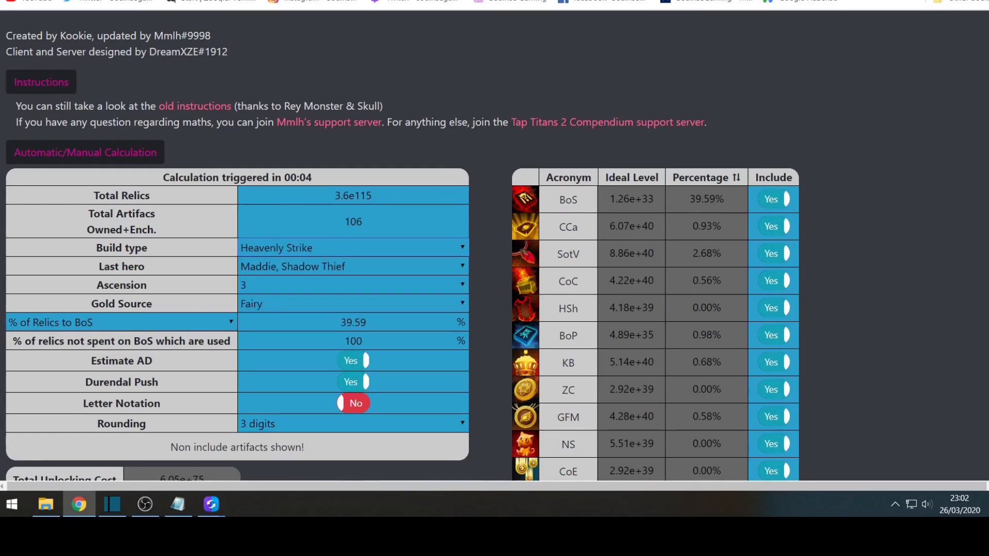
{"action": "left_click", "coordinate": [351, 266]}
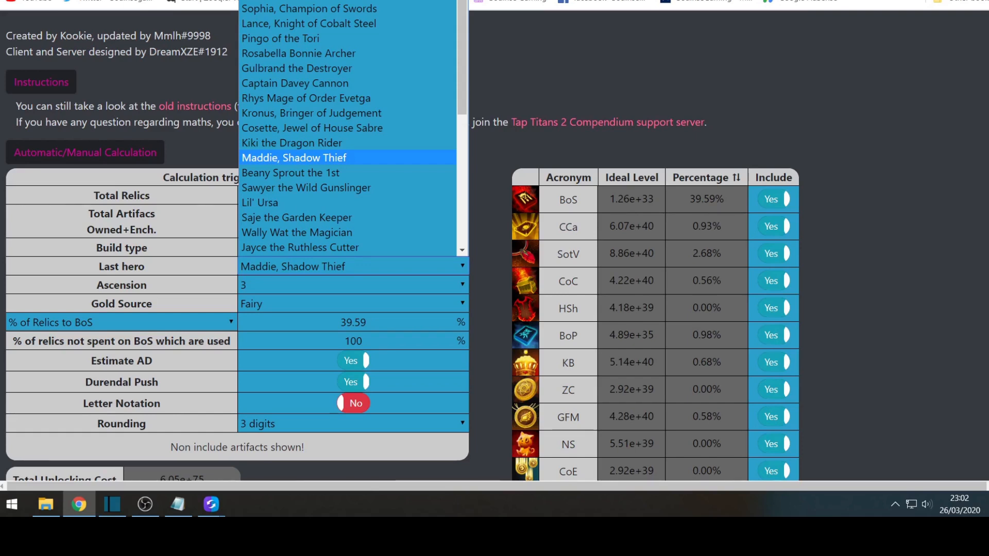
{"action": "left_click", "coordinate": [293, 157]}
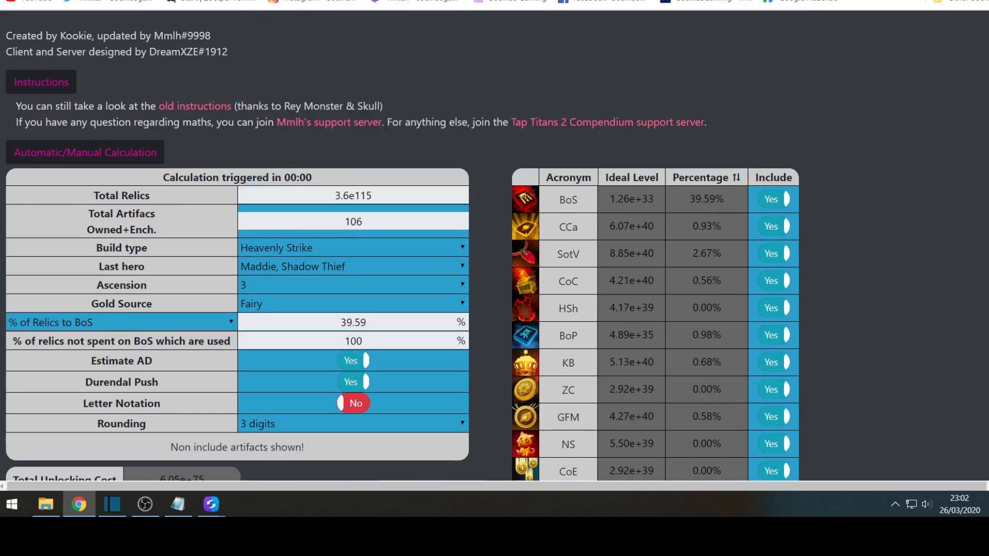
{"action": "left_click", "coordinate": [352, 266]}
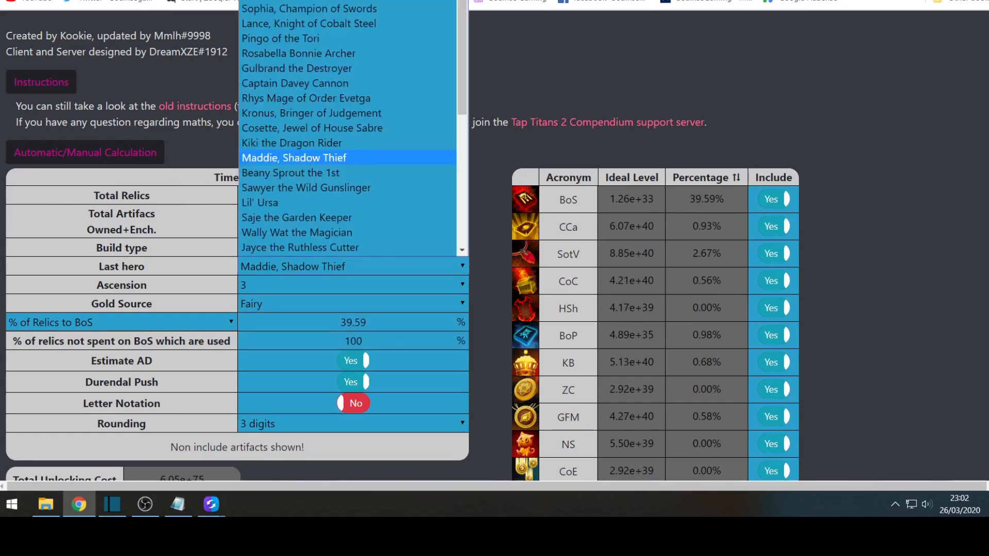
{"action": "mouse_move", "coordinate": [259, 203]}
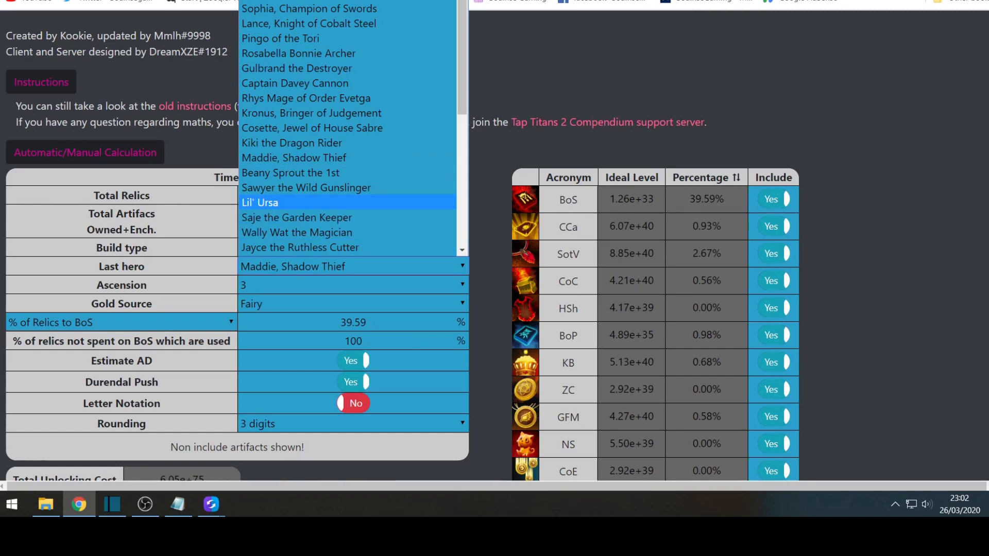
{"action": "left_click", "coordinate": [295, 266]}
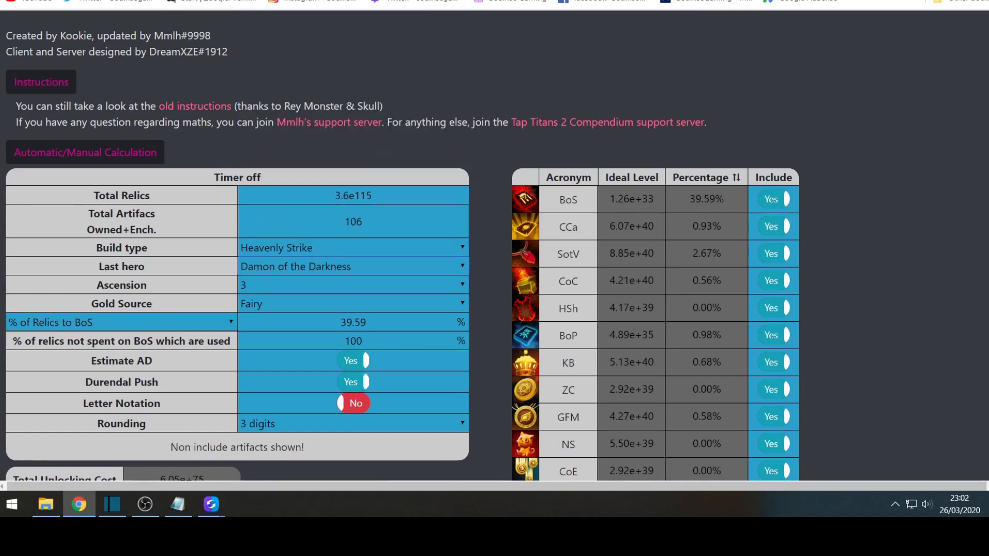
Review the remaining build option dropdowns and the choices for how BoS investment is entered
{"action": "left_click", "coordinate": [351, 284]}
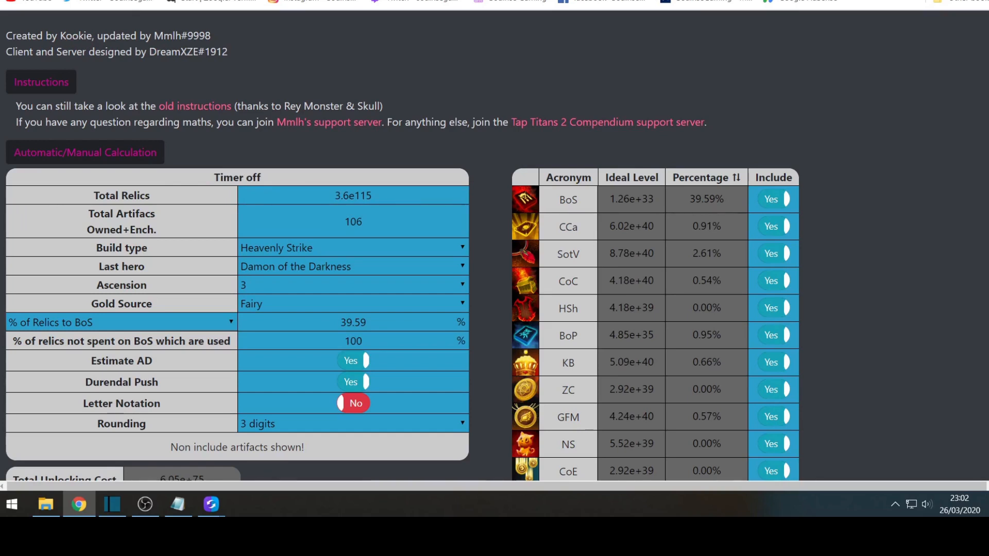
{"action": "left_click", "coordinate": [352, 303]}
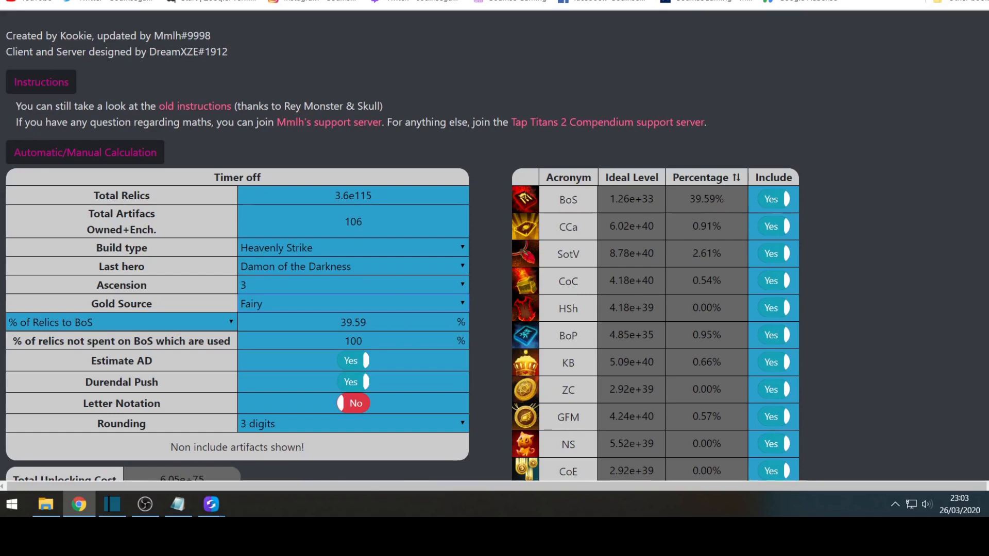
{"action": "left_click", "coordinate": [120, 322]}
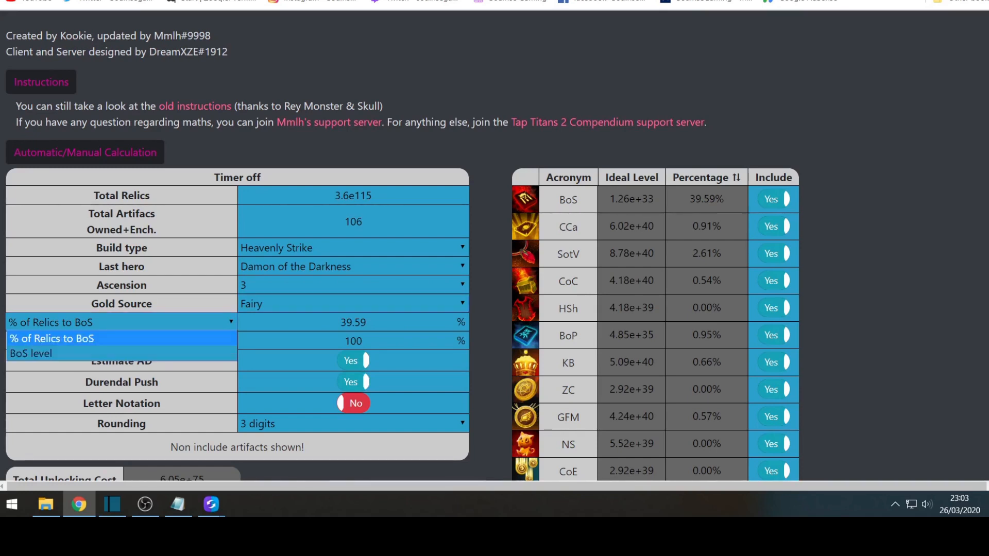
{"action": "mouse_move", "coordinate": [32, 353]}
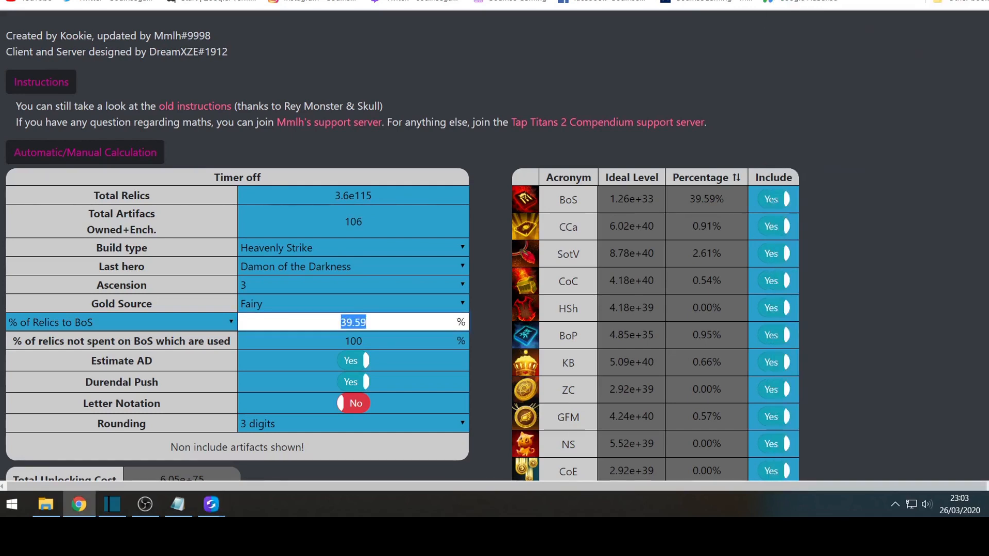
Set % of Relics to BoS to 80 so BoS takes 80.00% of relics
{"action": "type", "text": "80"}
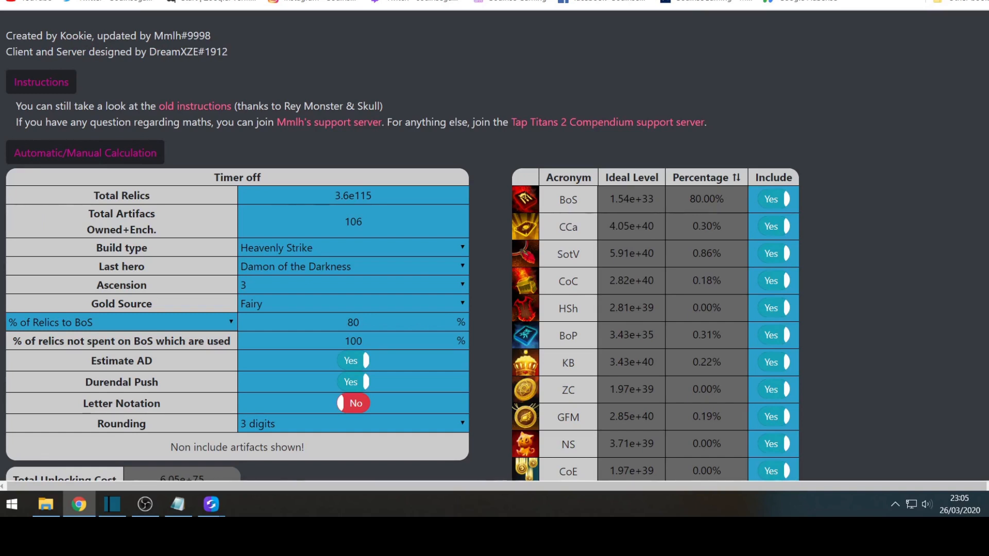
{"action": "scroll", "scroll_direction": "down", "scroll_amount": 3}
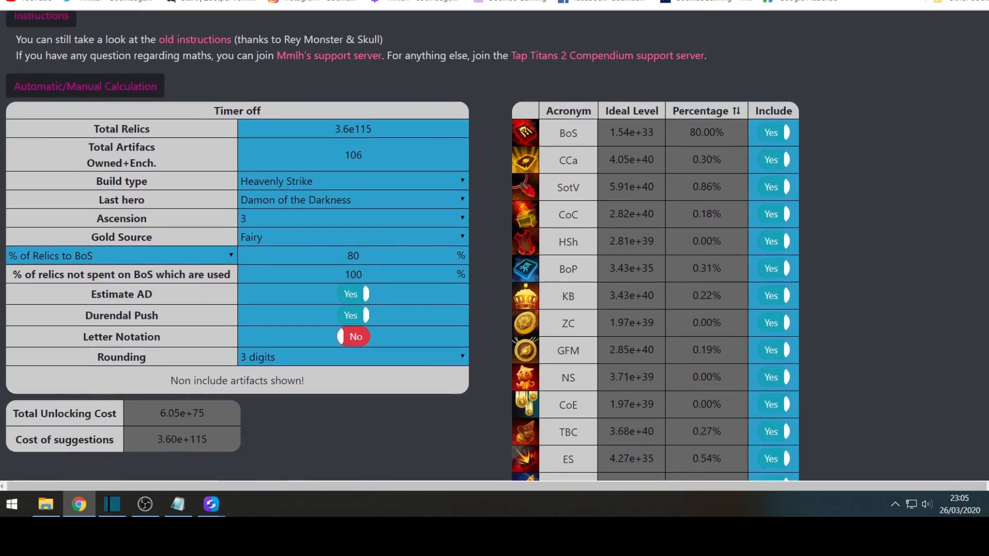
{"action": "left_click", "coordinate": [353, 357]}
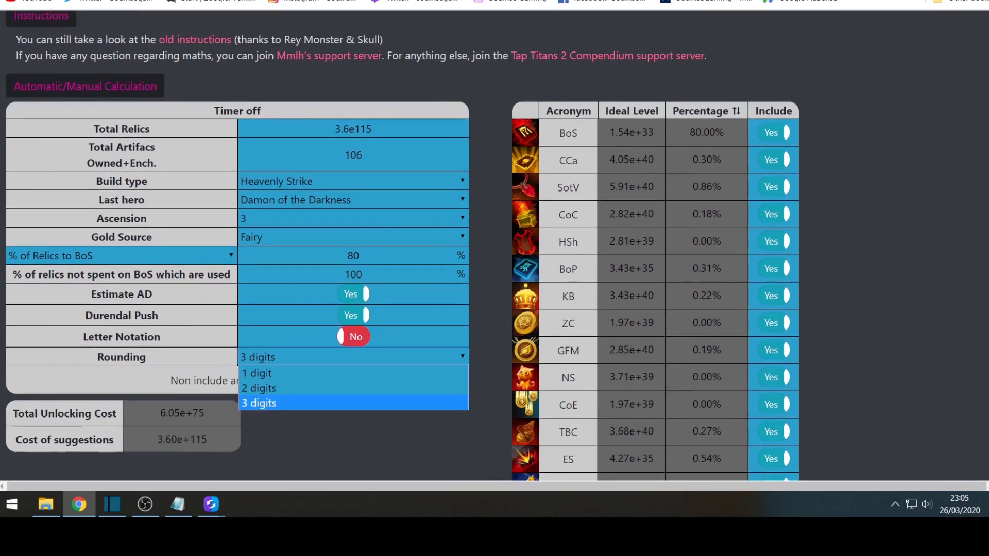
{"action": "left_click", "coordinate": [256, 373]}
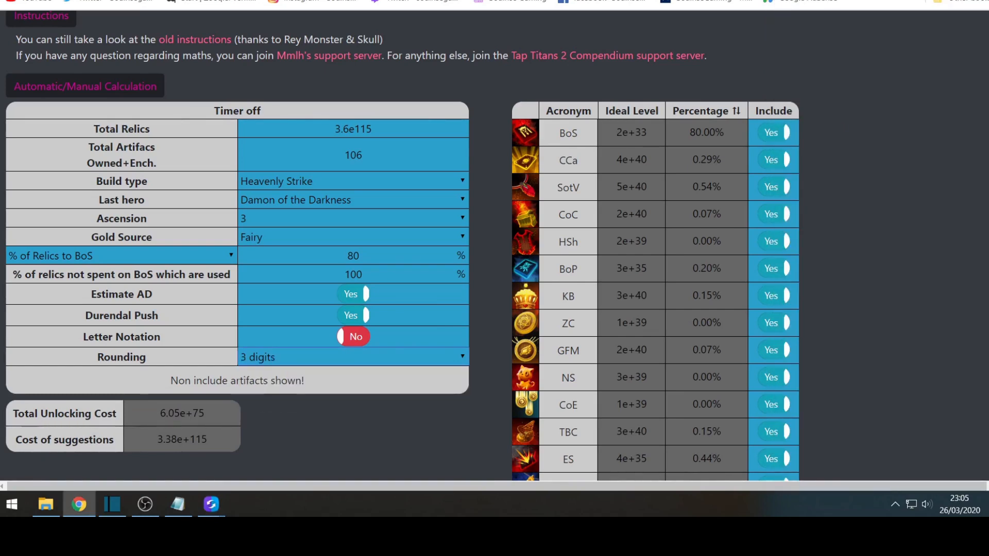
{"action": "left_click", "coordinate": [210, 504]}
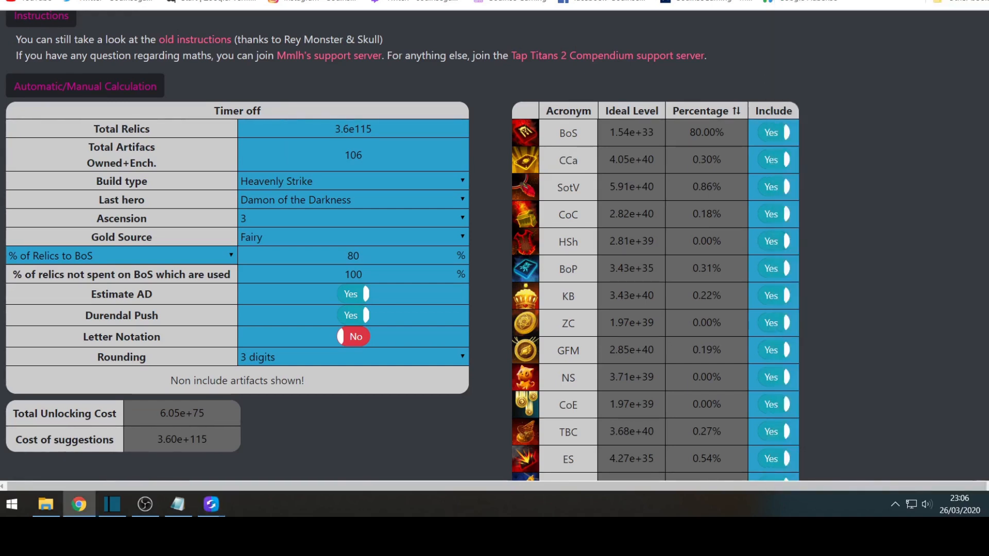
{"action": "scroll", "scroll_direction": "down", "scroll_amount": 3}
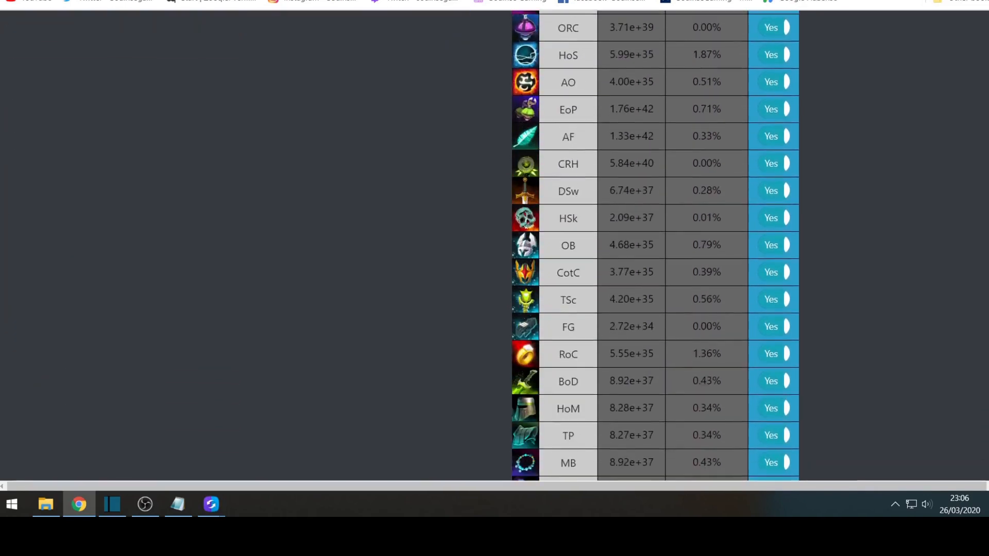
Scroll through the remaining artifact levels down to EoE and the footer
{"action": "scroll", "scroll_direction": "down", "scroll_amount": 3}
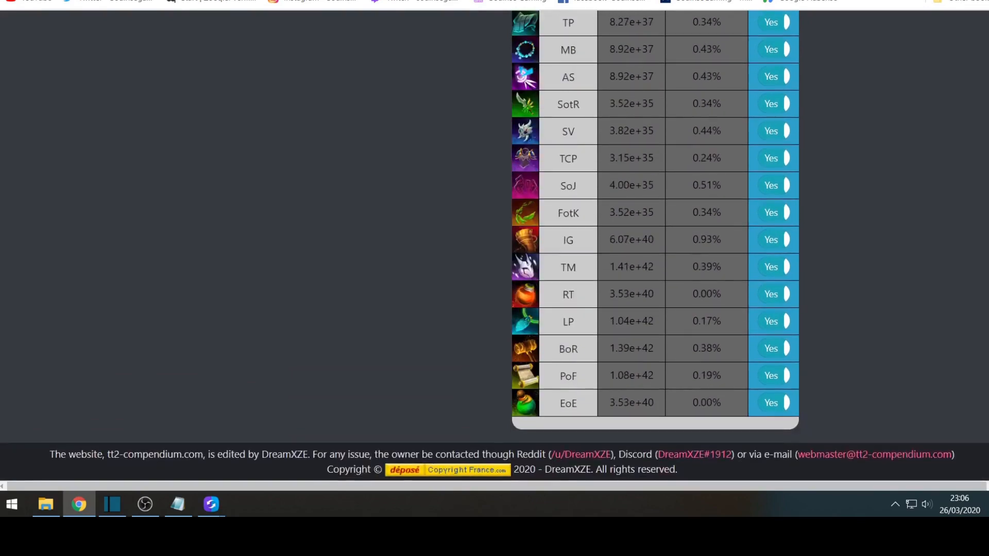
{"action": "scroll", "scroll_direction": "down", "scroll_amount": 3}
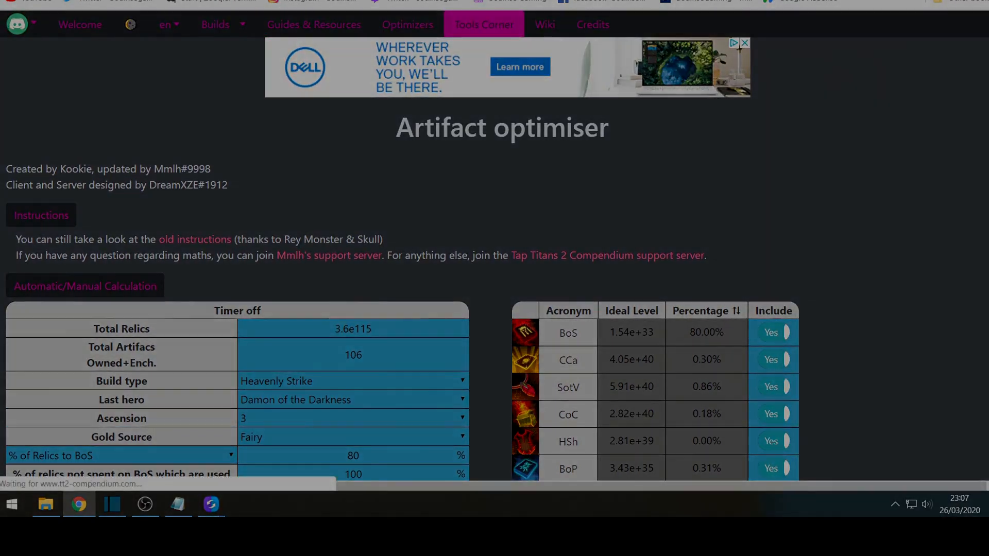
Go to Tools Corner and launch the Pet Optimizer, showing Demos best and Bubbles best switch
{"action": "left_click", "coordinate": [483, 23]}
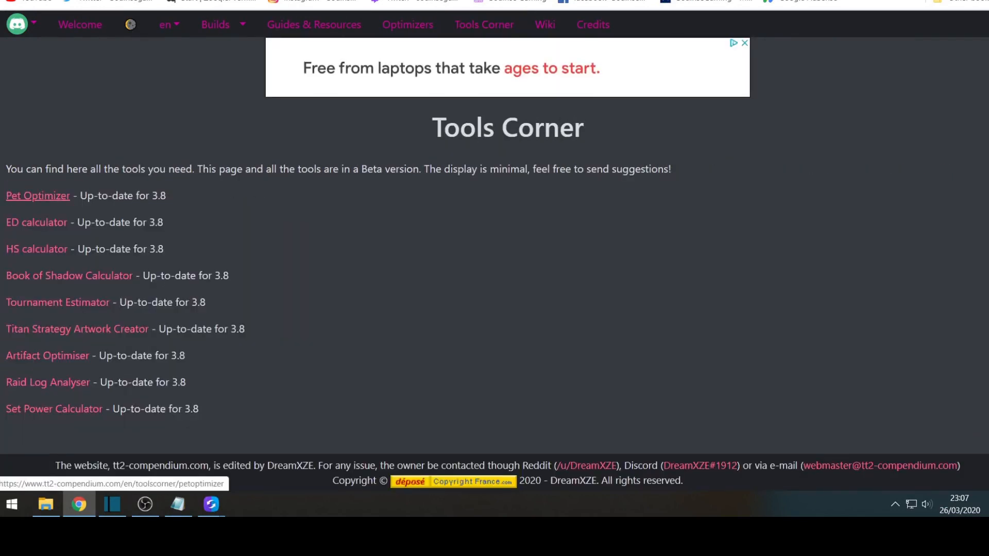
{"action": "left_click", "coordinate": [37, 195]}
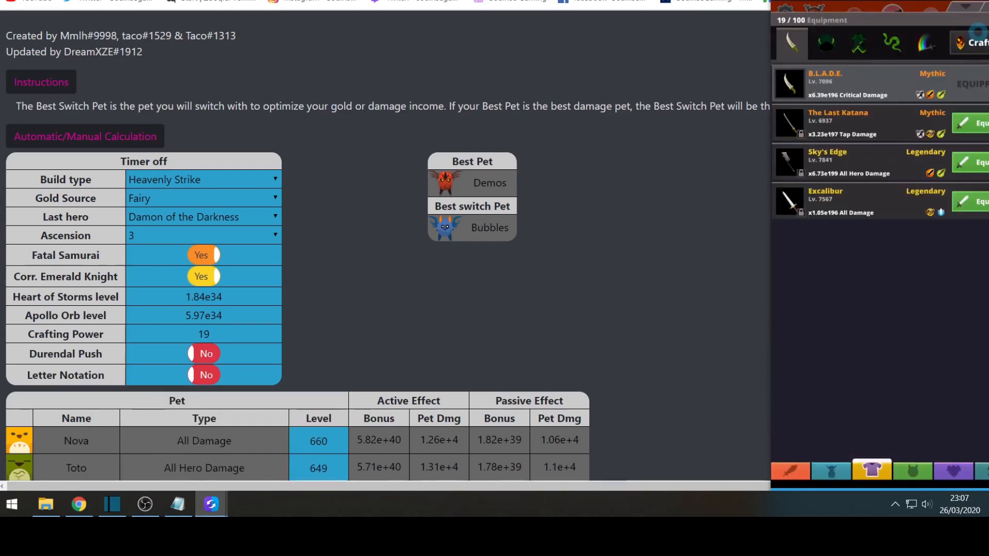
Set Durendal Push to Yes after checking crafting power, and expand Automatic/Manual Calculation
{"action": "left_click", "coordinate": [974, 43]}
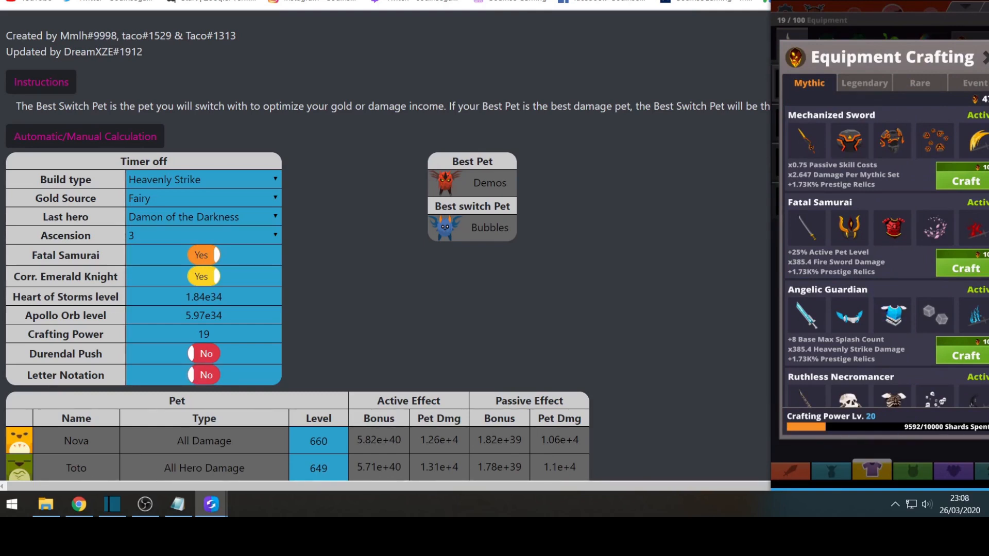
{"action": "left_click", "coordinate": [204, 354]}
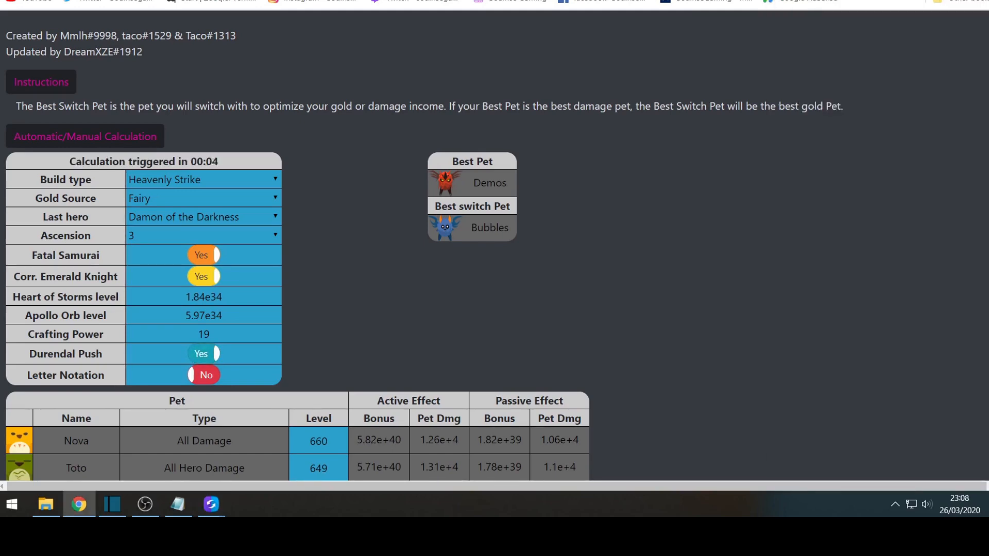
{"action": "scroll", "scroll_direction": "down", "scroll_amount": 3}
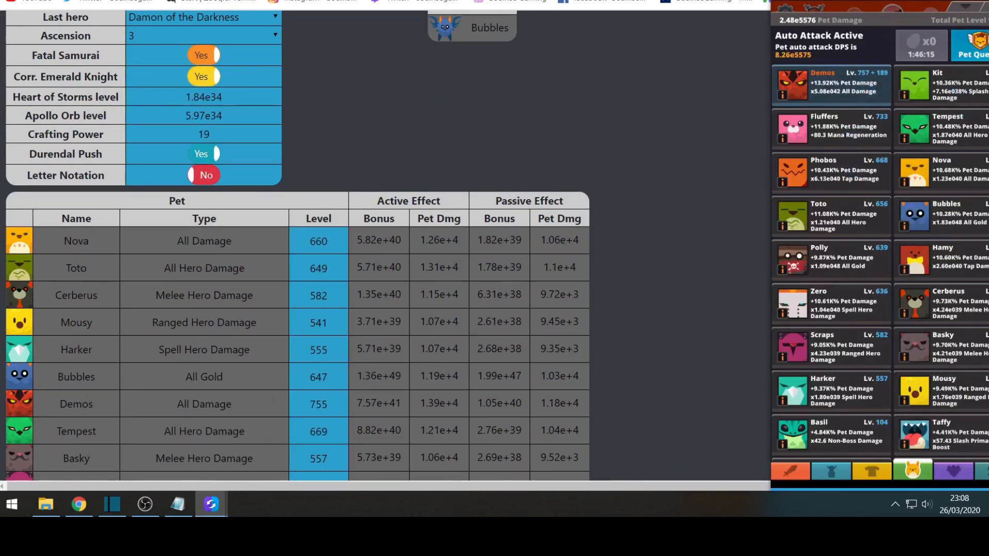
{"action": "scroll", "scroll_direction": "down", "scroll_amount": 3}
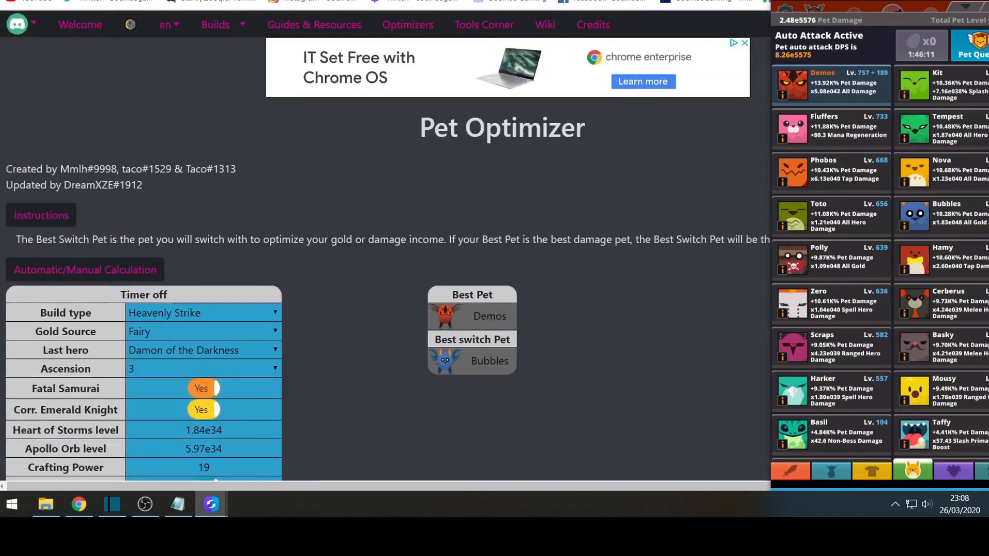
{"action": "left_click", "coordinate": [85, 270]}
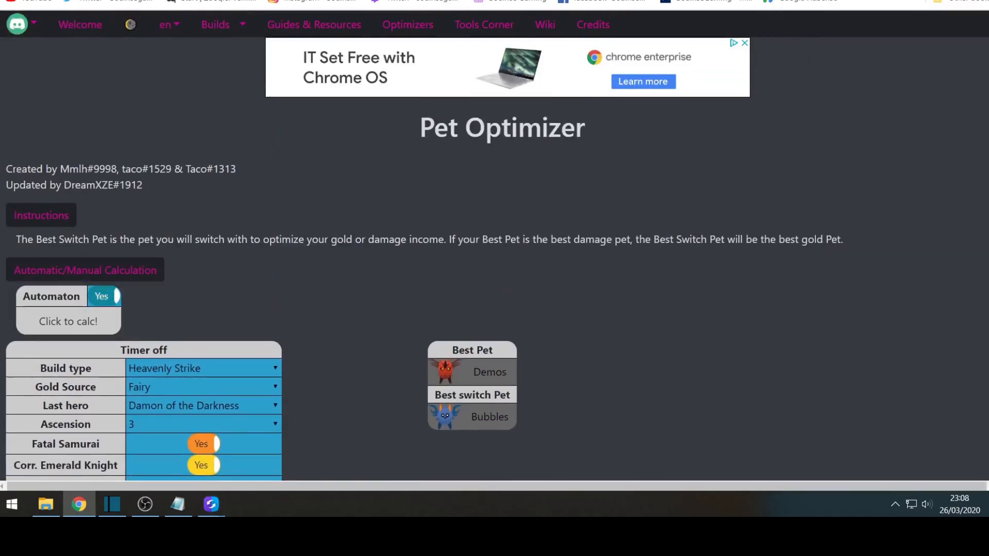
{"action": "scroll", "scroll_direction": "down", "scroll_amount": 3}
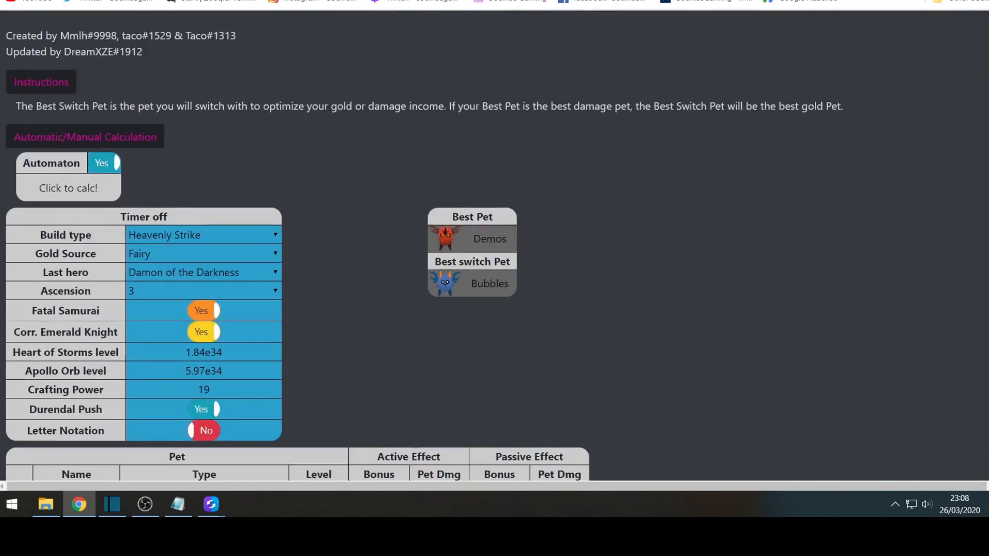